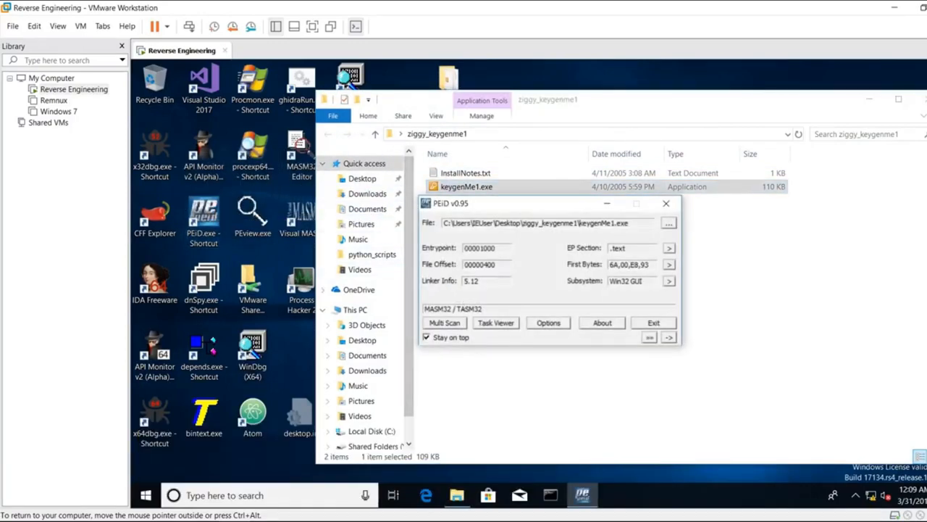
{"action": "mouse_move", "coordinate": [688, 355]}
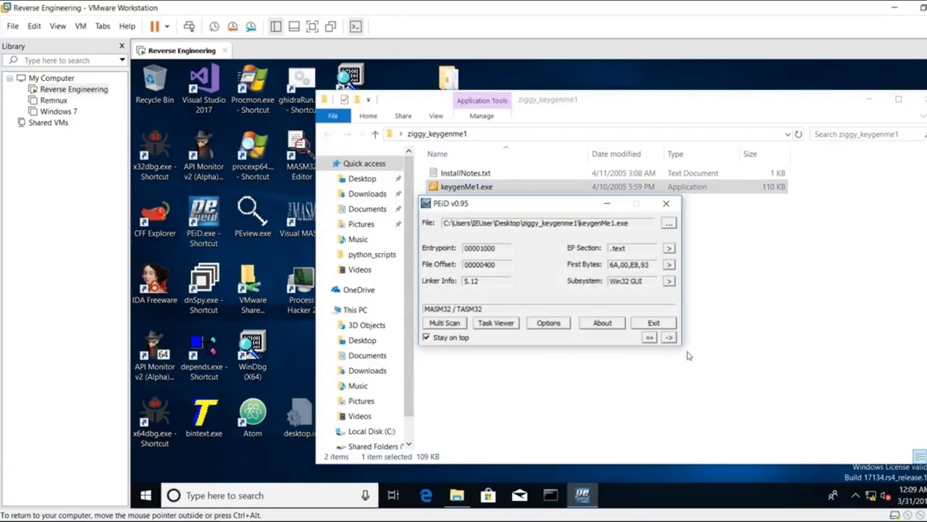
{"action": "mouse_move", "coordinate": [660, 326]}
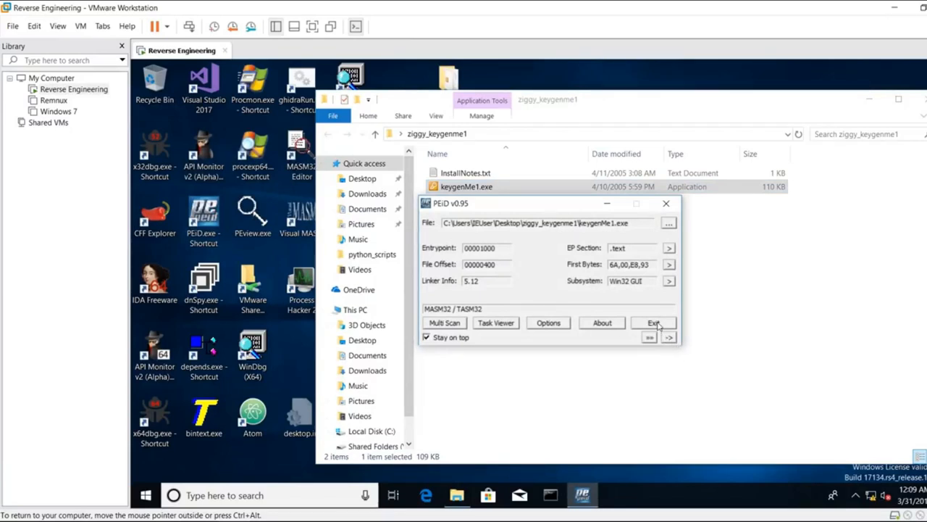
- Exit PEiD after noting keygenMe1.exe is a MASM32/TASM32 program
{"action": "left_click", "coordinate": [652, 322]}
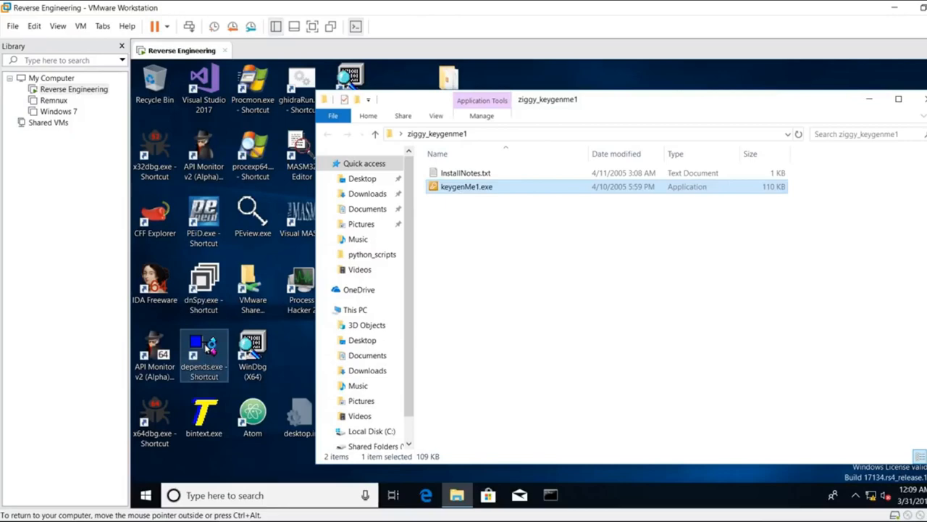
{"action": "double_click", "coordinate": [467, 185]}
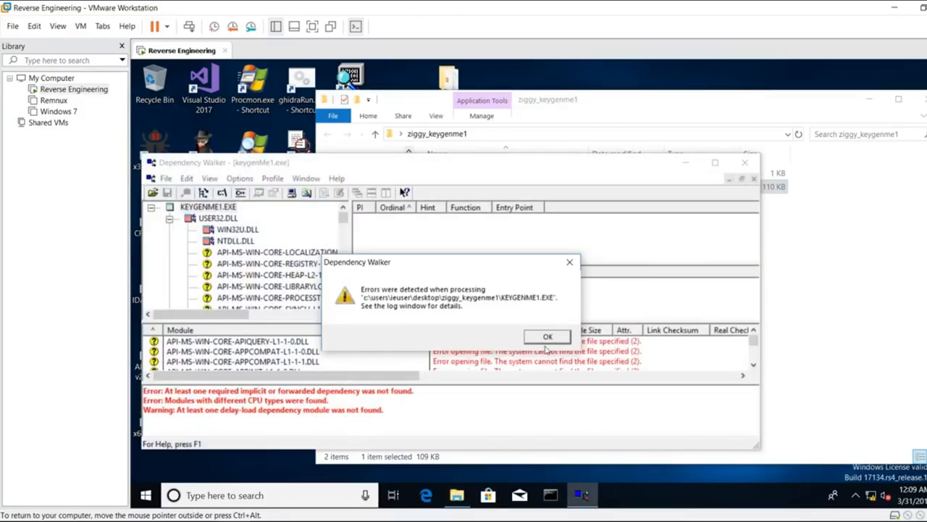
{"action": "left_click", "coordinate": [548, 336]}
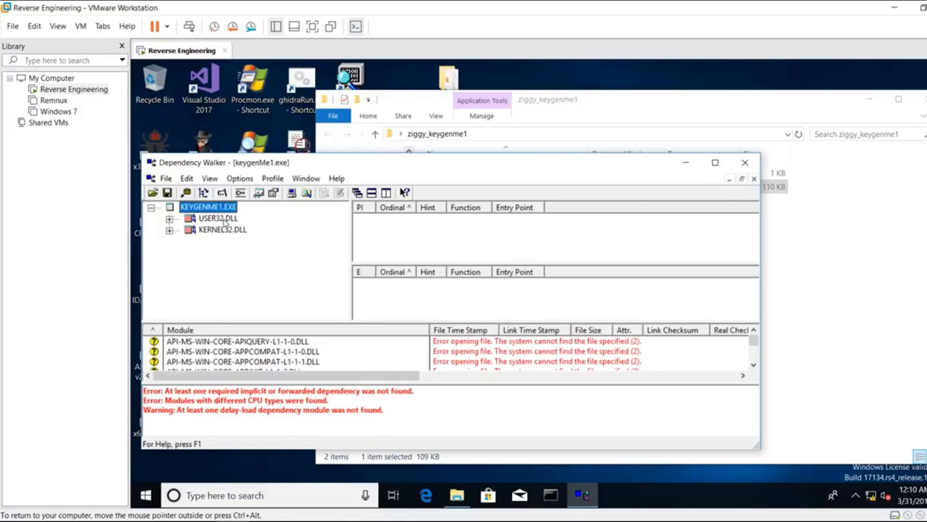
{"action": "left_click", "coordinate": [217, 218]}
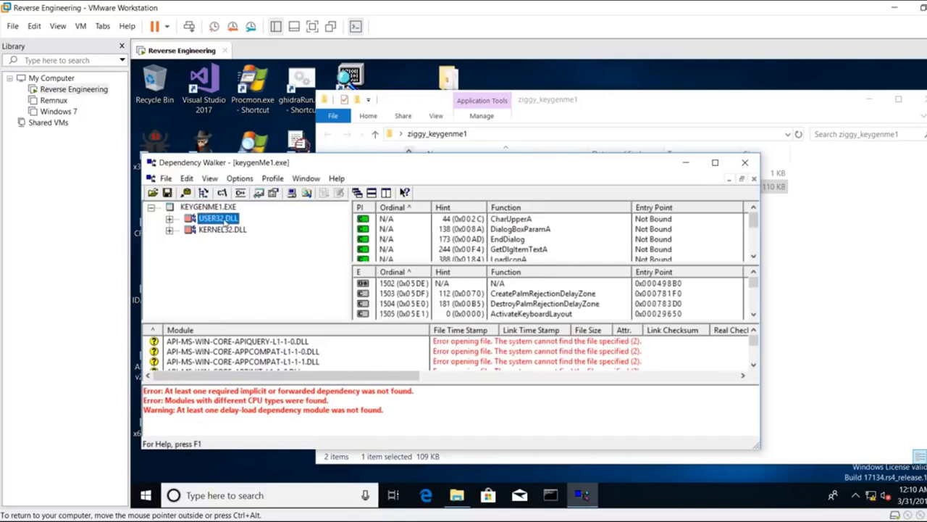
{"action": "left_click", "coordinate": [223, 229]}
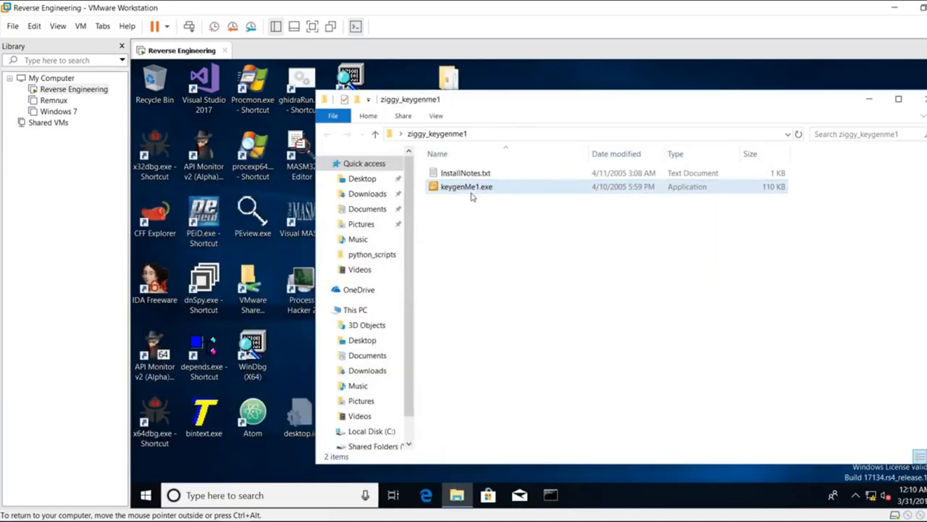
- Launch keygenMe1.exe and register name 'ismismael' with fake serial 'please' to trigger the invalid-details error
{"action": "double_click", "coordinate": [466, 185]}
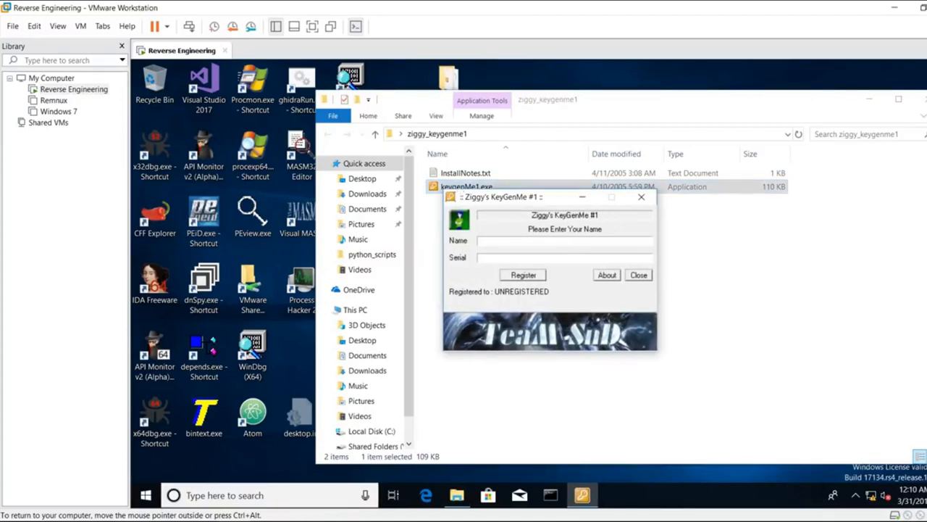
{"action": "left_click", "coordinate": [523, 275]}
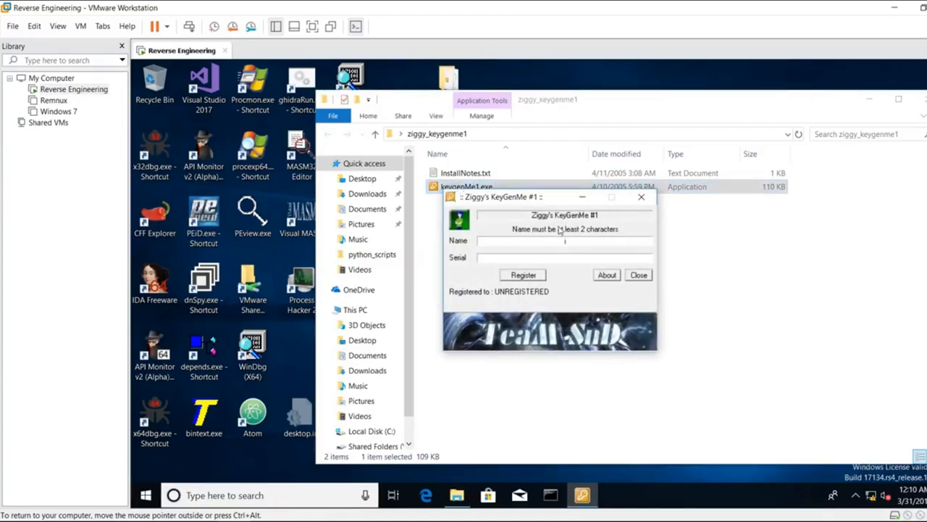
{"action": "mouse_move", "coordinate": [684, 213]}
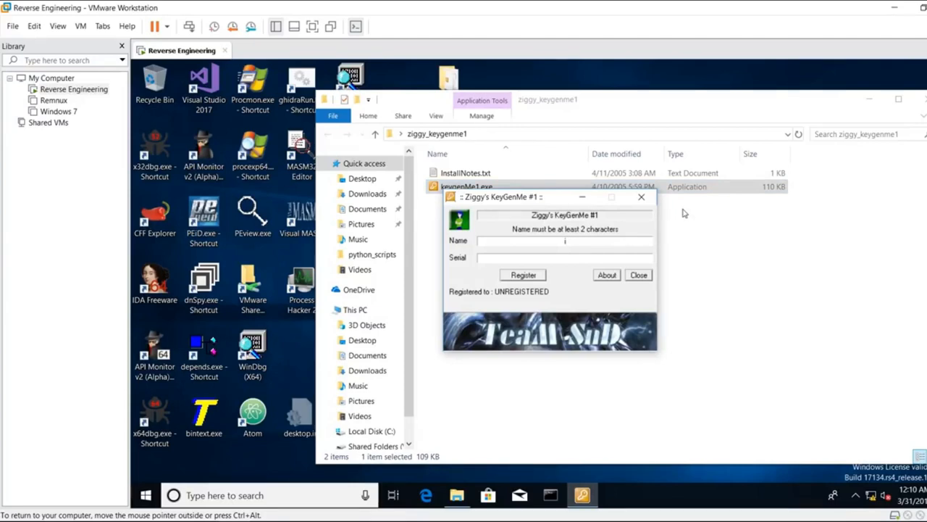
{"action": "mouse_move", "coordinate": [532, 293]}
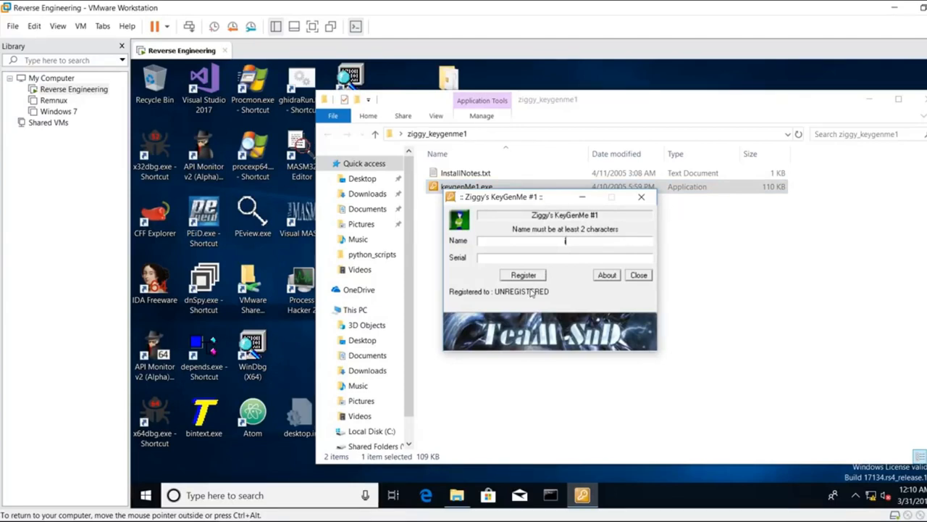
{"action": "type", "text": "ismismael"}
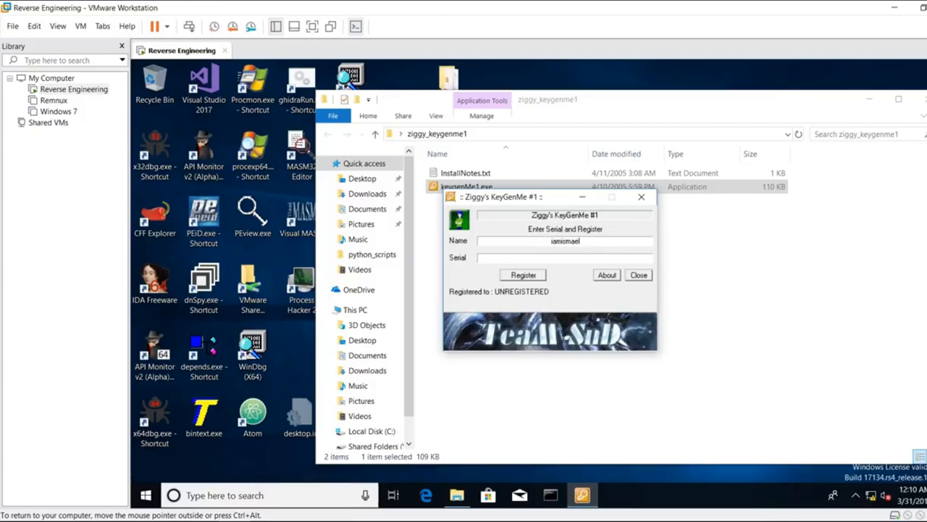
{"action": "type", "text": "pleaselikeandsubscribe"}
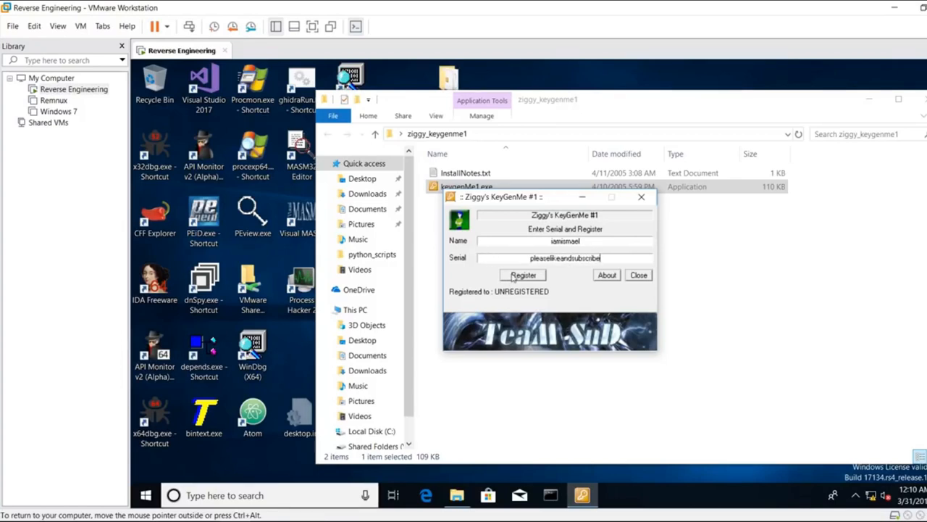
{"action": "left_click", "coordinate": [523, 275]}
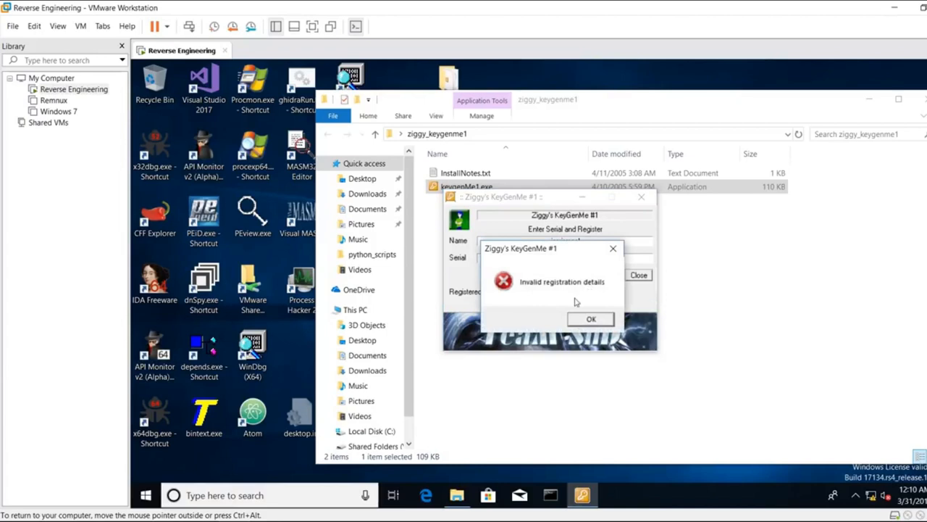
{"action": "mouse_move", "coordinate": [588, 316]}
{"action": "type", "text": "c"}
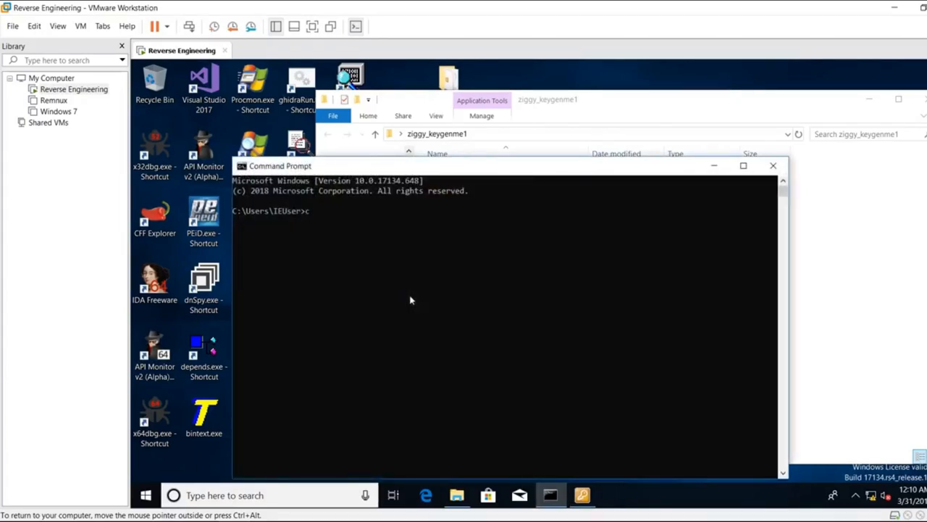
- Change directory to Documents\python_scripts in Command Prompt
{"action": "type", "text": "d D"}
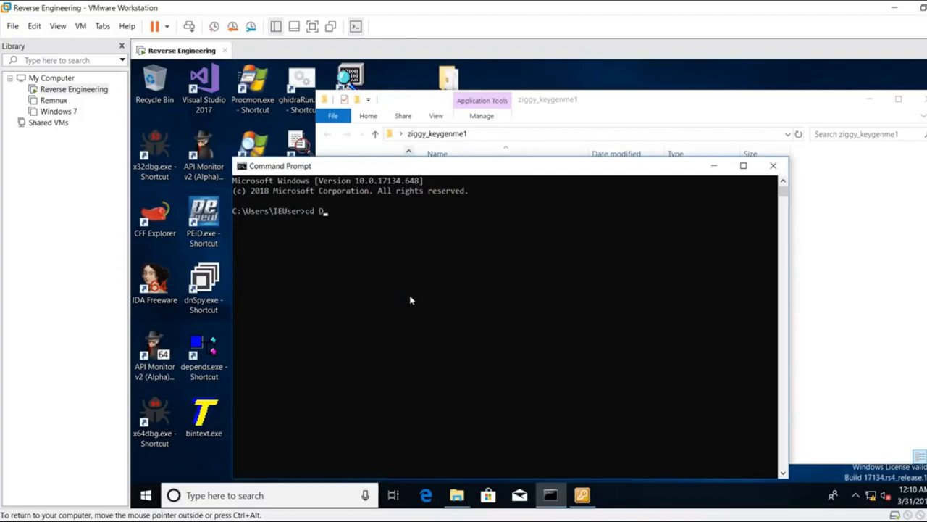
{"action": "type", "text": "ocuments\\p"}
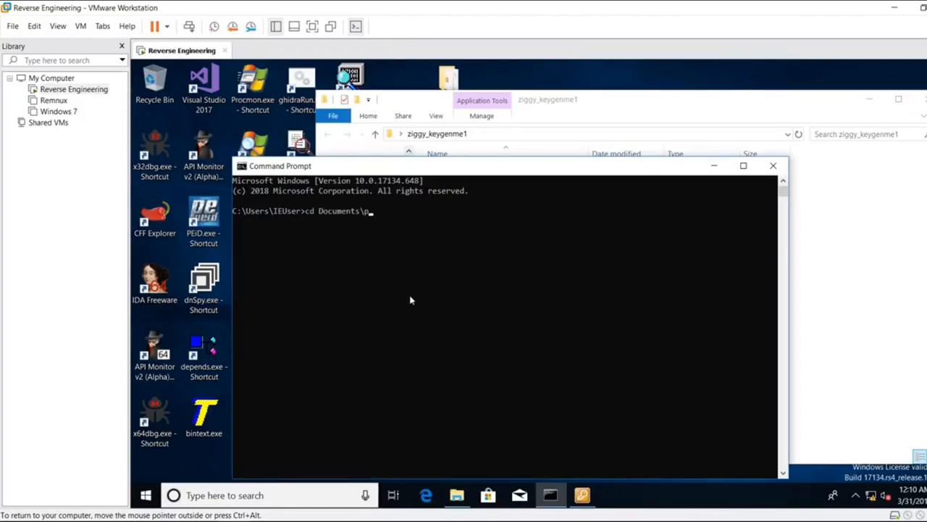
{"action": "key", "text": "Return"}
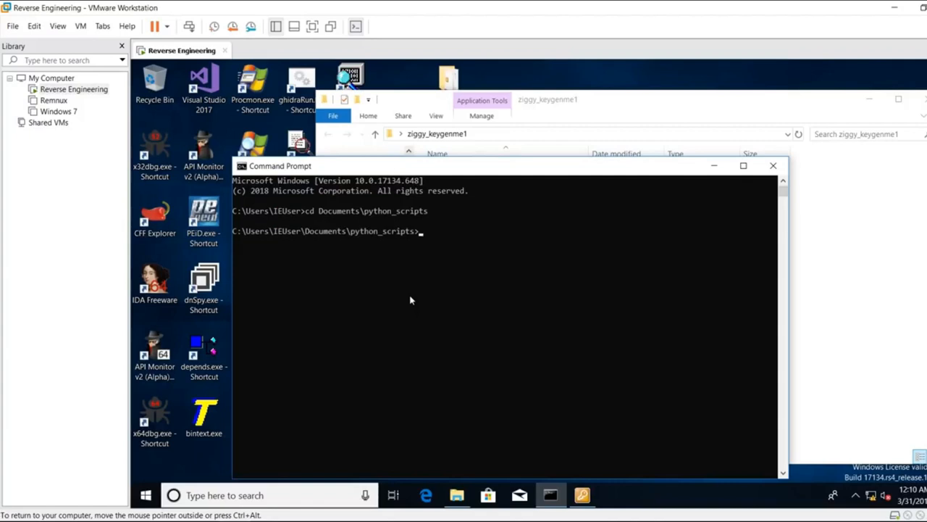
{"action": "type", "text": "python k"}
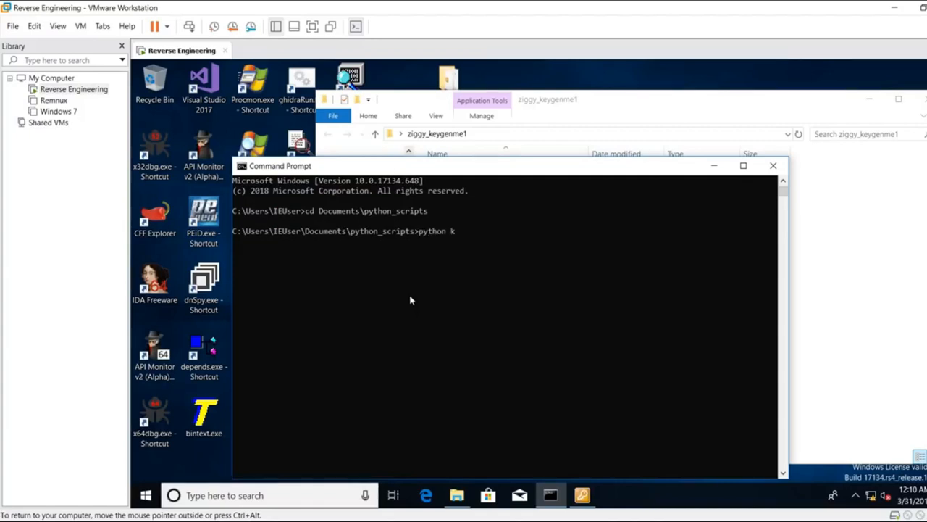
{"action": "type", "text": "iggy_keygen.py"}
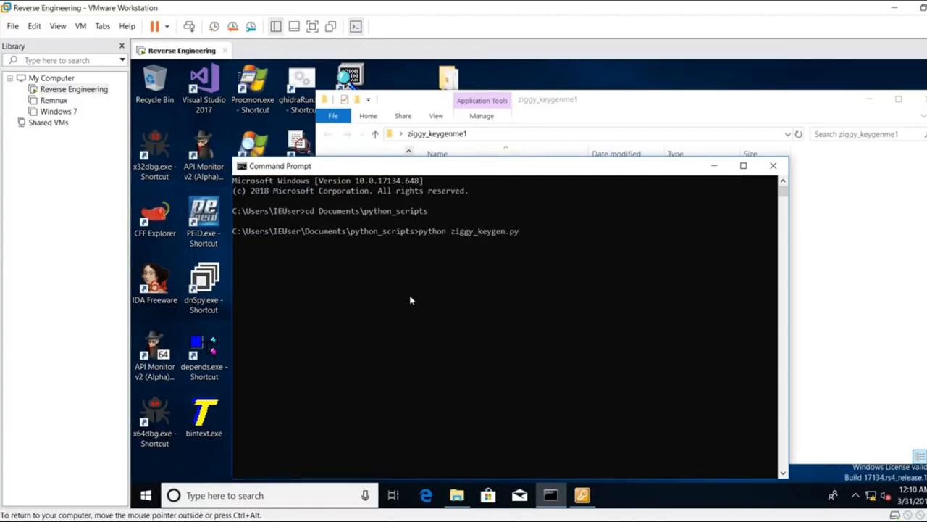
{"action": "key", "text": "Return"}
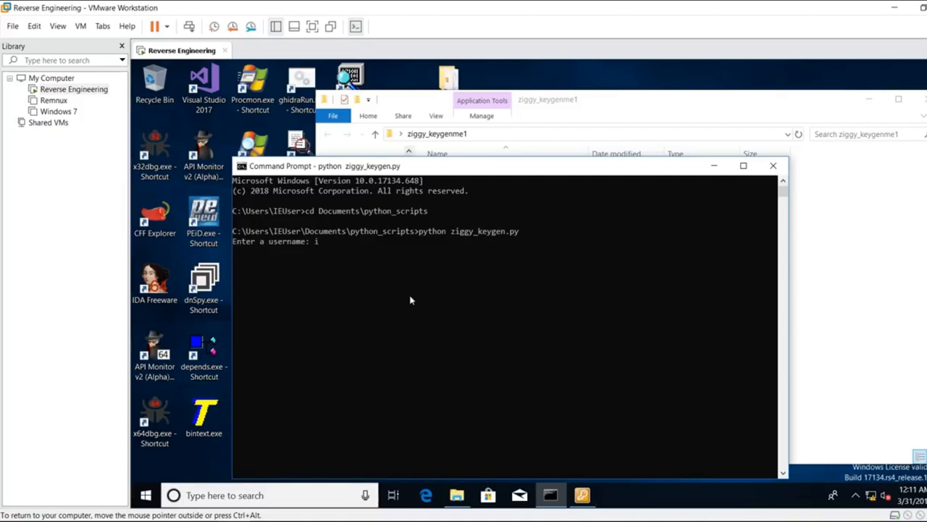
{"action": "type", "text": "amismael"}
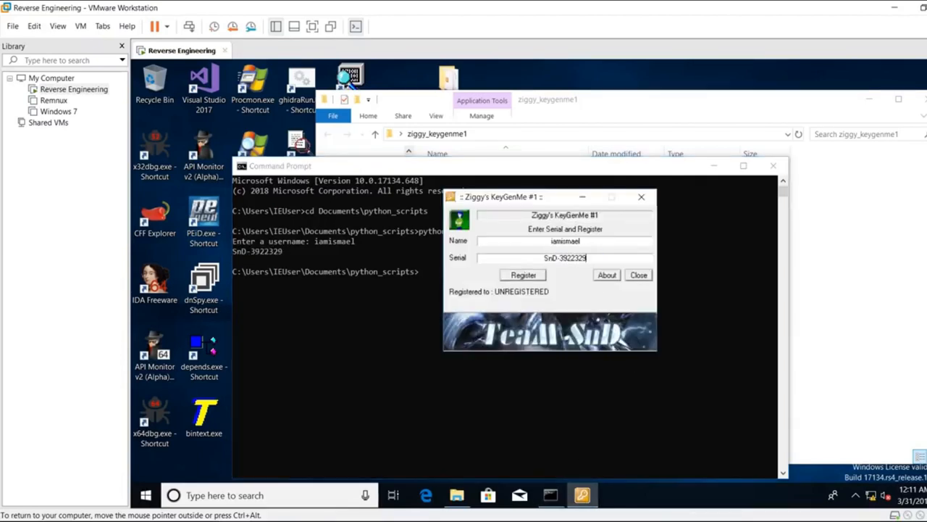
{"action": "left_click", "coordinate": [522, 275]}
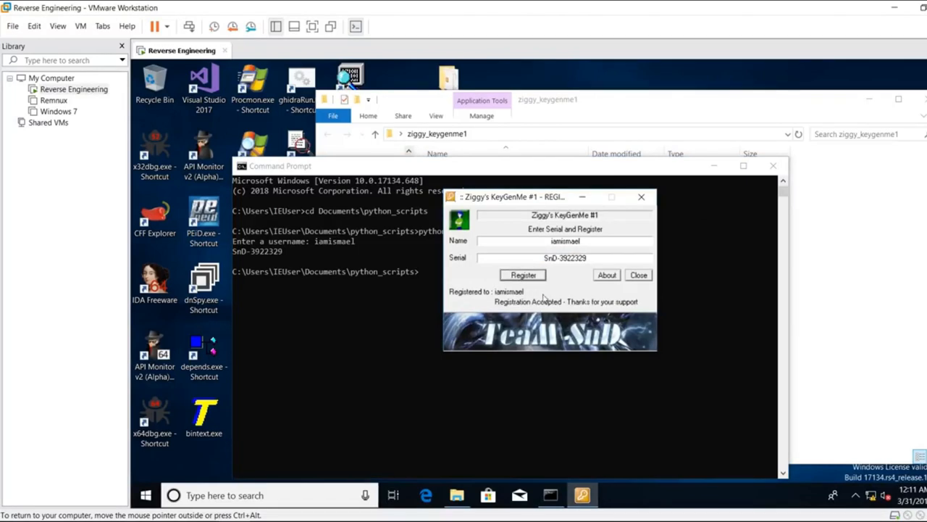
{"action": "mouse_move", "coordinate": [617, 298]}
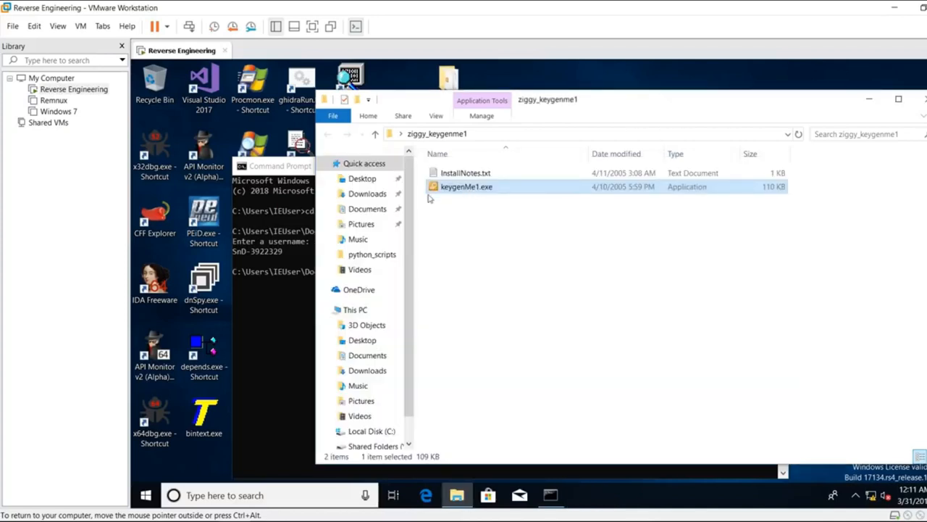
- Load keygenMe1.exe into IDA, glance at sub_4012C7 and jump to the MessageBoxA import
{"action": "double_click", "coordinate": [466, 185]}
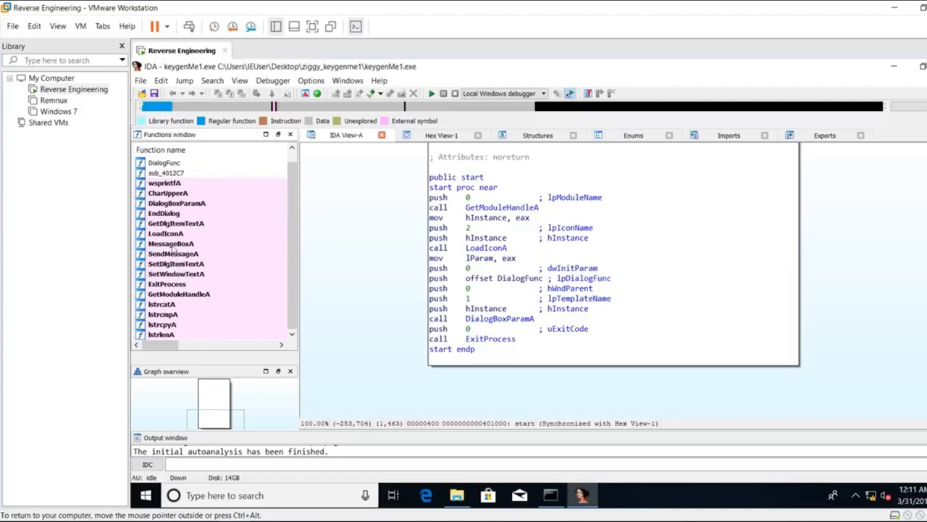
{"action": "left_click", "coordinate": [172, 244]}
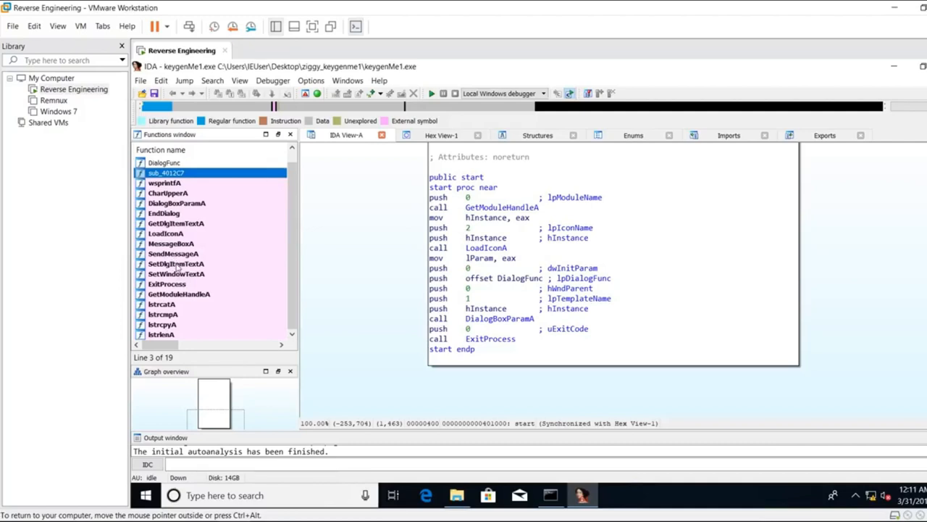
{"action": "double_click", "coordinate": [171, 243]}
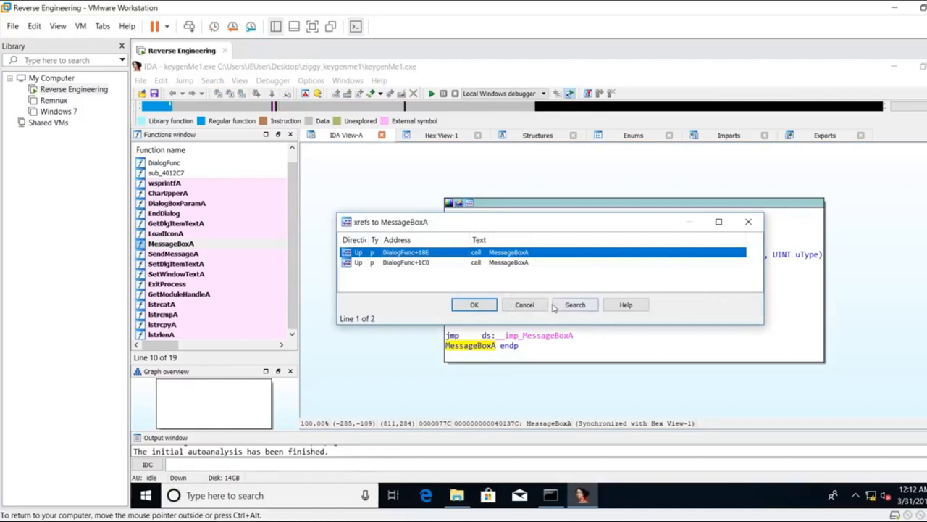
- Follow the MessageBoxA cross-reference into DialogFunc's accepted/invalid branches
{"action": "left_click", "coordinate": [475, 304]}
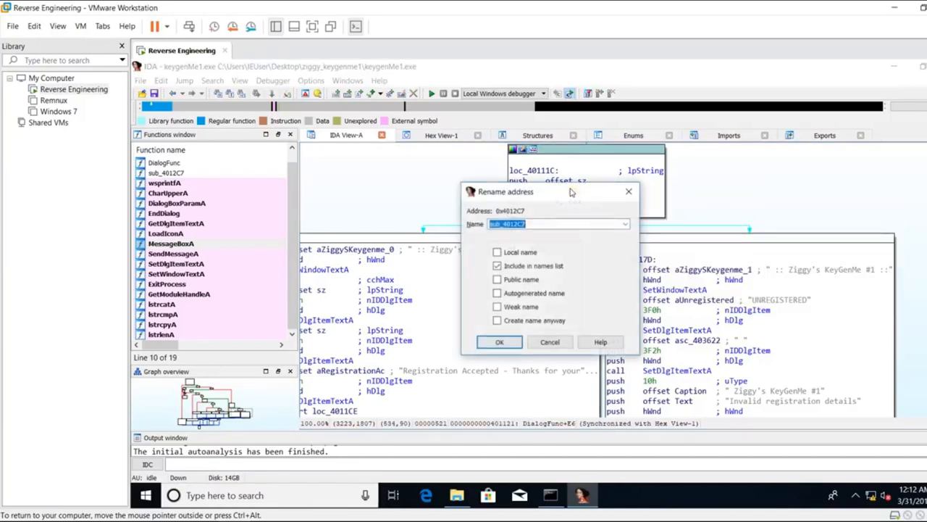
- Rename sub_4012C7 to ValidateKey and select its call before the registered/unregistered jnz
{"action": "type", "text": "ValidateKey"}
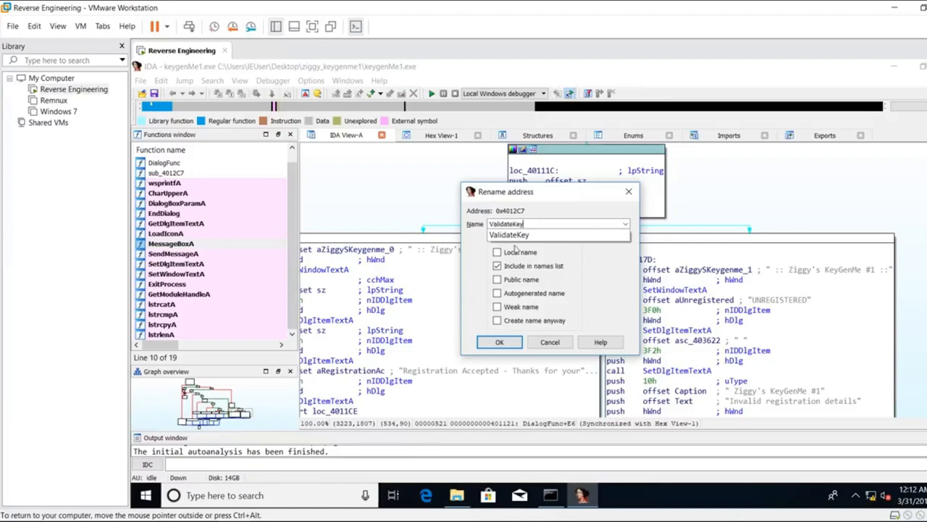
{"action": "left_click", "coordinate": [498, 341]}
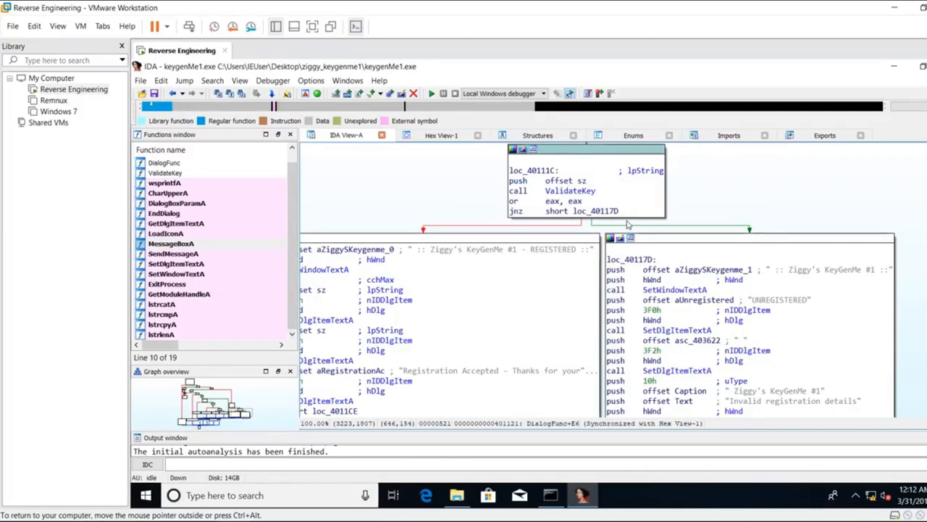
{"action": "mouse_move", "coordinate": [554, 204]}
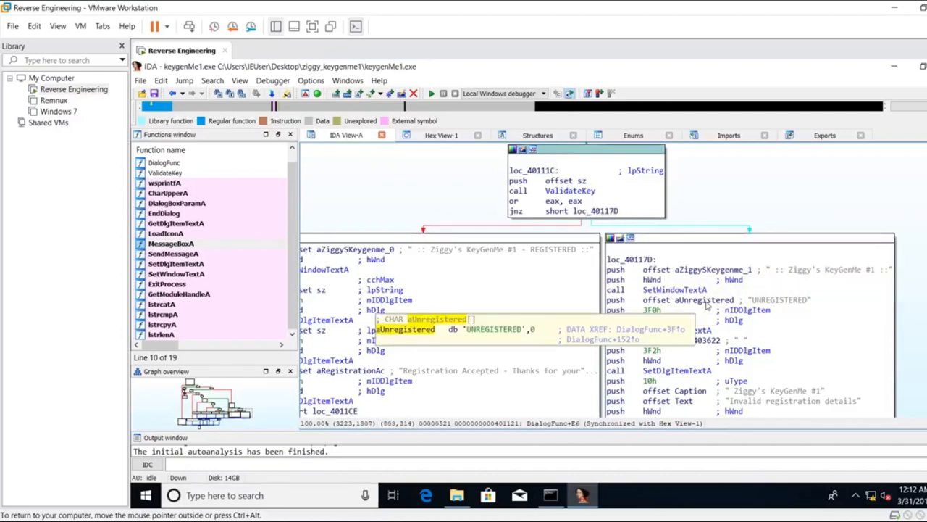
{"action": "mouse_move", "coordinate": [507, 275]}
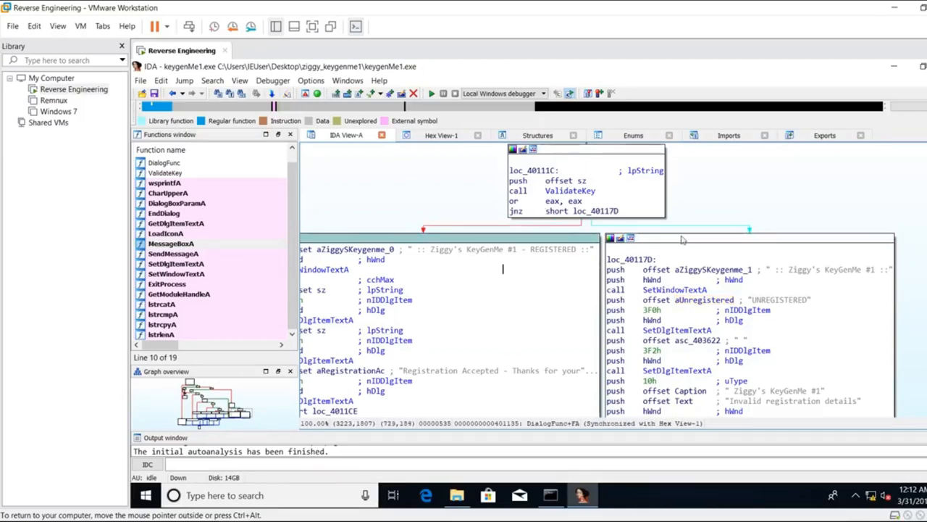
{"action": "left_click", "coordinate": [571, 191]}
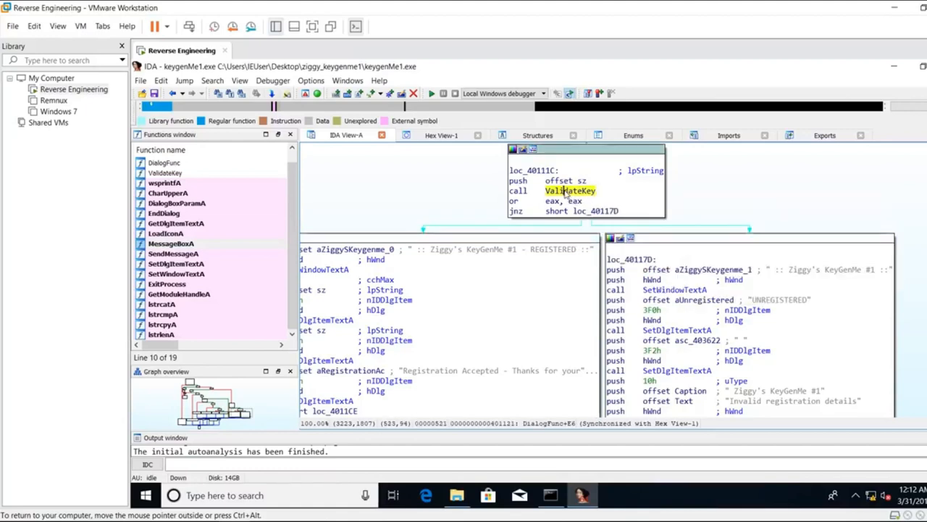
- Switch the ValidateKey graph to text view, then minimize IDA to reach x32dbg
{"action": "right_click", "coordinate": [463, 290]}
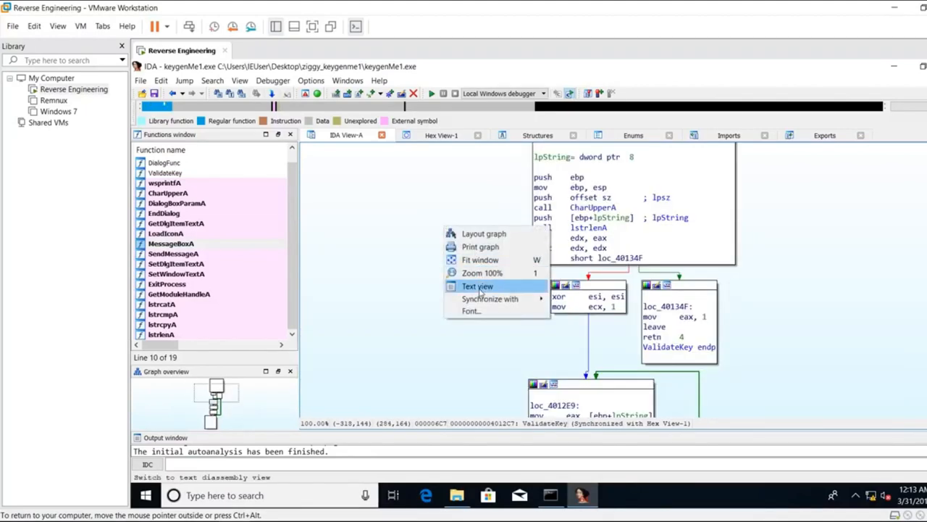
{"action": "left_click", "coordinate": [477, 285]}
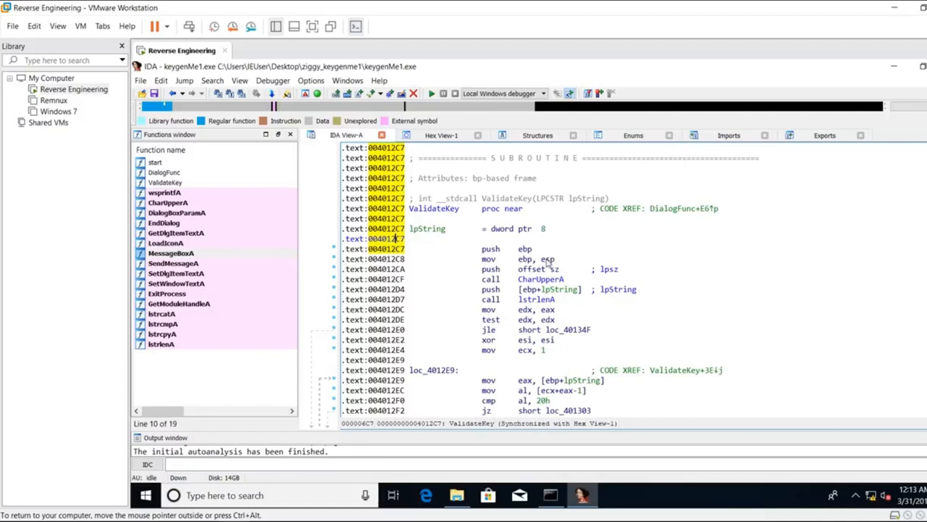
{"action": "mouse_move", "coordinate": [548, 262]}
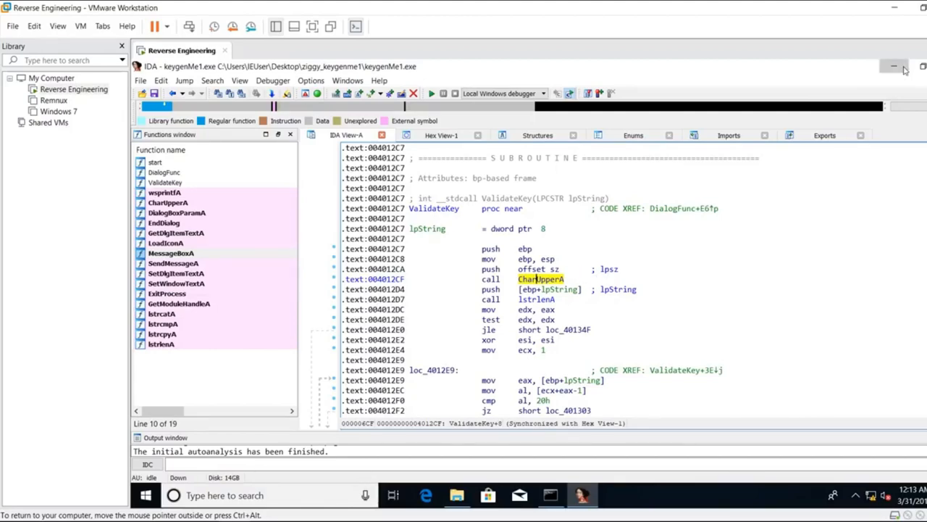
{"action": "left_click", "coordinate": [894, 67]}
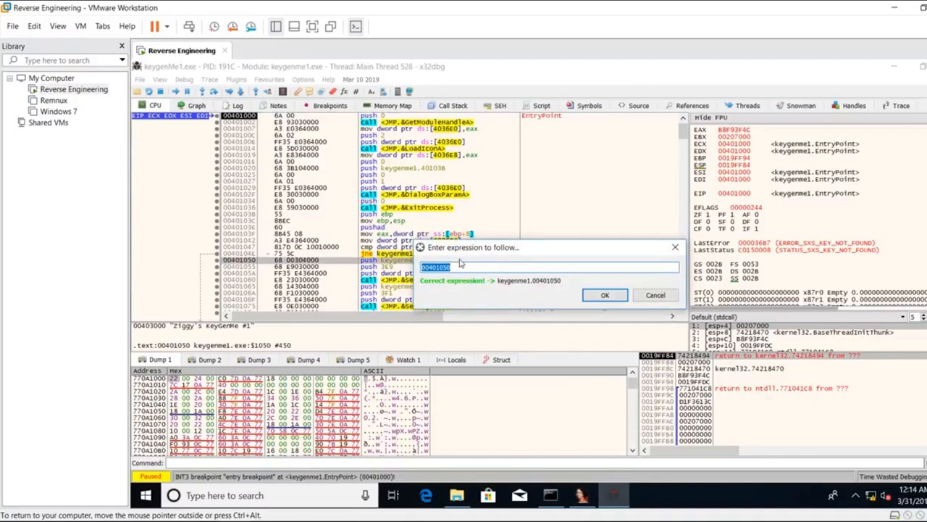
- Go to the ValidateKey address in x32dbg's CPU view with Ctrl+G
{"action": "type", "text": "40120"}
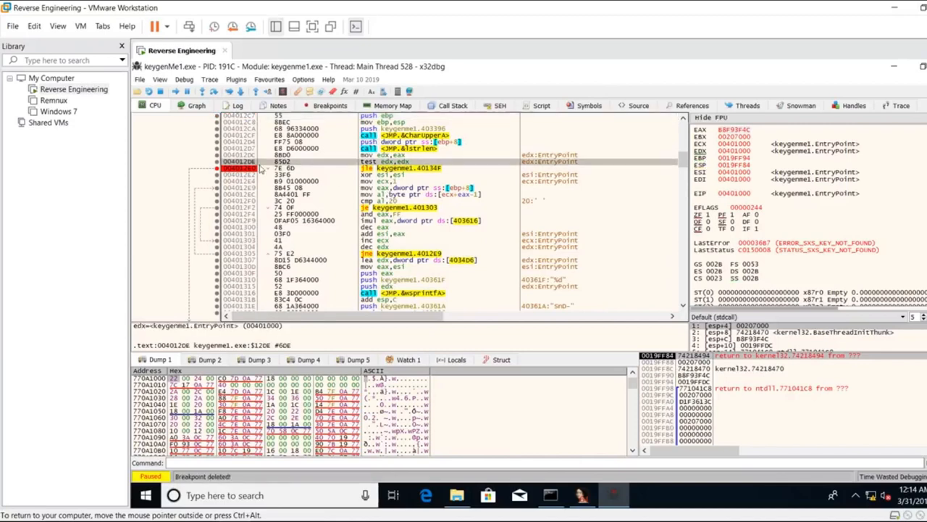
- Review the Breakpoints tab, return to CPU and run the KeyGenMe
{"action": "left_click", "coordinate": [331, 104]}
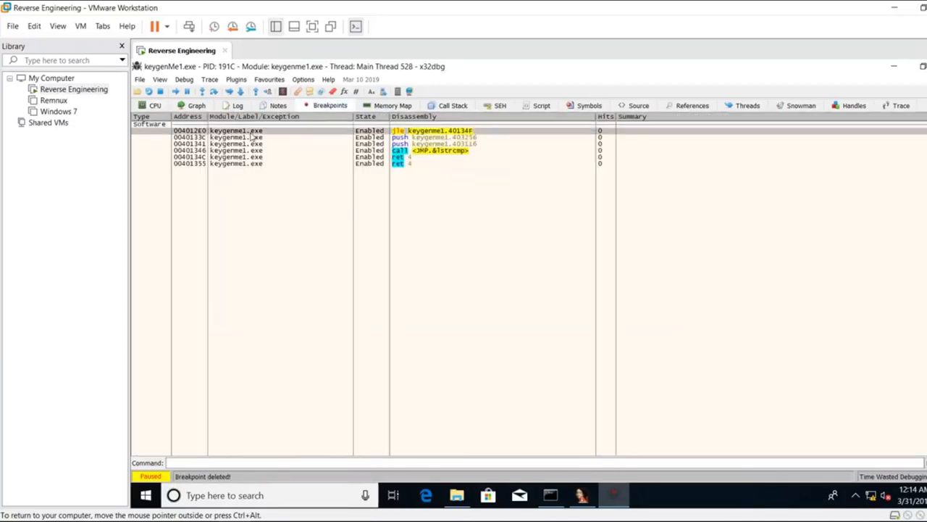
{"action": "left_click", "coordinate": [153, 104]}
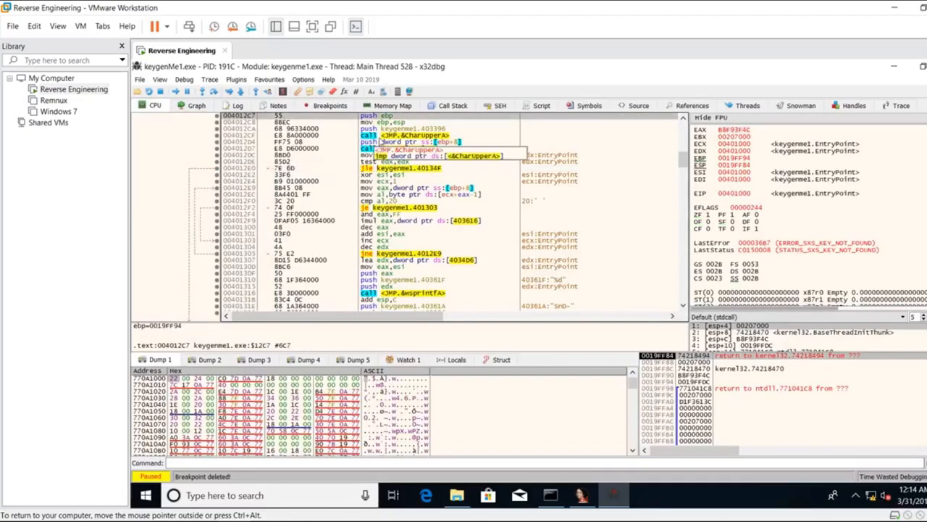
{"action": "left_click", "coordinate": [209, 90]}
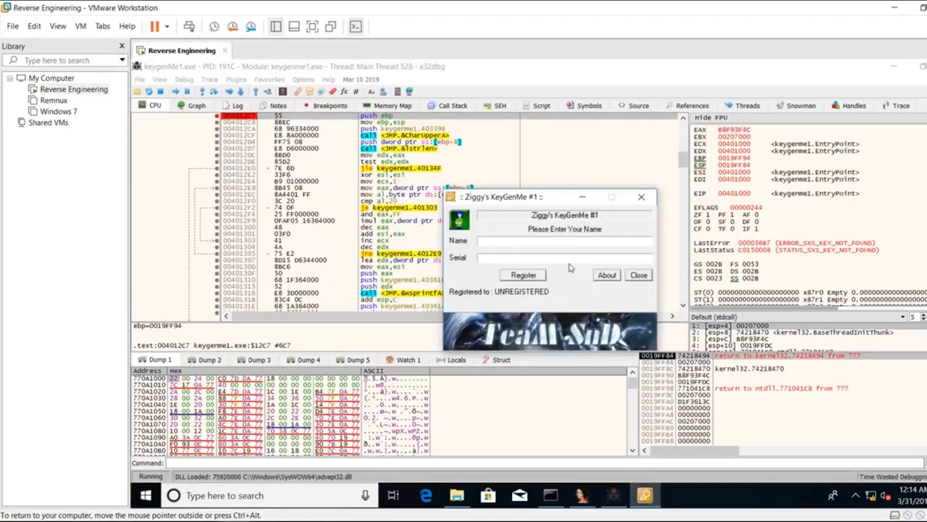
- Register name 'pleaselikeandsubscribe' with serial 1234 to hit the ValidateKey breakpoint
{"action": "type", "text": "pleaselikeandsubscribe"}
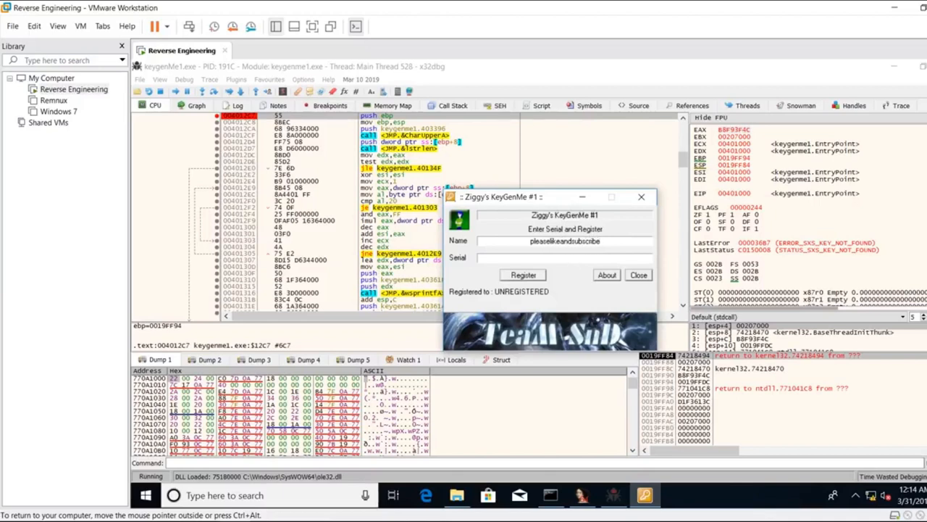
{"action": "type", "text": "1234"}
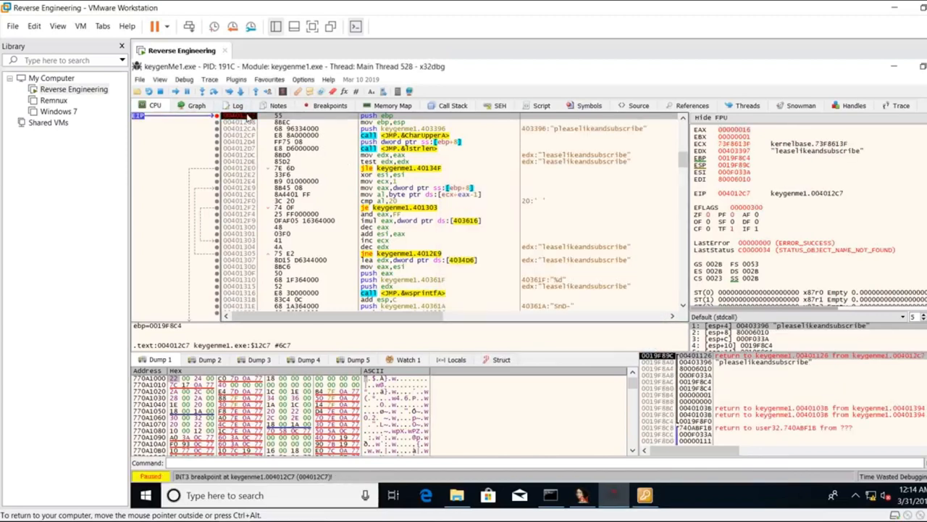
{"action": "mouse_move", "coordinate": [647, 271]}
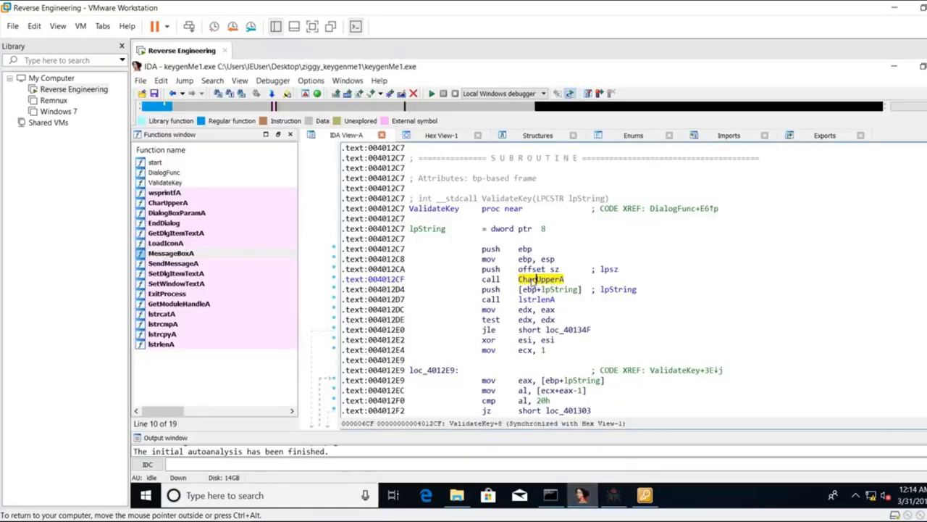
- Rename lpString to username and comment CharUpperA as username = username.upper()
{"action": "left_click", "coordinate": [554, 290]}
{"action": "type", "text": "username"}
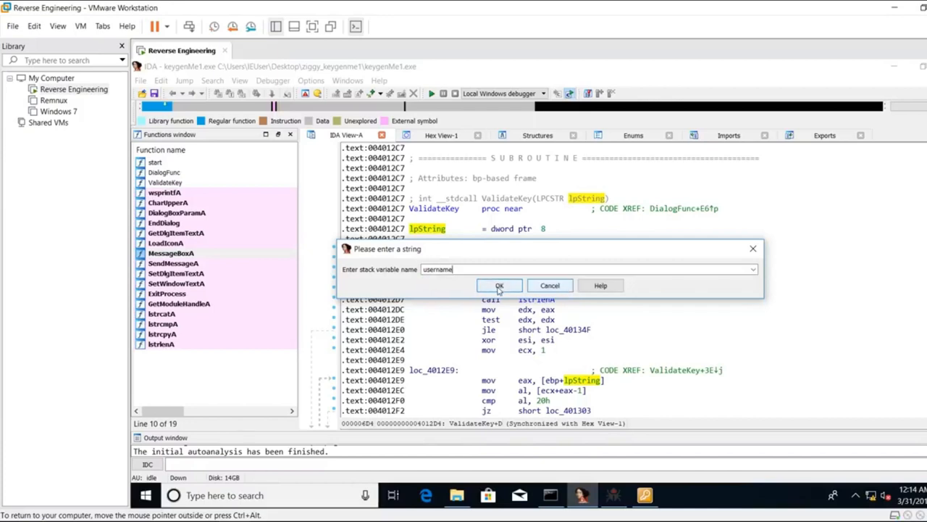
{"action": "left_click", "coordinate": [498, 284]}
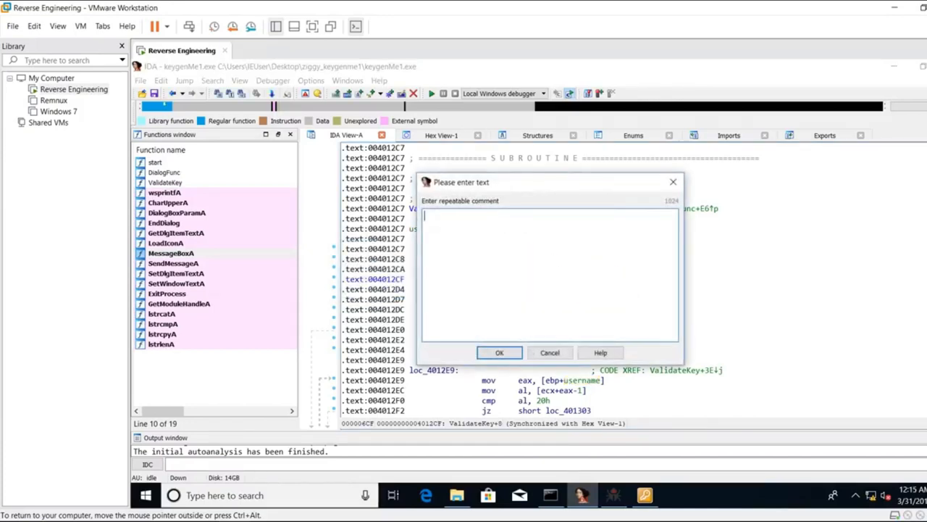
{"action": "type", "text": "username = usernam"}
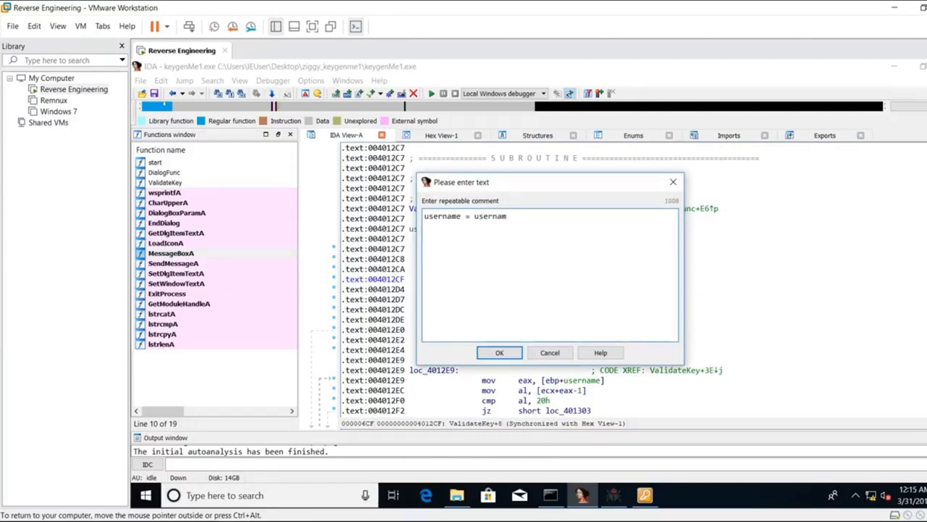
{"action": "type", "text": ".upper()"}
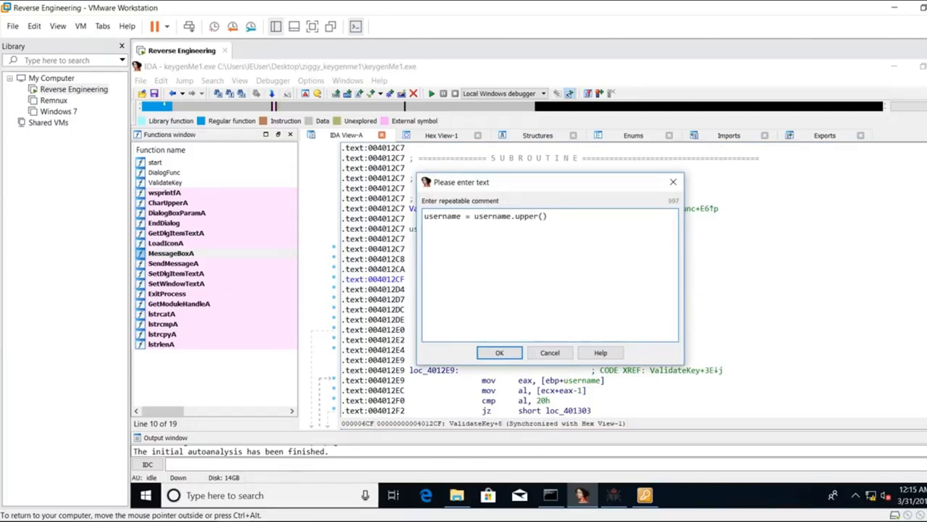
{"action": "left_click", "coordinate": [498, 352]}
{"action": "type", "text": "username_length"}
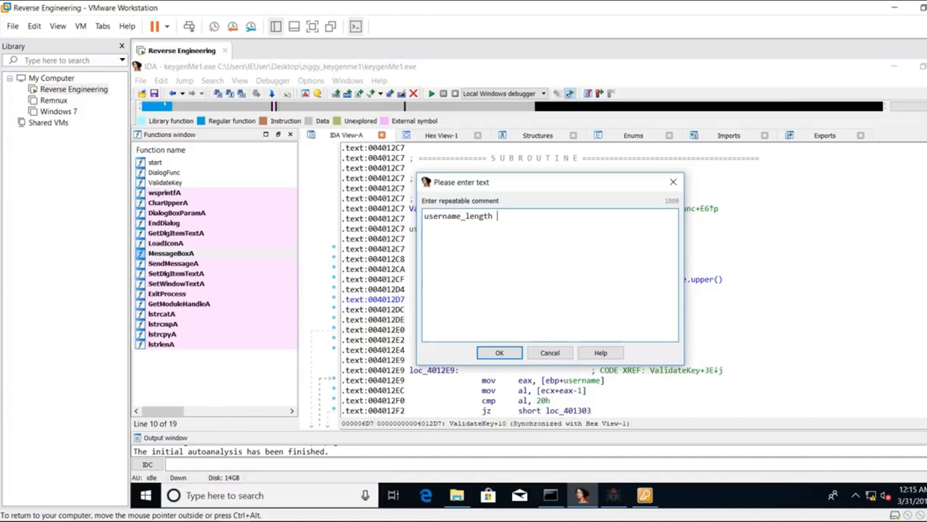
- Comment the lstrlenA call as username_length = len(username)
{"action": "type", "text": "= len(\""}
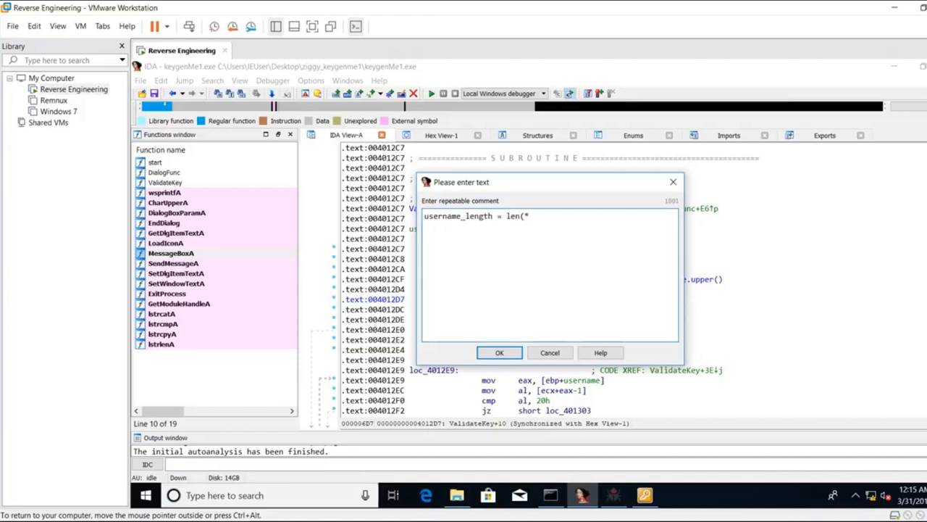
{"action": "type", "text": "username)"}
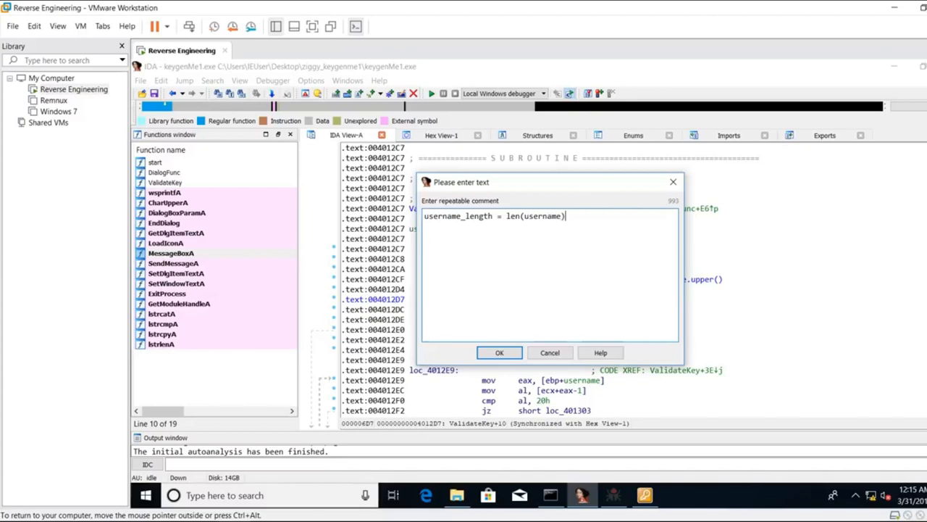
{"action": "left_click", "coordinate": [498, 352]}
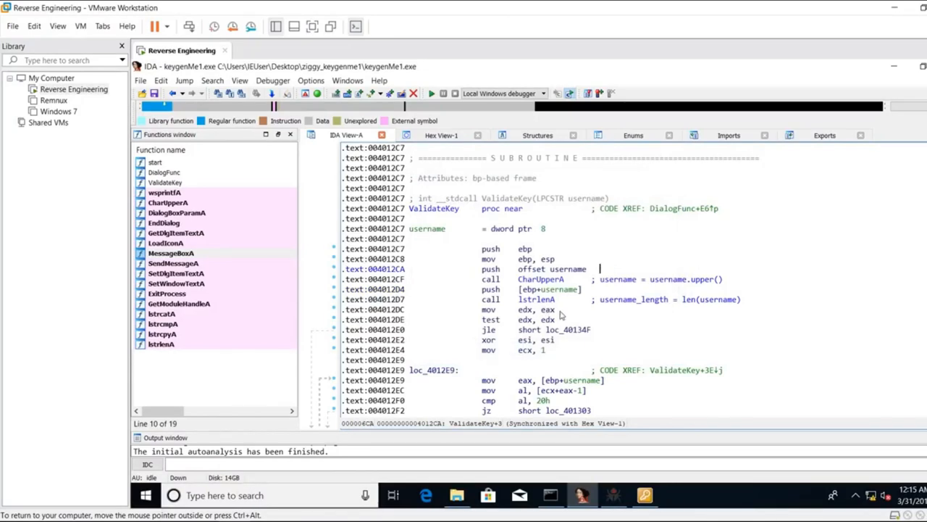
{"action": "mouse_move", "coordinate": [537, 298]}
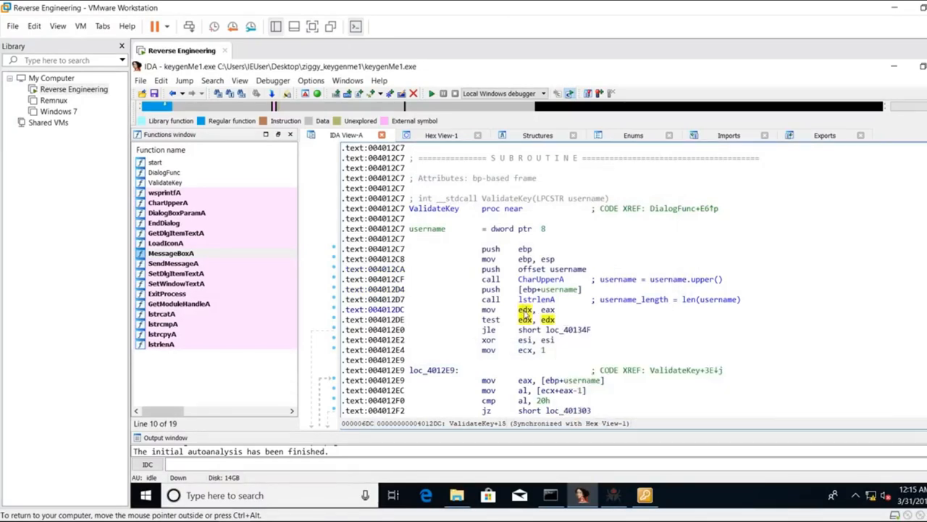
{"action": "mouse_move", "coordinate": [551, 329]}
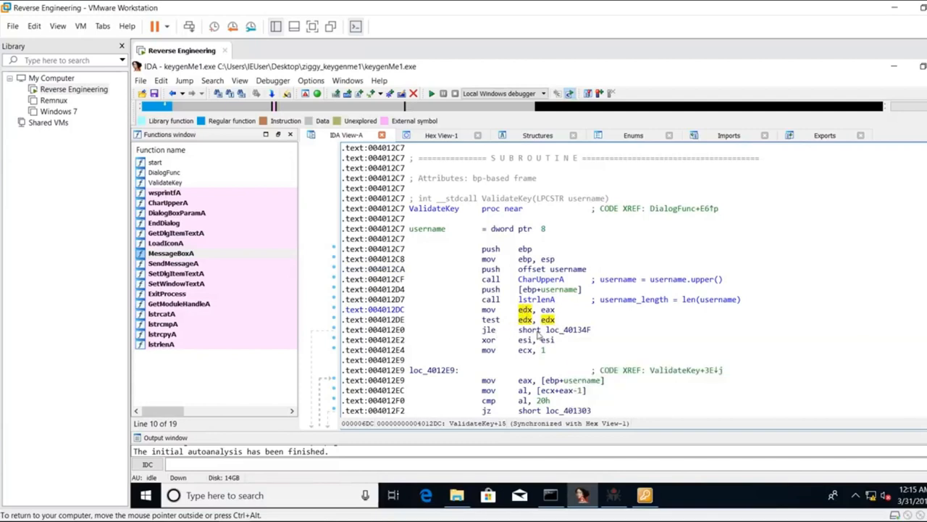
- Rename the loc_40134F exit label and add a comment describing its return
{"action": "scroll", "scroll_direction": "down", "scroll_amount": 3}
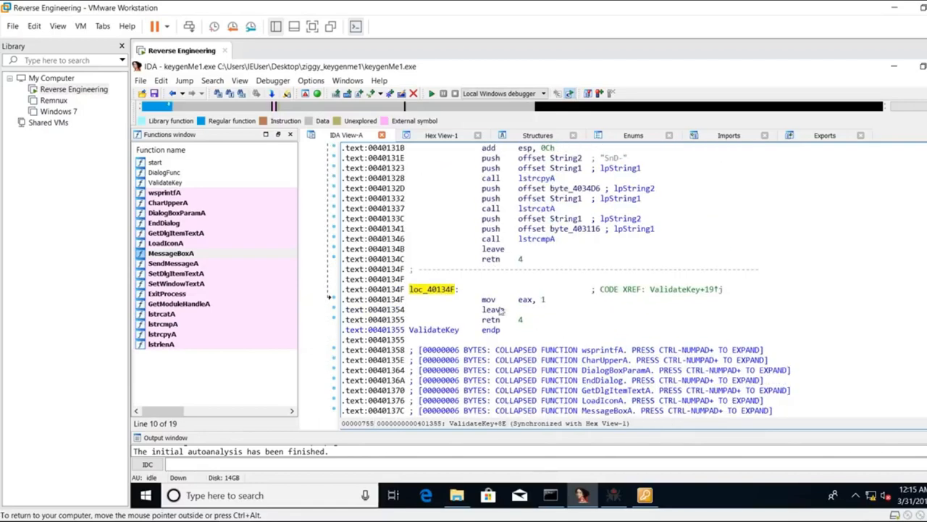
{"action": "mouse_move", "coordinate": [510, 316]}
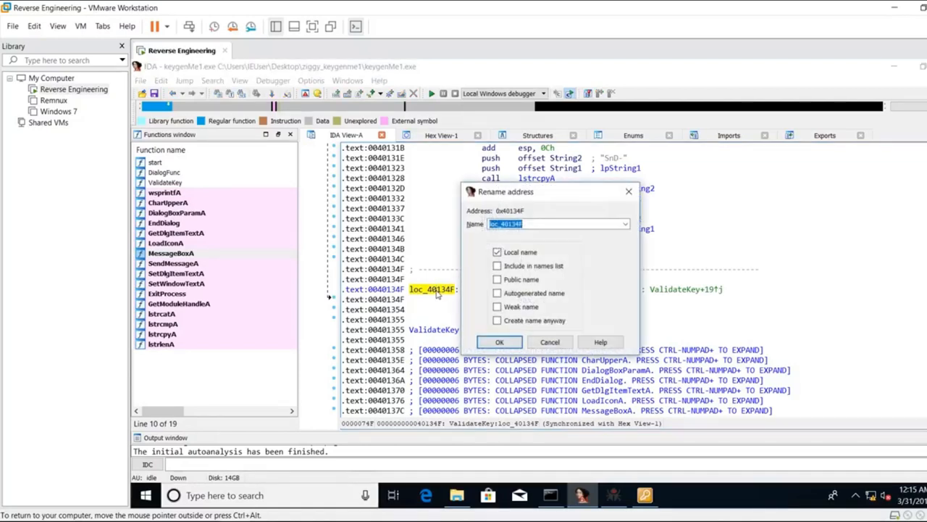
{"action": "type", "text": "ba"}
{"action": "type", "text": "return"}
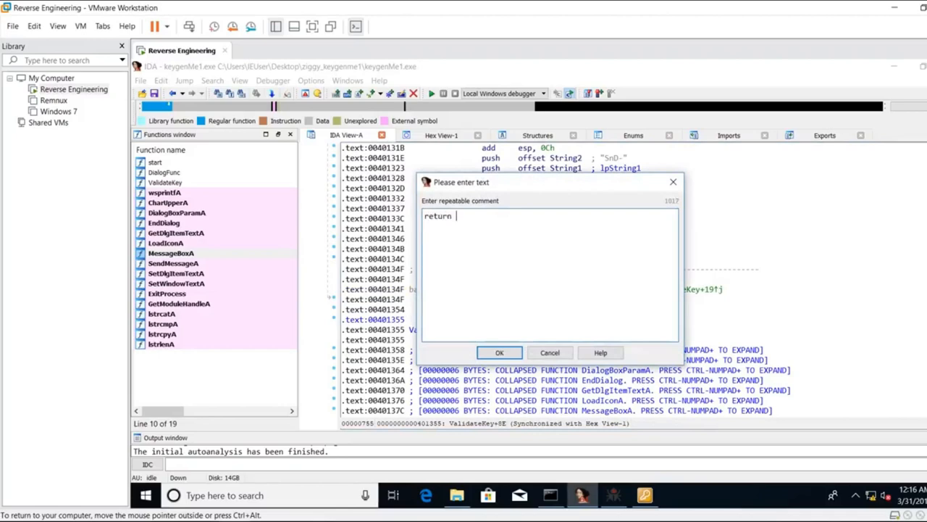
{"action": "left_click", "coordinate": [498, 352]}
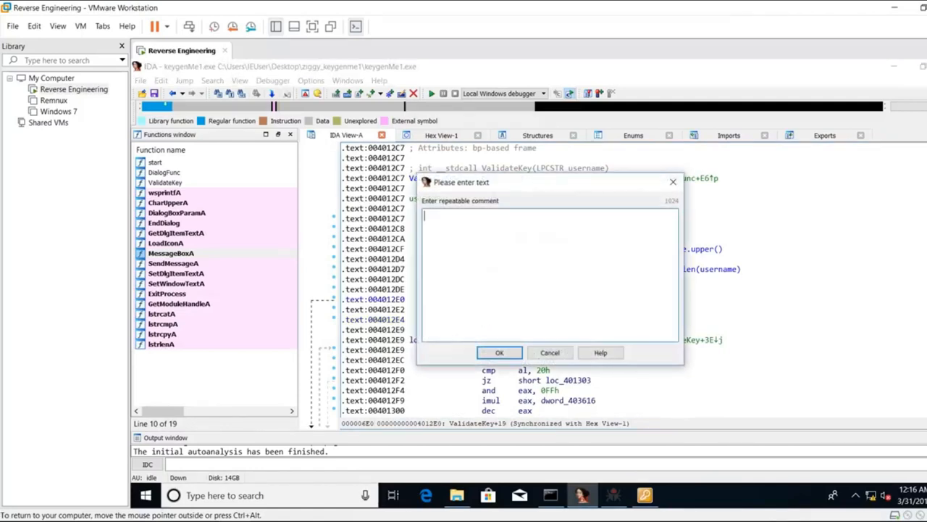
- Comment the jle branch with "if len(username) < 2: jump"
{"action": "type", "text": "if user"}
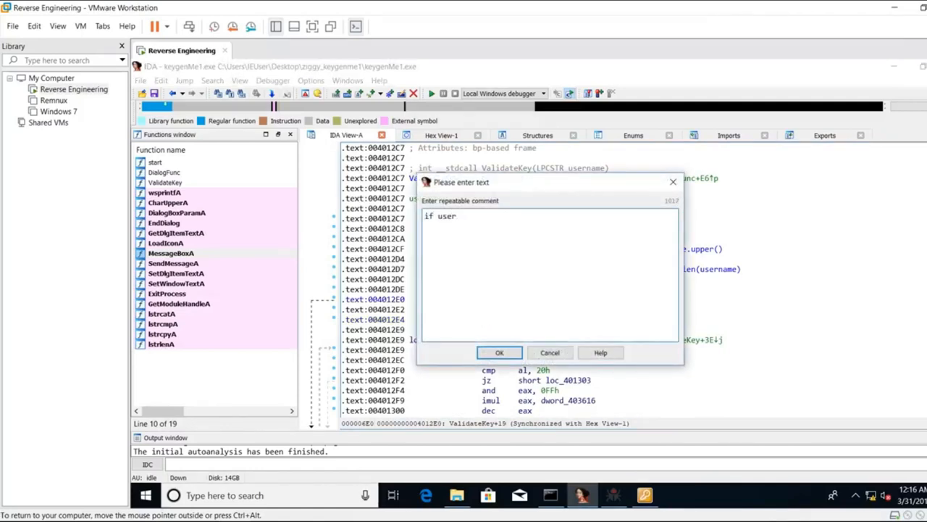
{"action": "type", "text": "len"}
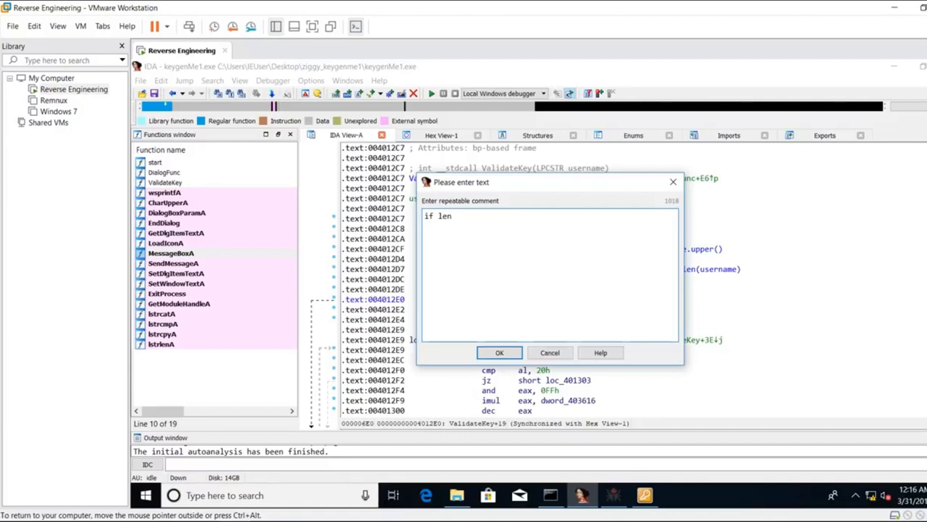
{"action": "type", "text": "(username)"}
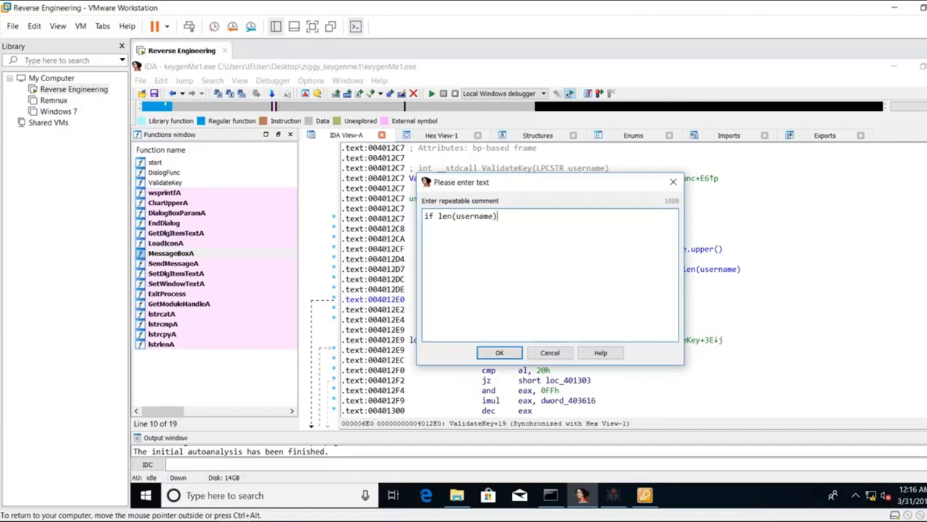
{"action": "type", "text": "<"}
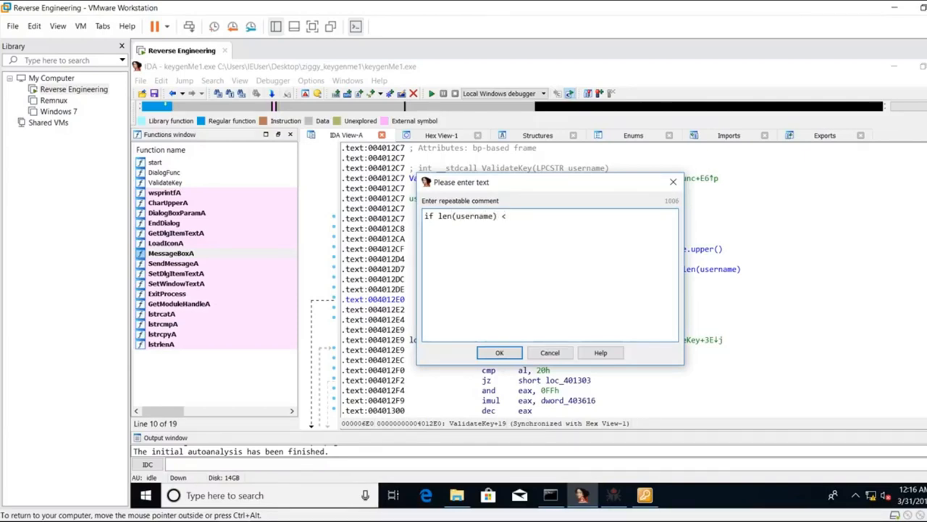
{"action": "type", "text": "2:"}
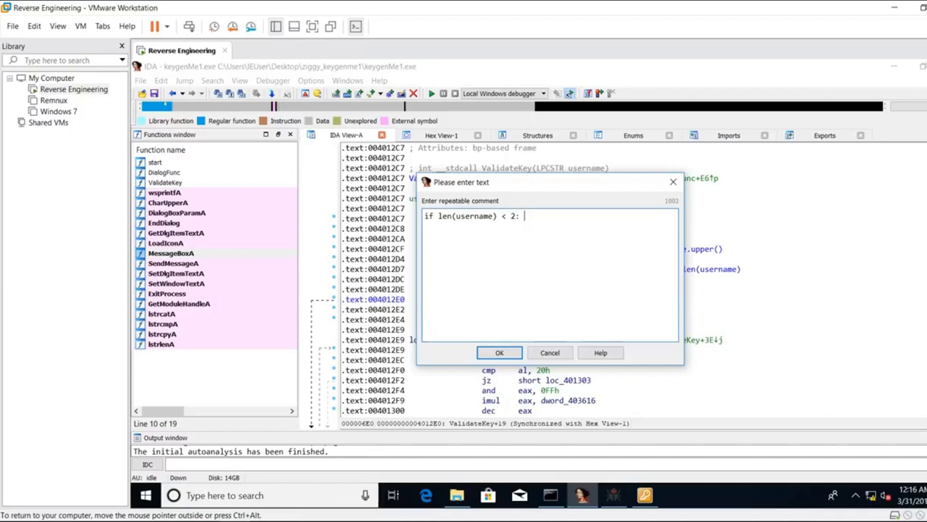
{"action": "type", "text": "jump"}
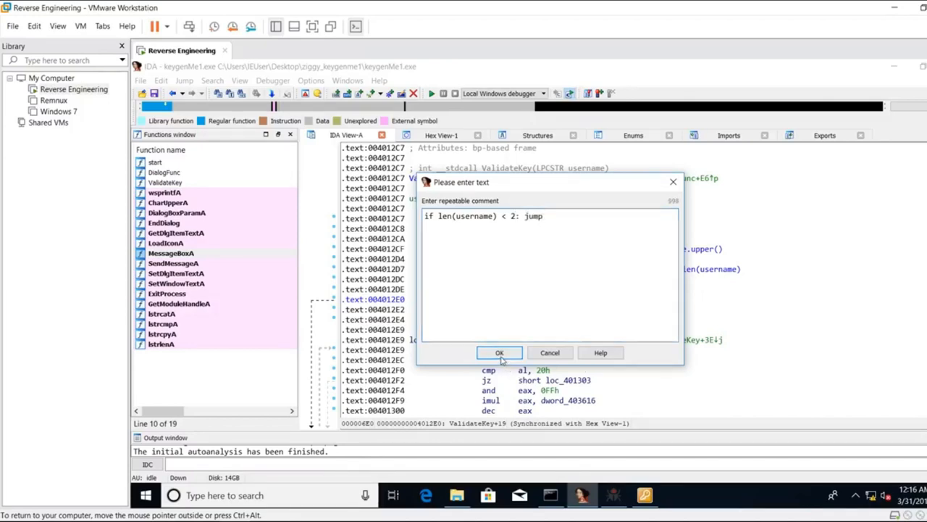
{"action": "left_click", "coordinate": [499, 352]}
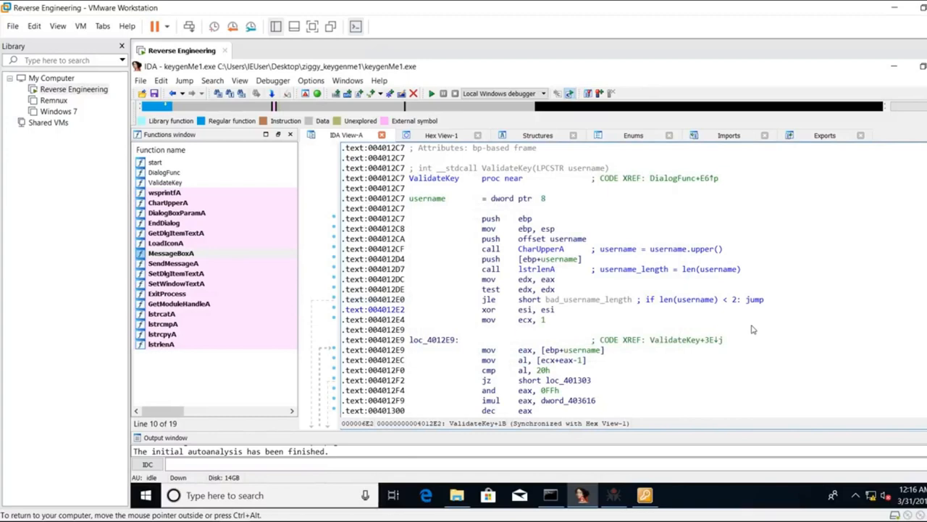
{"action": "mouse_move", "coordinate": [548, 327]}
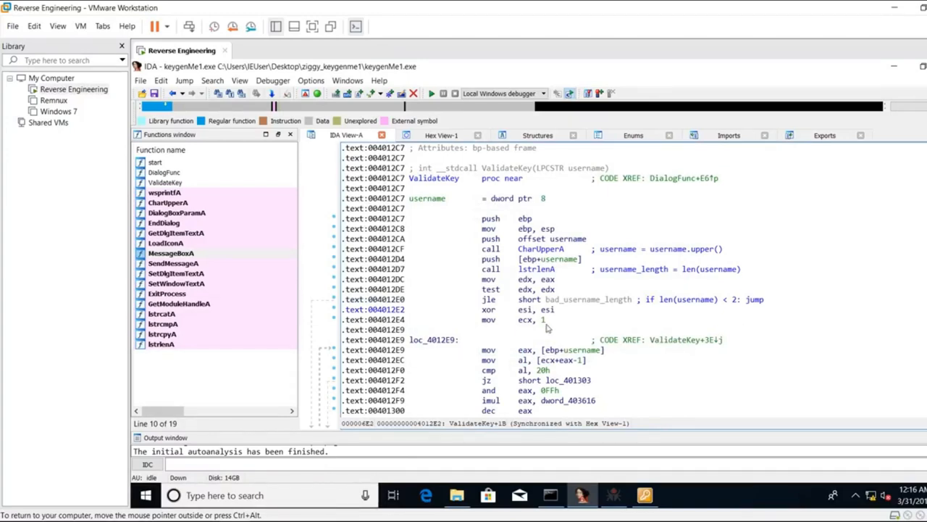
{"action": "mouse_move", "coordinate": [559, 322]}
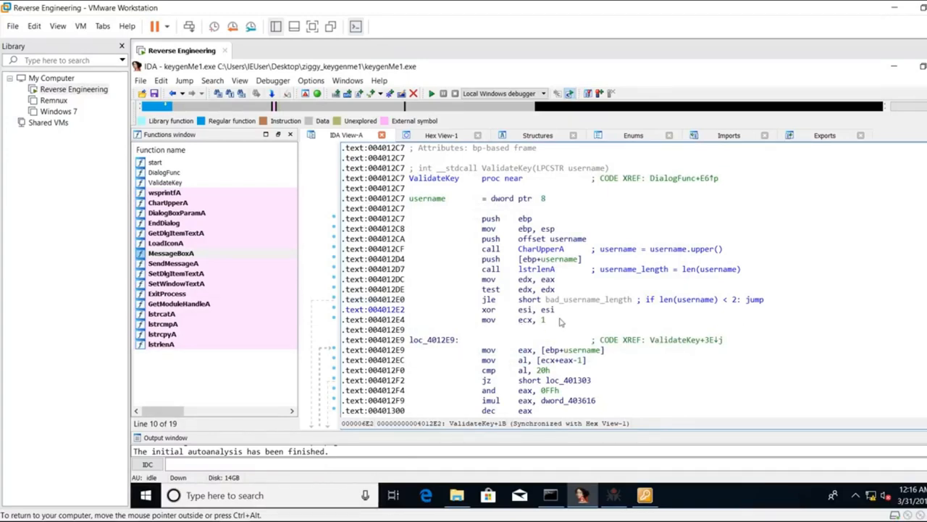
- Highlight ecx uses and comment the mov eax line as EAX = username
{"action": "left_click", "coordinate": [525, 320]}
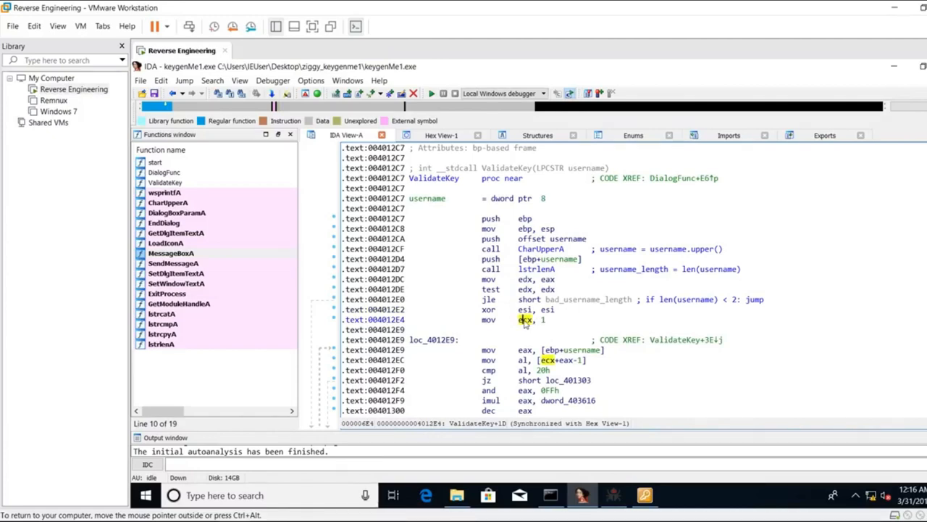
{"action": "scroll", "scroll_direction": "down", "scroll_amount": 3}
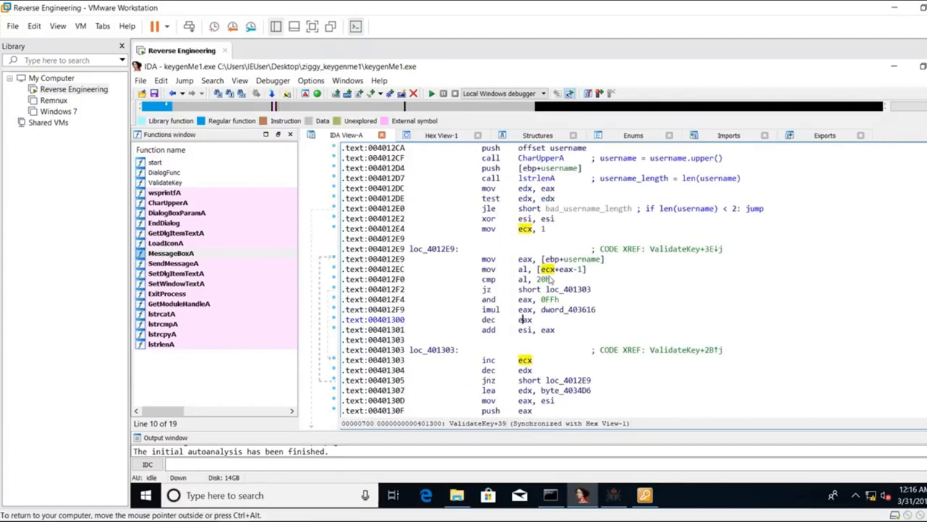
{"action": "mouse_move", "coordinate": [505, 264]}
{"action": "type", "text": "E"}
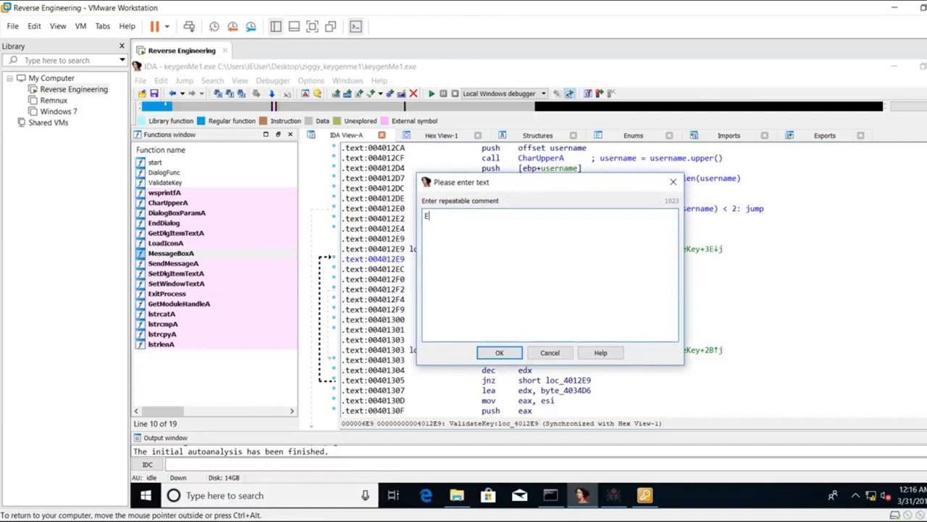
{"action": "type", "text": "AX ="}
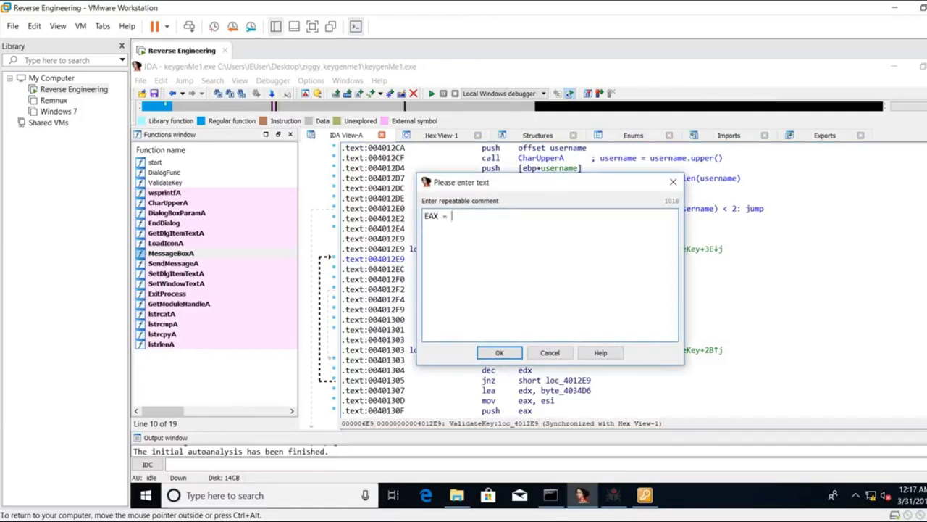
{"action": "type", "text": "username"}
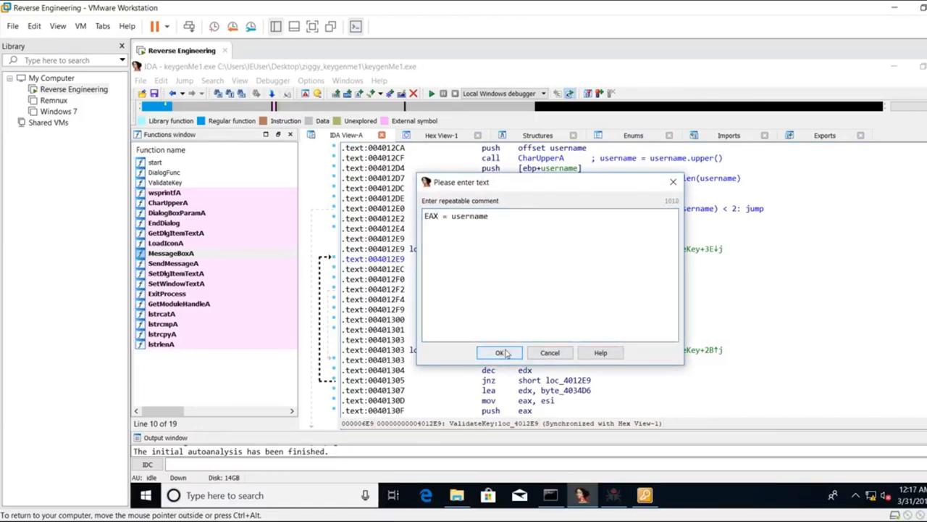
{"action": "left_click", "coordinate": [501, 352]}
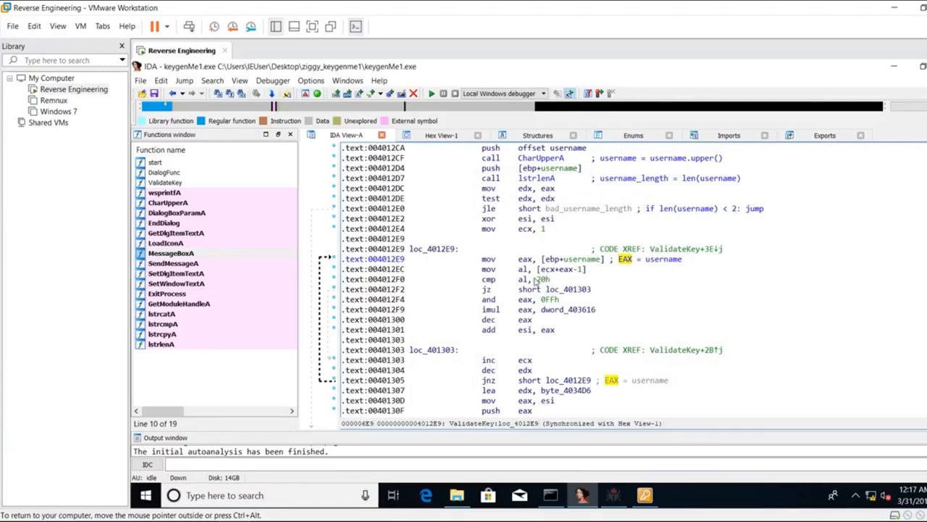
{"action": "mouse_move", "coordinate": [569, 272]}
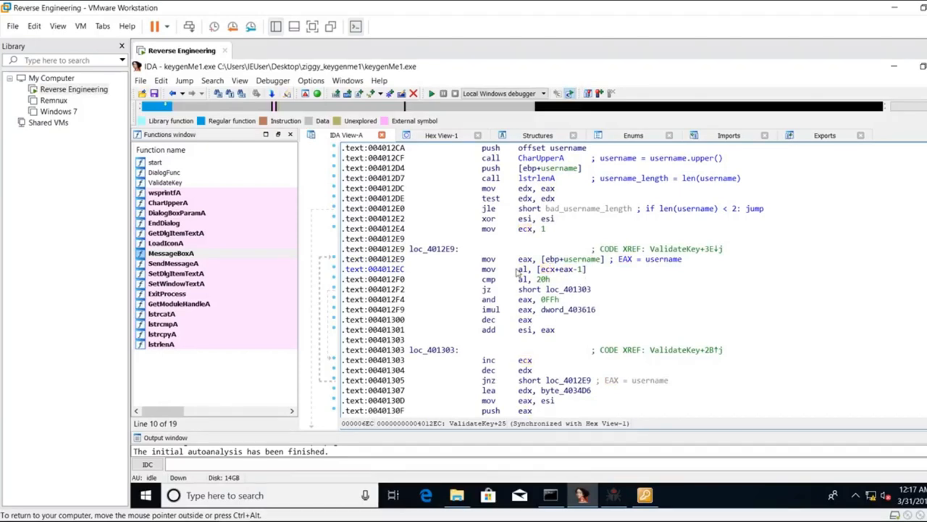
{"action": "mouse_move", "coordinate": [601, 271]}
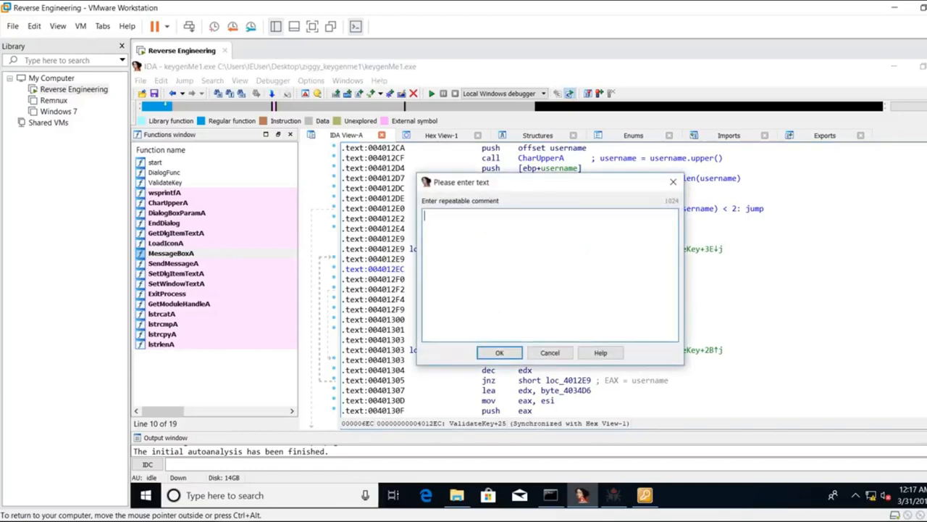
- Comment al = username[index - 1] and index = 1 on the mov al and mov ecx lines
{"action": "type", "text": "username["}
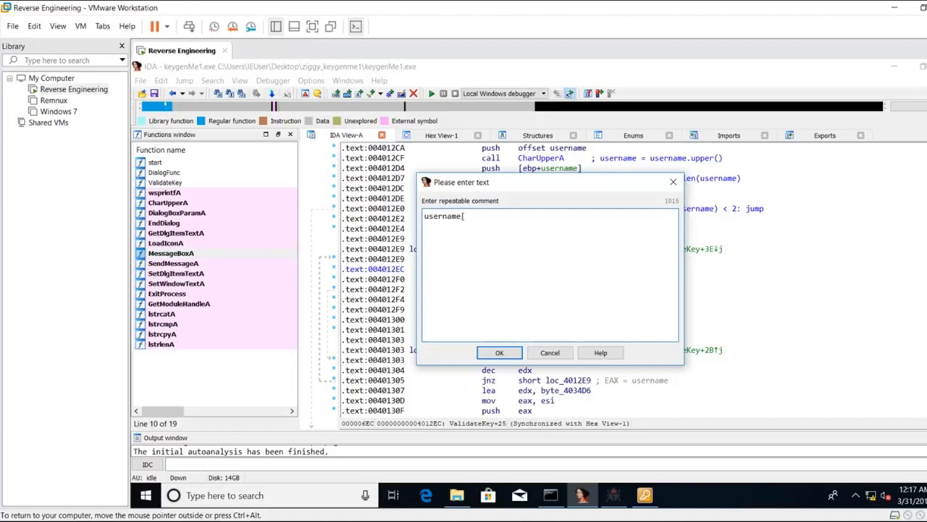
{"action": "type", "text": "index"}
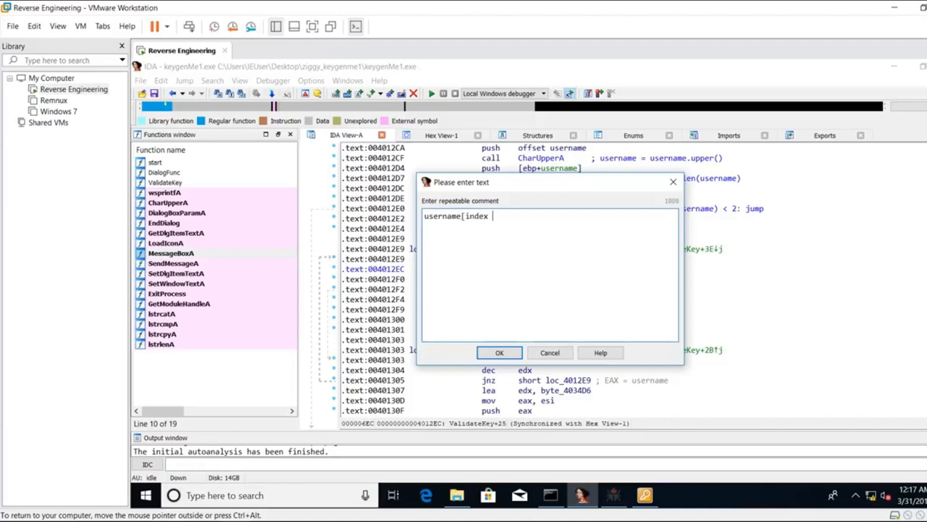
{"action": "type", "text": "- 1]"}
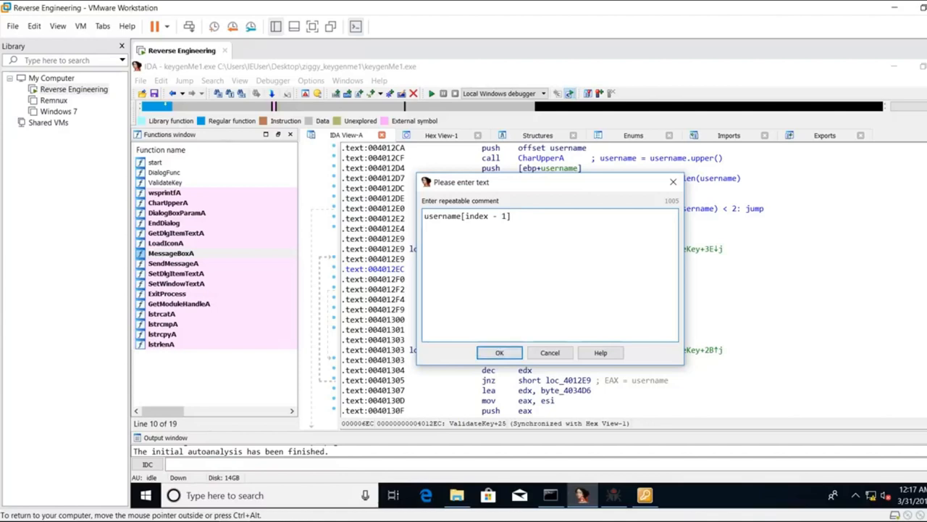
{"action": "type", "text": "al ="}
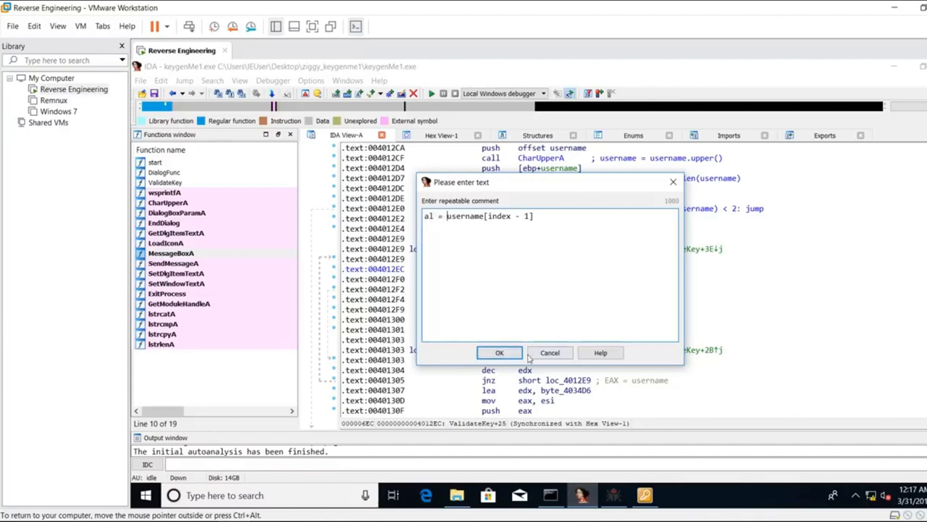
{"action": "left_click", "coordinate": [498, 352]}
{"action": "type", "text": "index = 1"}
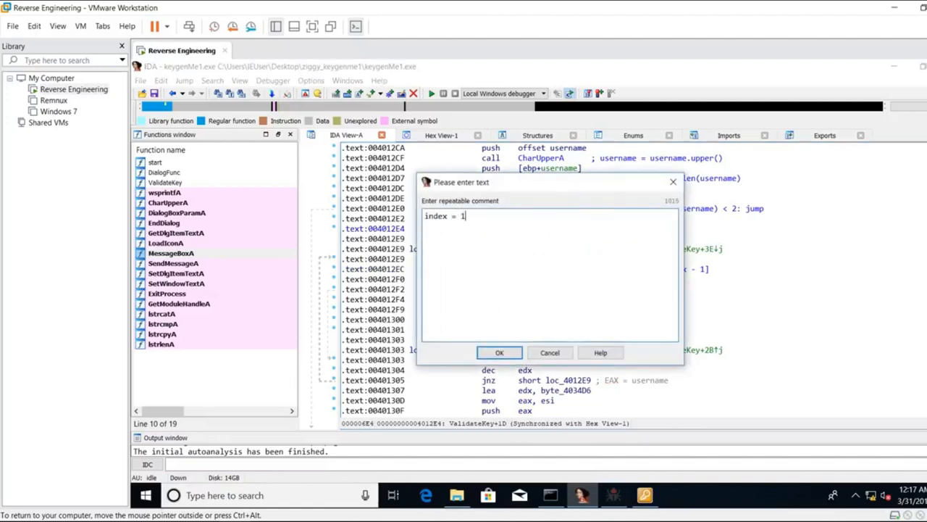
{"action": "left_click", "coordinate": [498, 352]}
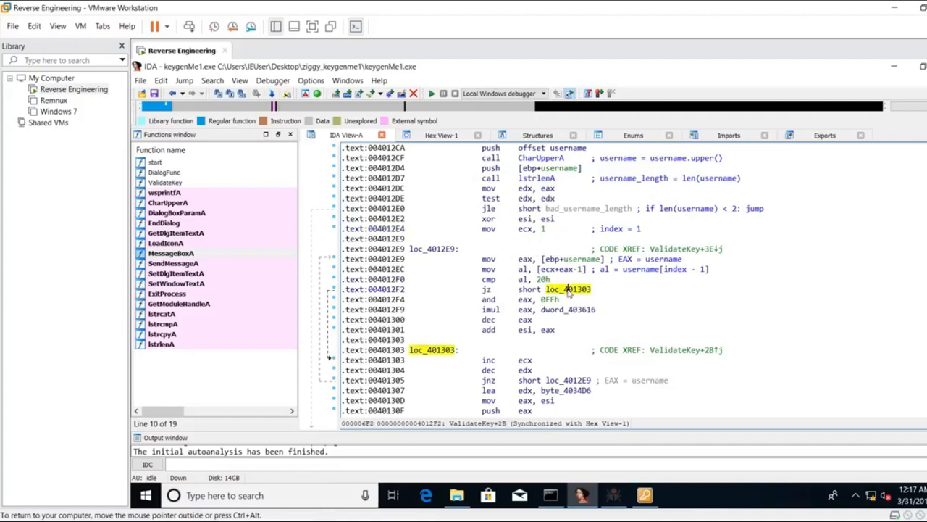
{"action": "mouse_move", "coordinate": [568, 288]}
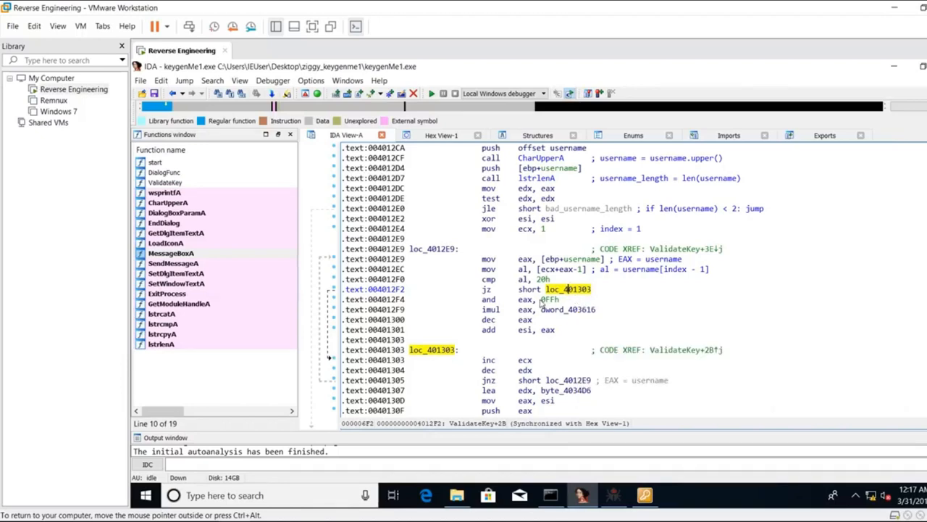
{"action": "left_click", "coordinate": [471, 298]}
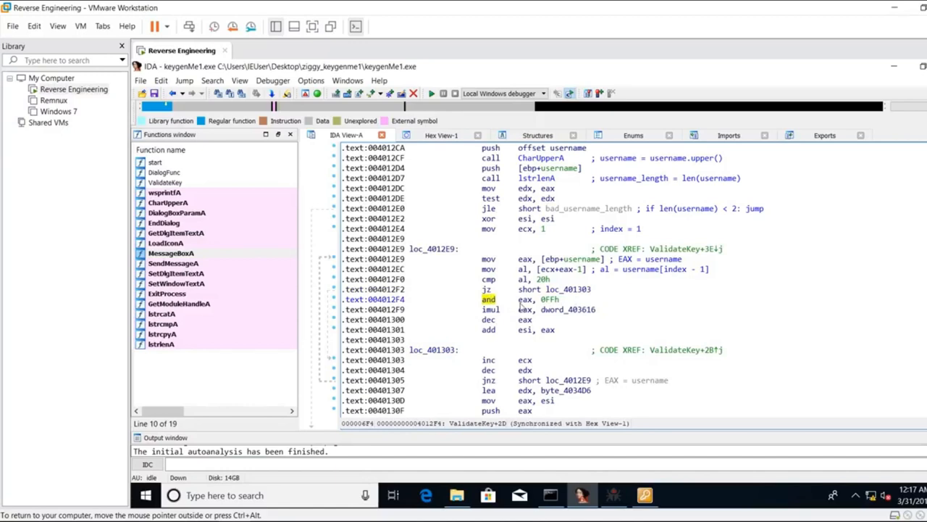
{"action": "mouse_move", "coordinate": [558, 307]}
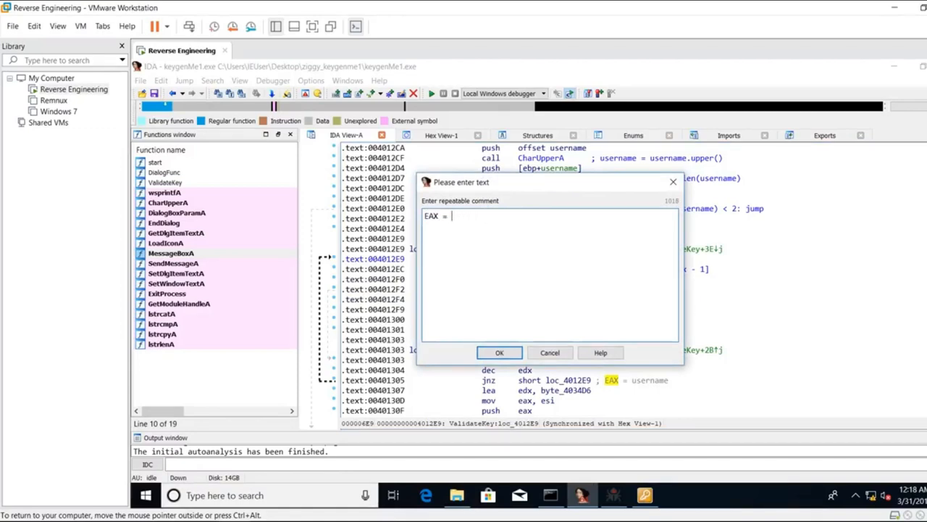
- Comment the username load as EAX = 4947493, then correct it to EAX = 4947441
{"action": "type", "text": "4"}
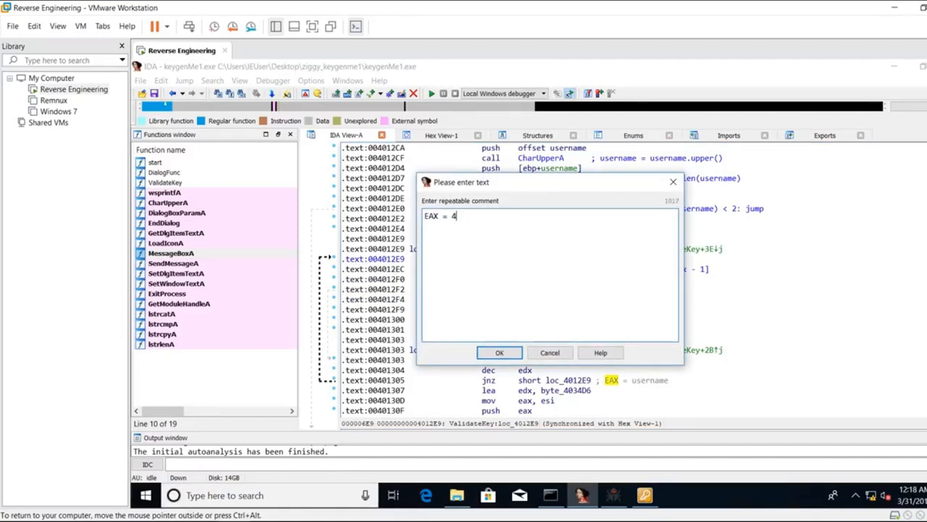
{"action": "type", "text": "947493"}
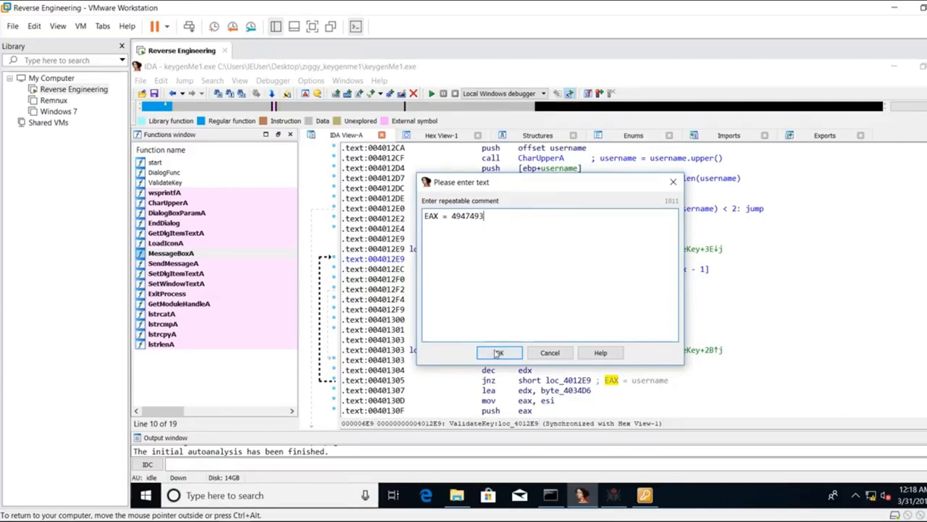
{"action": "left_click", "coordinate": [499, 353]}
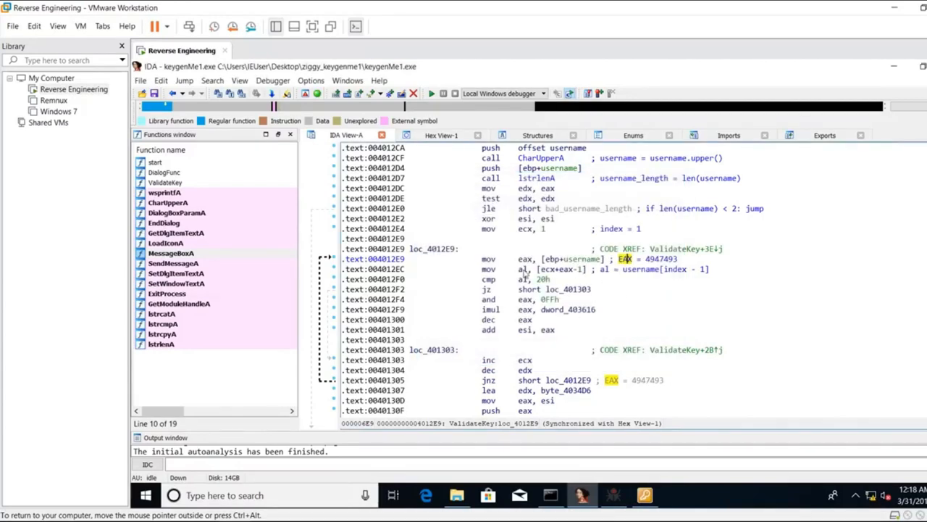
{"action": "mouse_move", "coordinate": [634, 275]}
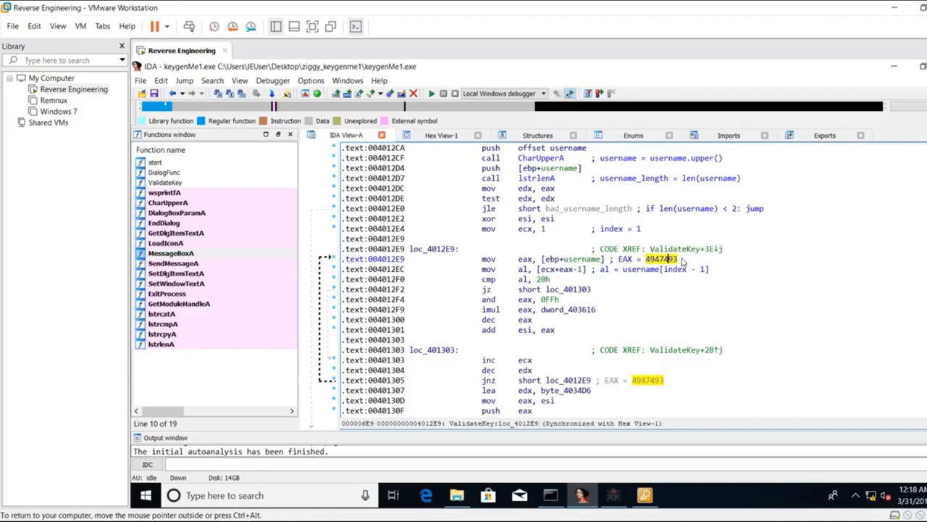
{"action": "left_click", "coordinate": [658, 258]}
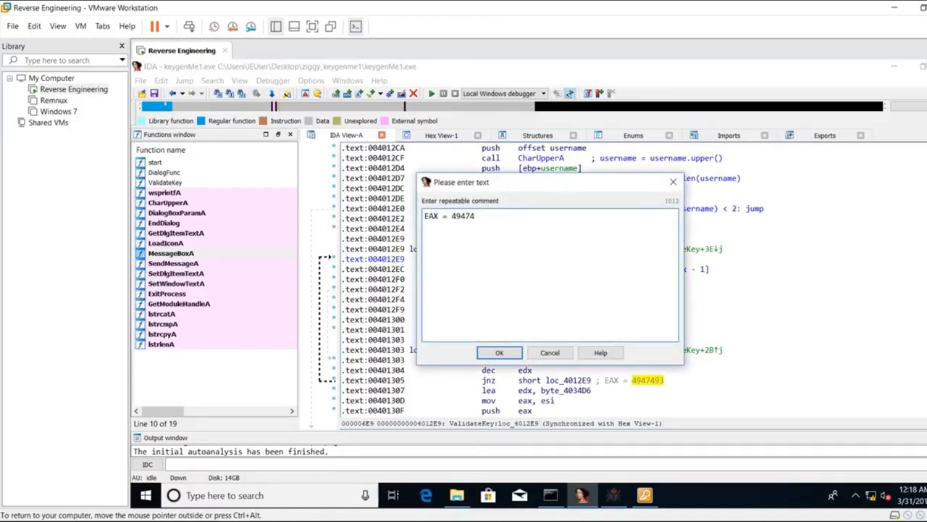
{"action": "type", "text": "41"}
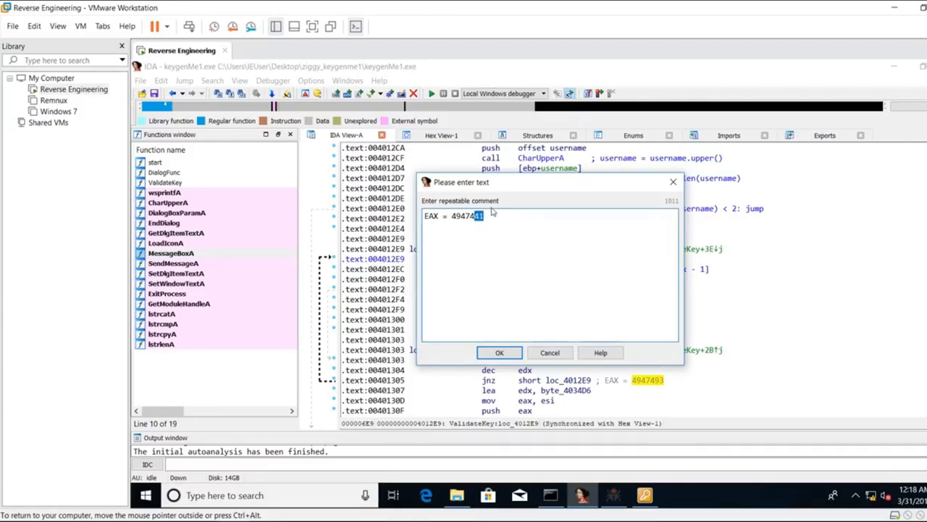
{"action": "left_click", "coordinate": [499, 352]}
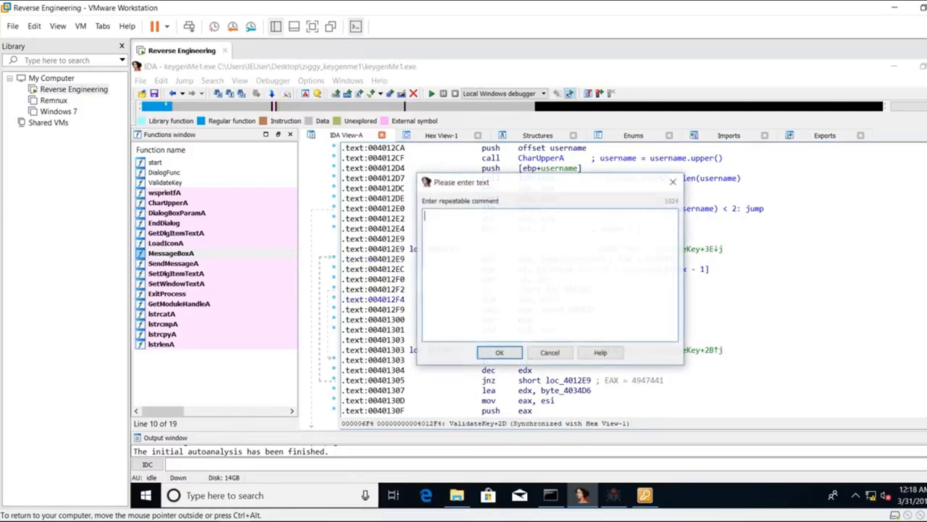
- Comment the and eax, 0FFh line with the masked value 00000041
{"action": "type", "text": "0000004"}
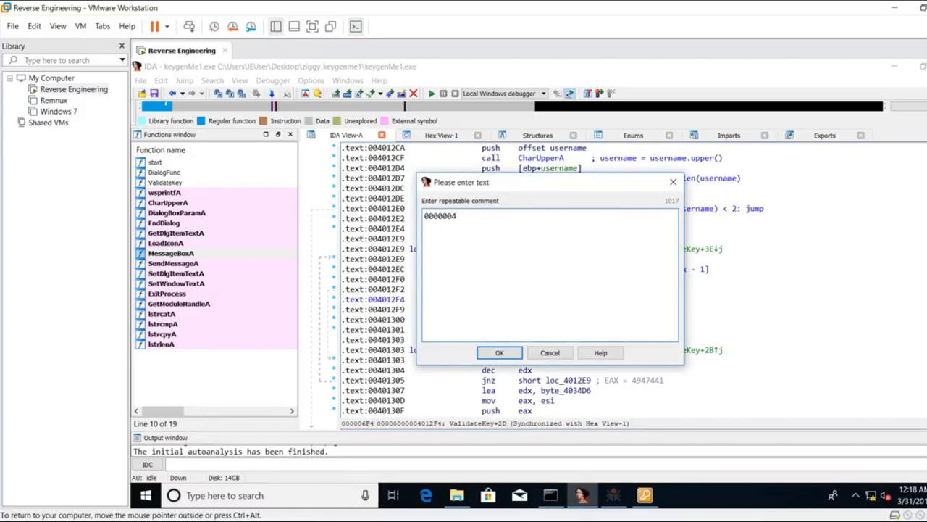
{"action": "left_click", "coordinate": [499, 352]}
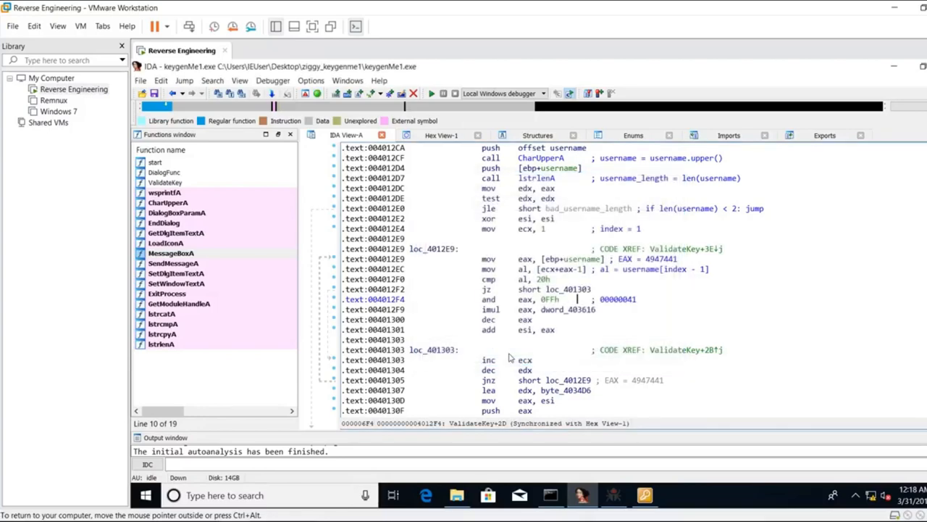
{"action": "mouse_move", "coordinate": [638, 310]}
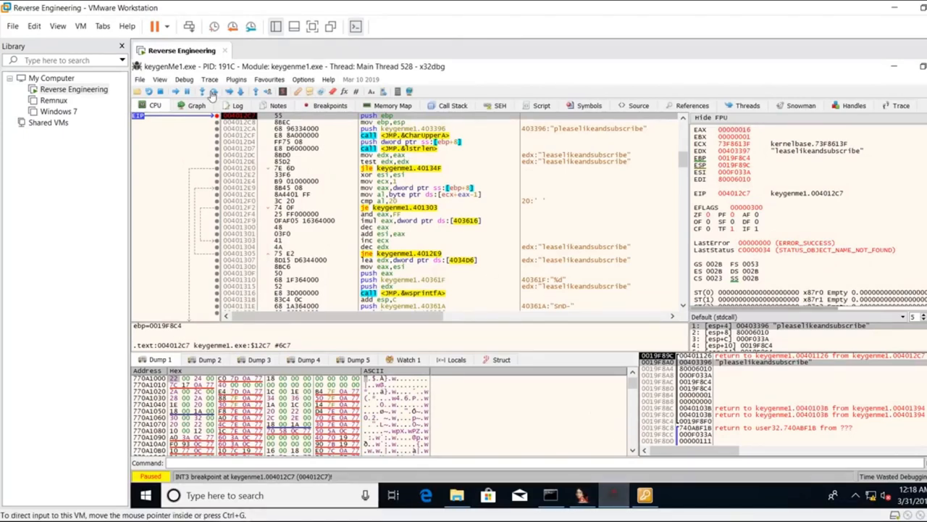
- Step over from 004012C7 past the uppercase and length checks to loading the letter into al
{"action": "left_click", "coordinate": [214, 90]}
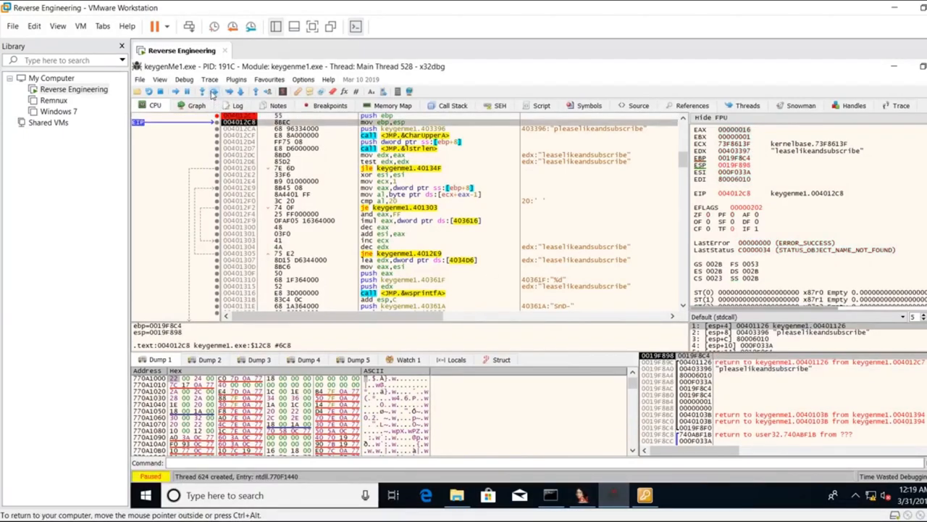
{"action": "left_click", "coordinate": [215, 89]}
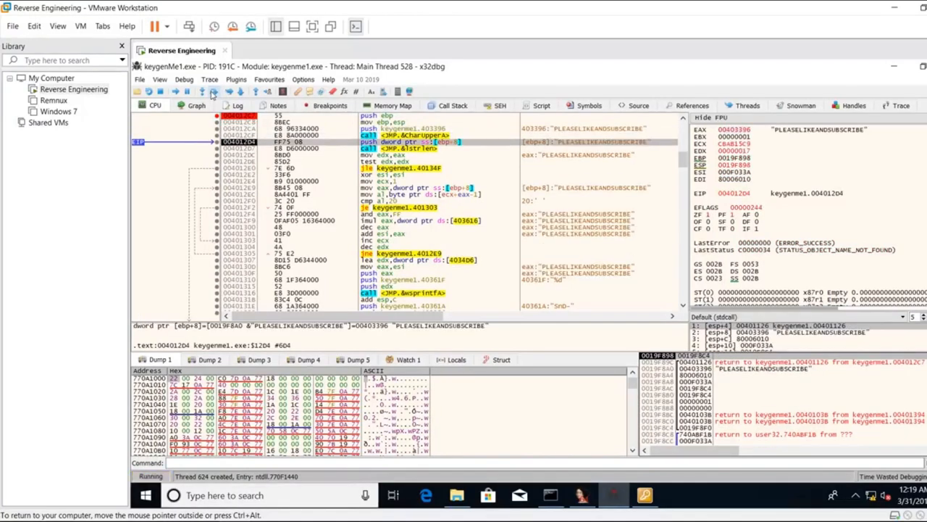
{"action": "left_click", "coordinate": [213, 90]}
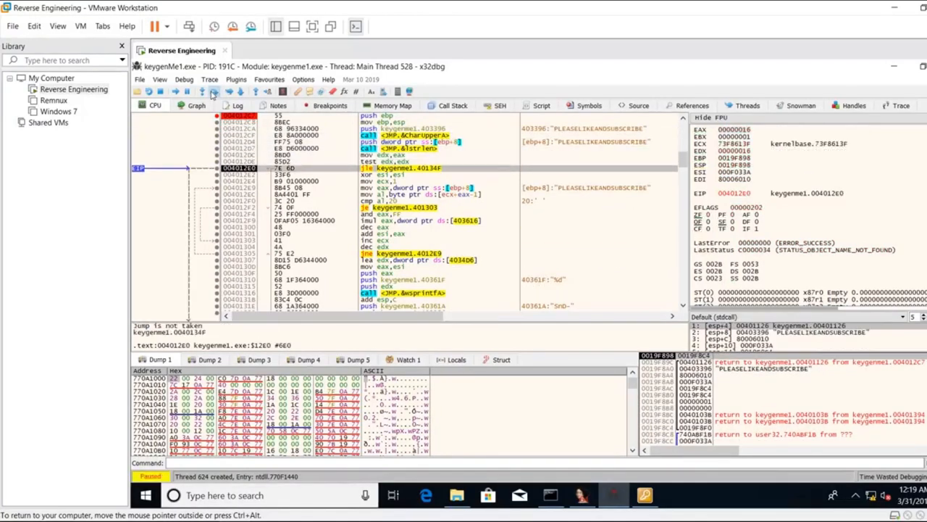
{"action": "left_click", "coordinate": [229, 90]}
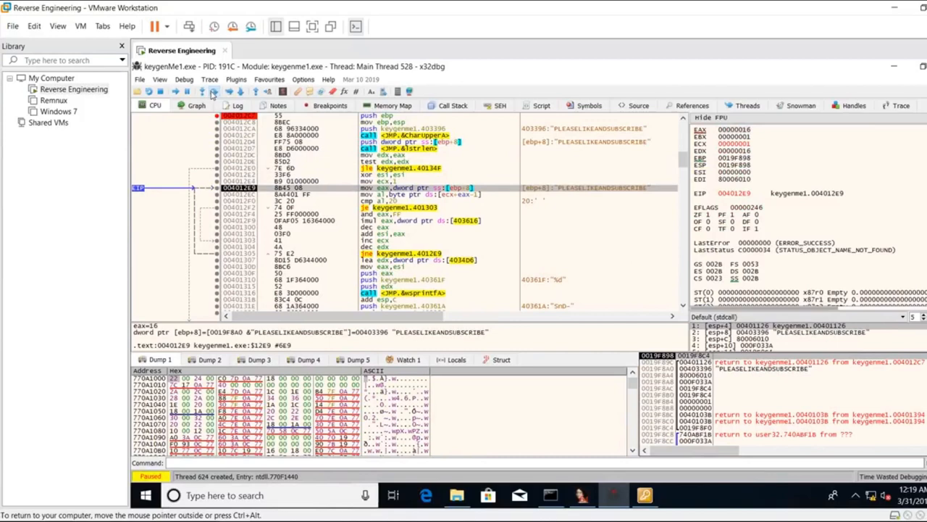
{"action": "left_click", "coordinate": [213, 90]}
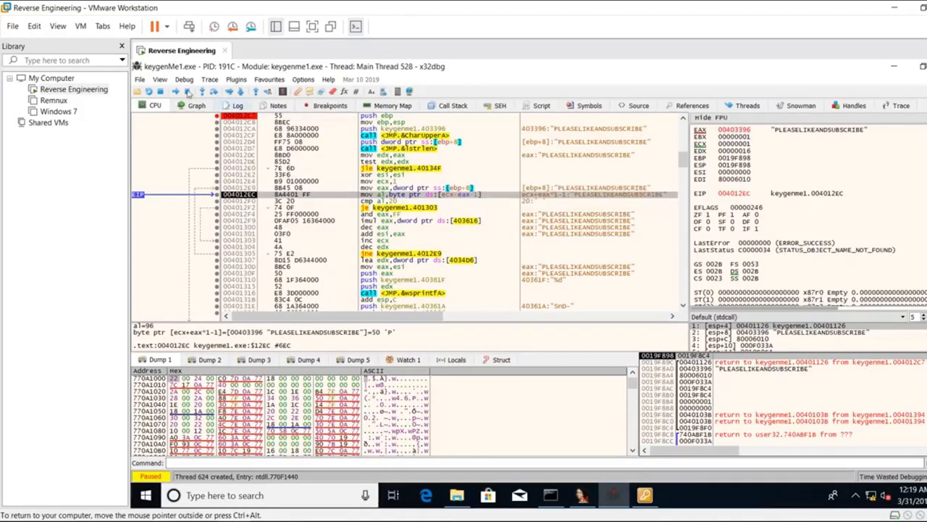
{"action": "mouse_move", "coordinate": [213, 90]}
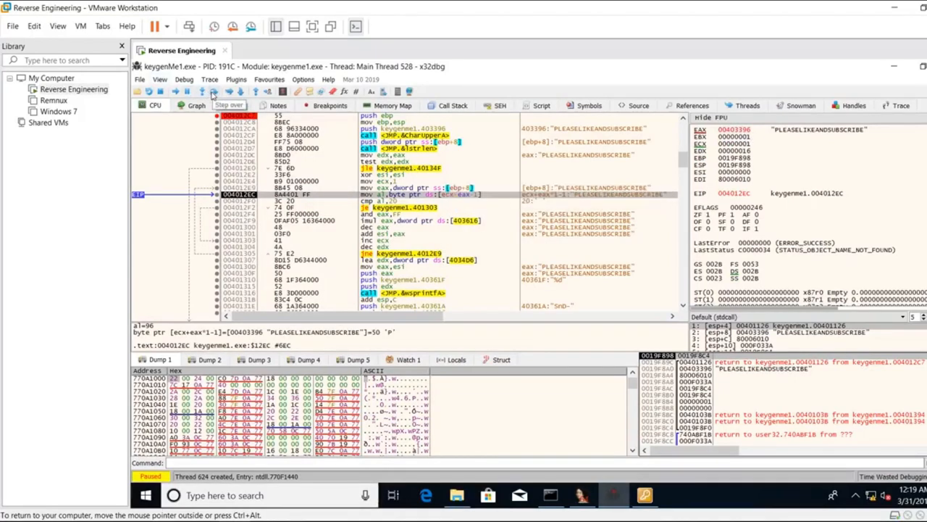
{"action": "left_click", "coordinate": [213, 90]}
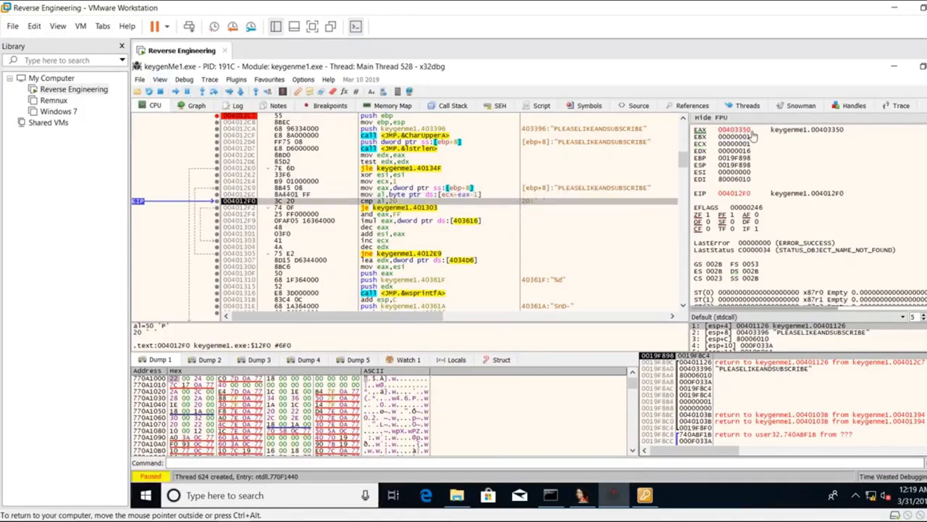
{"action": "left_click", "coordinate": [258, 91]}
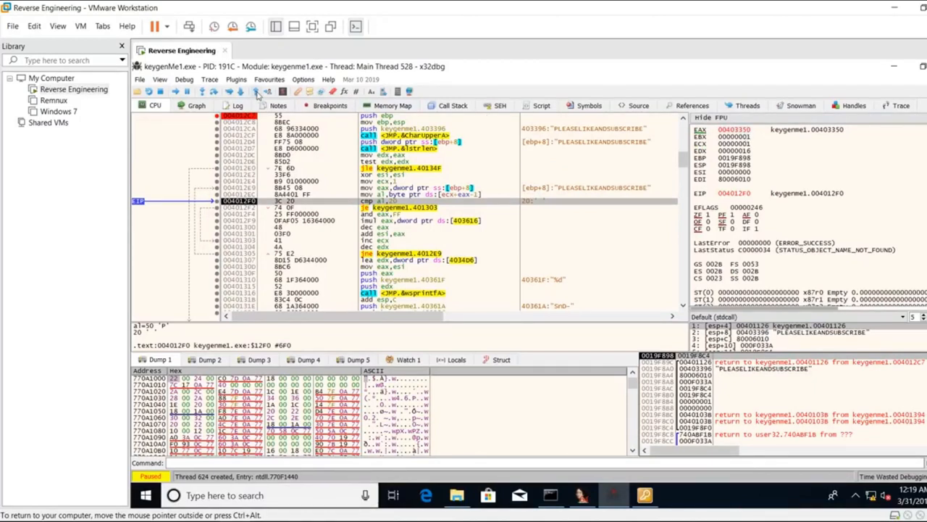
{"action": "mouse_move", "coordinate": [212, 95]}
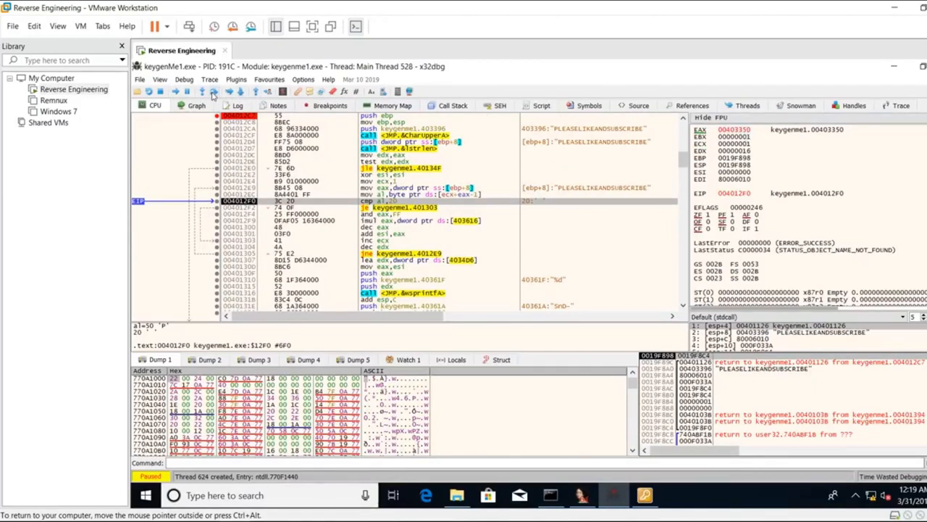
- Step past the space check to the imul with EAX = 50 ('P'), then return to IDA
{"action": "left_click", "coordinate": [214, 90]}
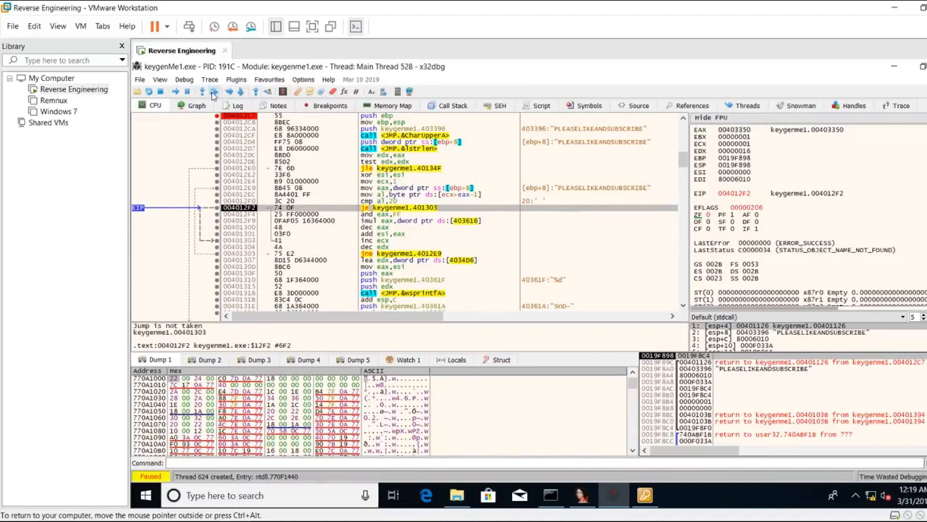
{"action": "left_click", "coordinate": [213, 92]}
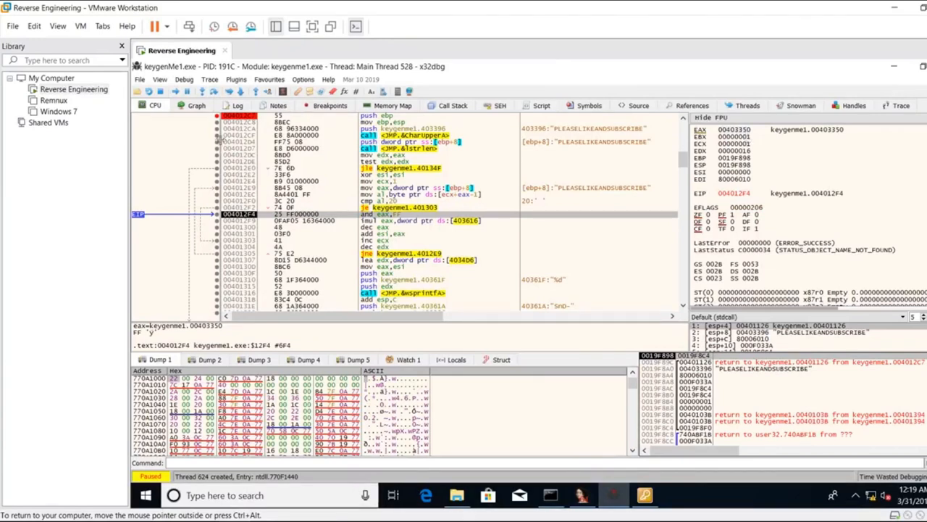
{"action": "mouse_move", "coordinate": [213, 92]}
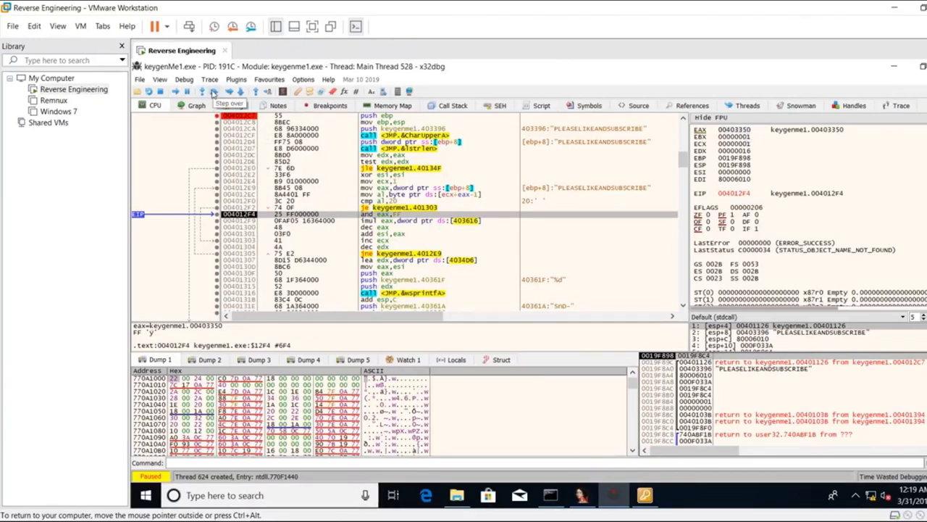
{"action": "left_click", "coordinate": [214, 90]}
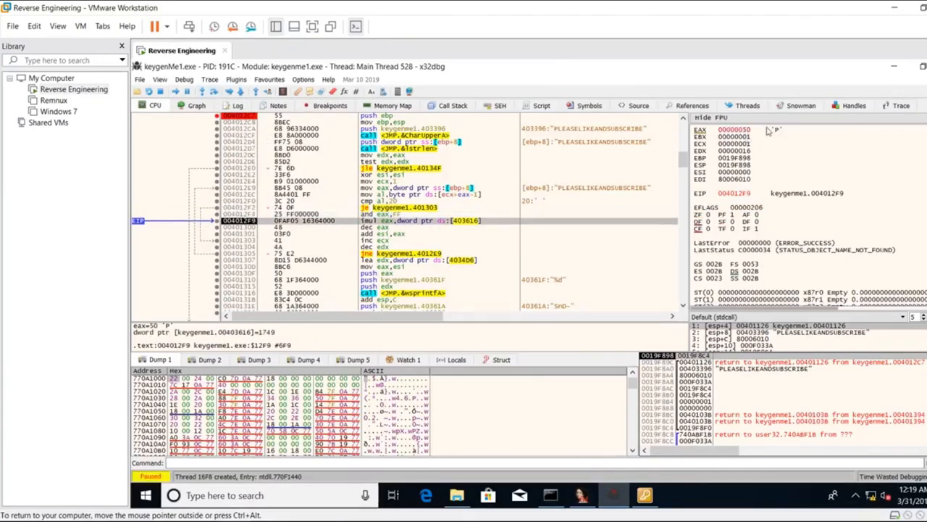
{"action": "mouse_move", "coordinate": [782, 135]}
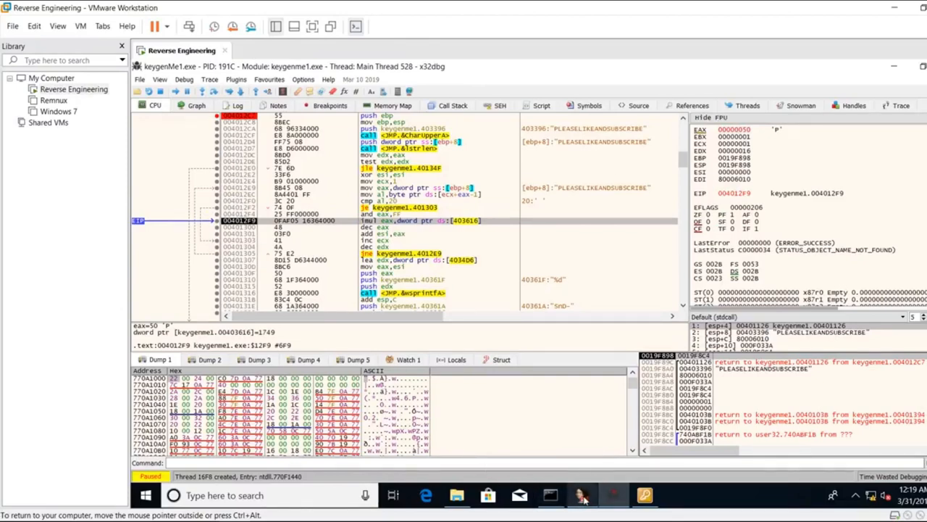
{"action": "left_click", "coordinate": [612, 496]}
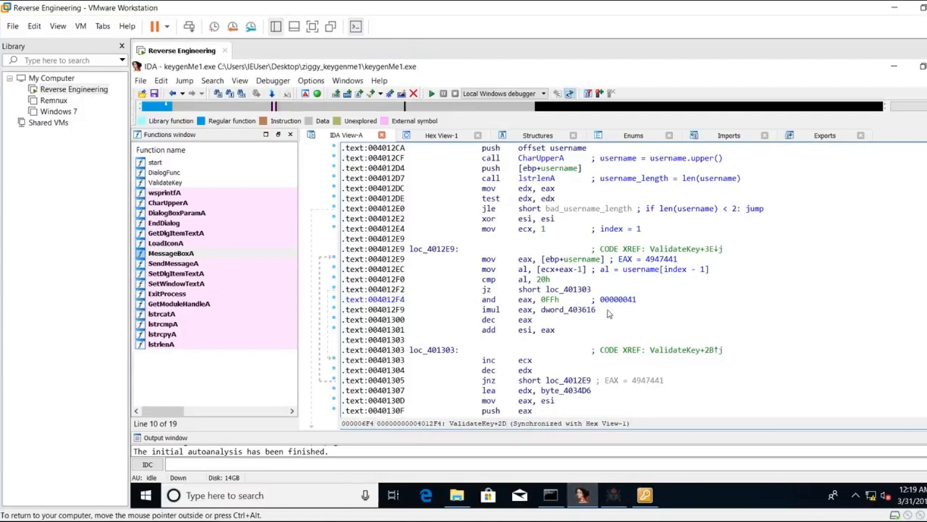
- Comment the and eax, 0FFh line as eax = username[index -1]
{"action": "double_click", "coordinate": [617, 298]}
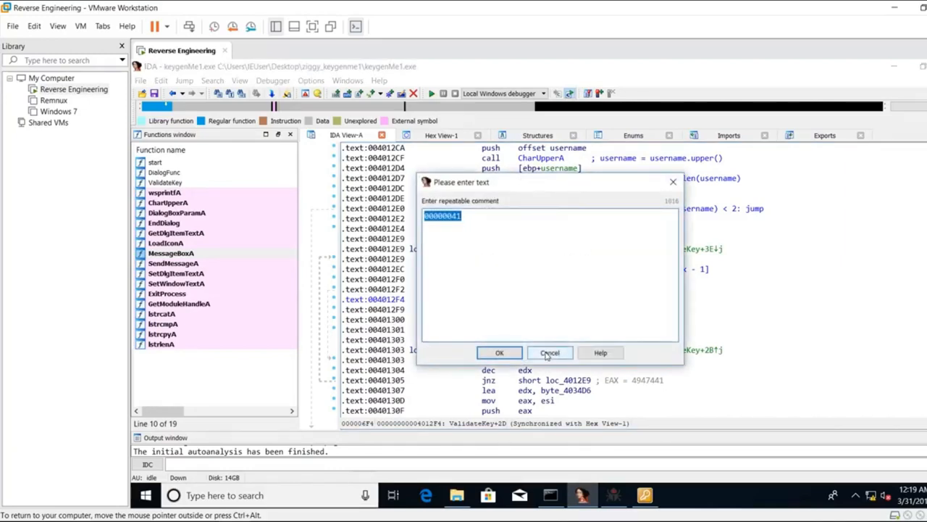
{"action": "type", "text": "eax ="}
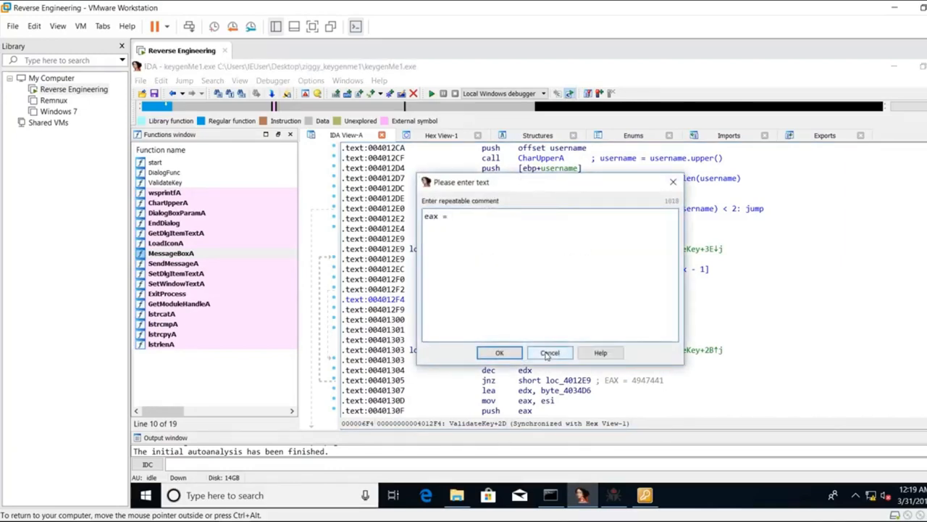
{"action": "type", "text": "username[index"}
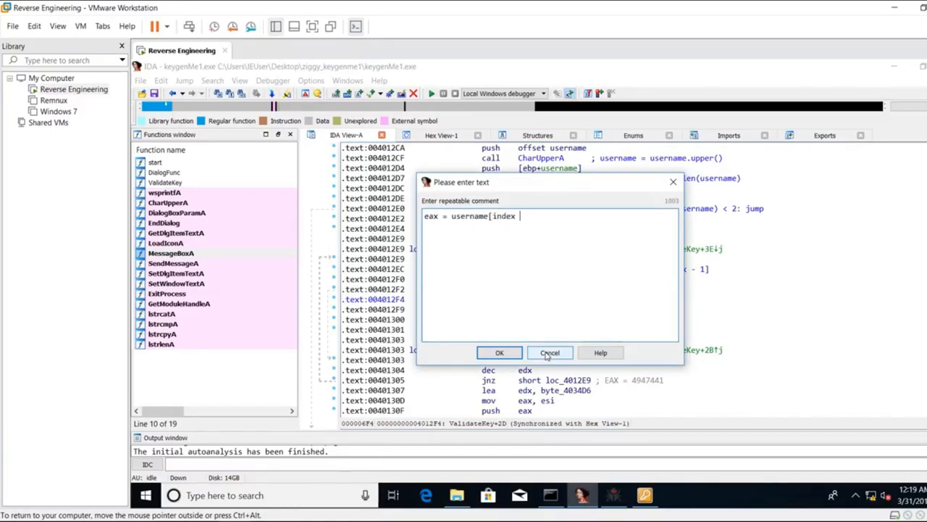
{"action": "type", "text": "-1]"}
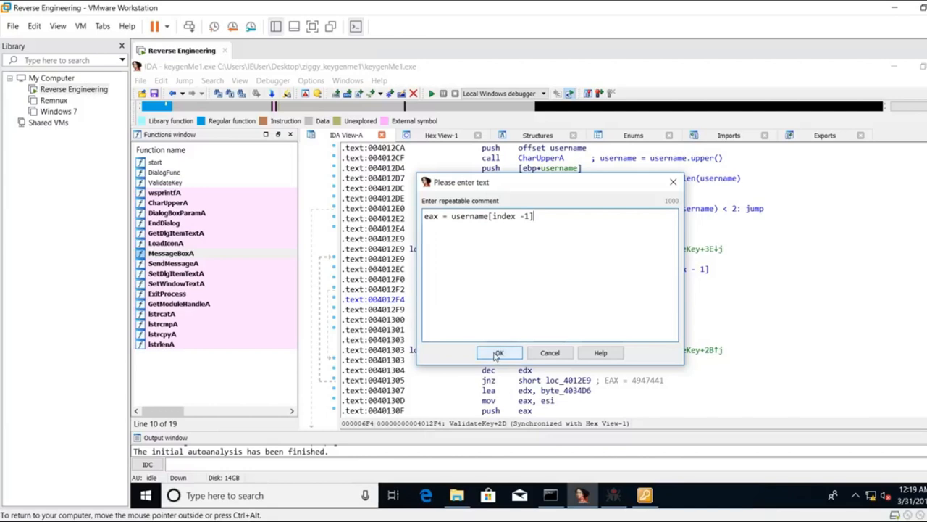
{"action": "left_click", "coordinate": [498, 353]}
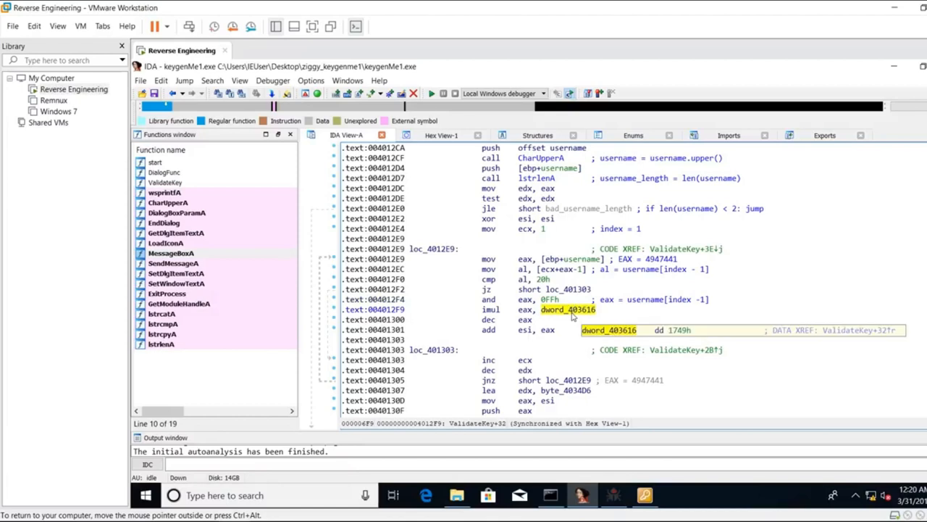
{"action": "mouse_move", "coordinate": [568, 310]}
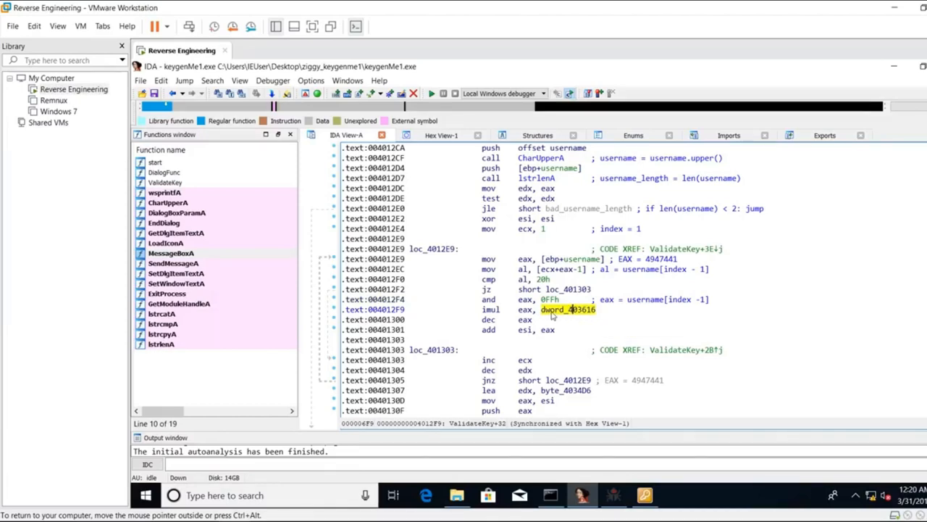
- Jump to the dword_403616 constant (1749h) and select it for renaming
{"action": "double_click", "coordinate": [568, 310]}
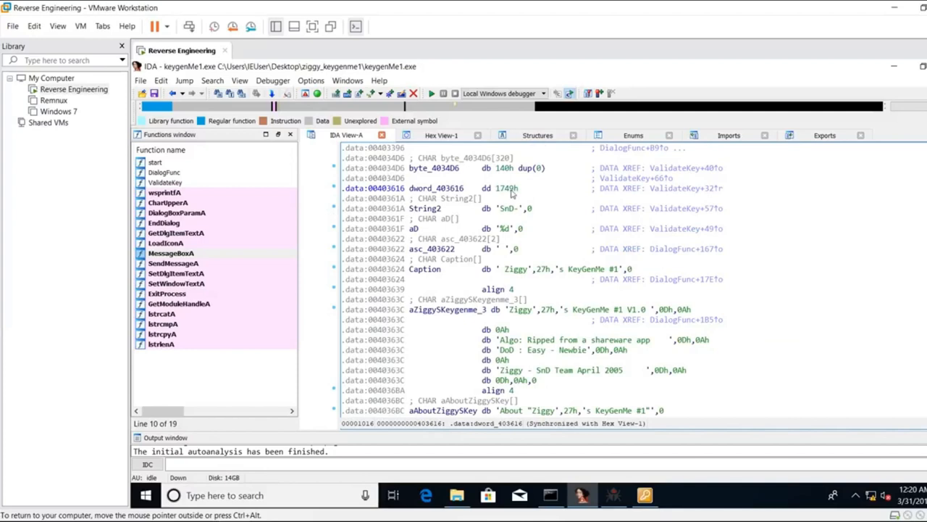
{"action": "left_click", "coordinate": [549, 189]}
{"action": "type", "text": "encryption_key"}
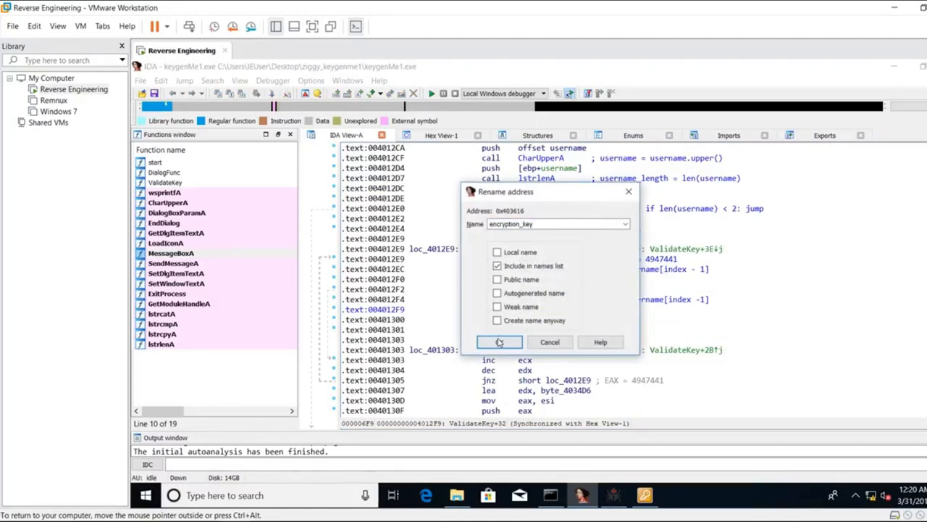
- Rename the constant encryption_key and comment imul as eax *= encryption_key || username[index - 1] *= encryption_key
{"action": "left_click", "coordinate": [499, 342]}
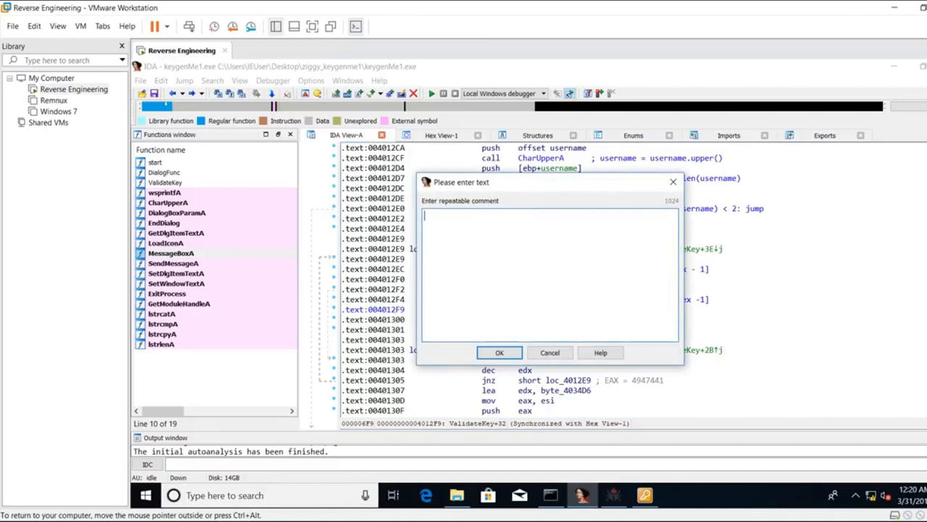
{"action": "type", "text": "eax ="}
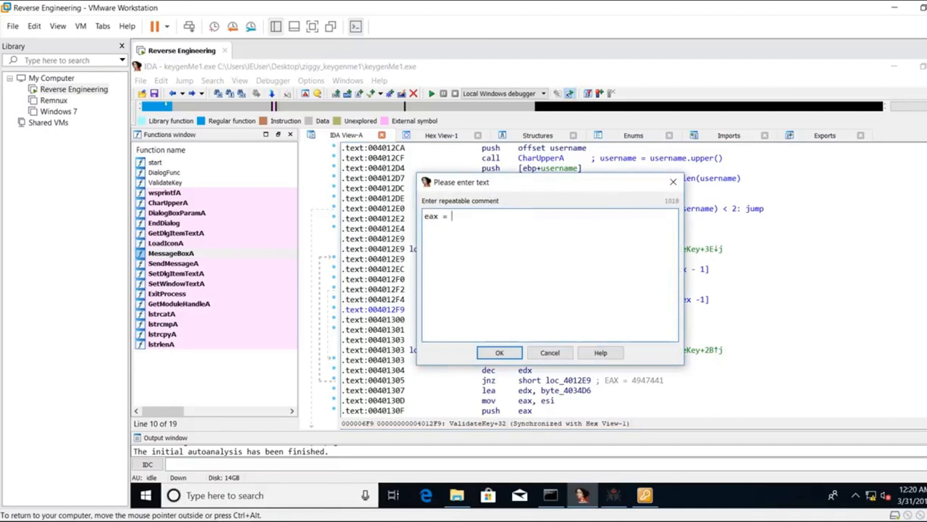
{"action": "type", "text": "*"}
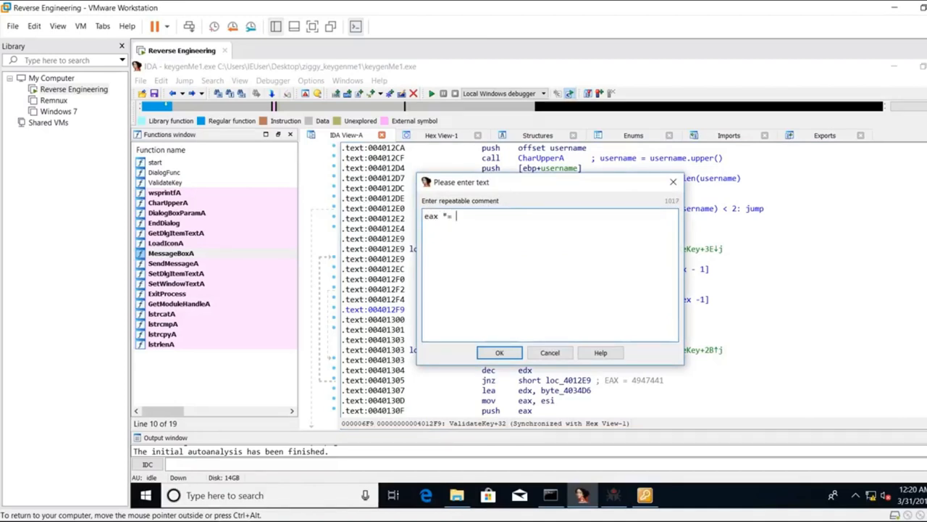
{"action": "type", "text": "encrytp"}
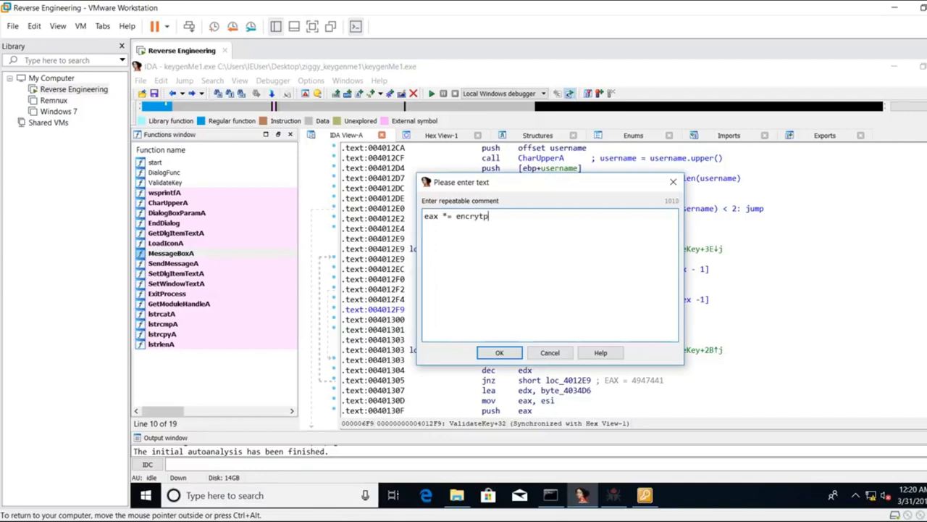
{"action": "type", "text": "ion_"}
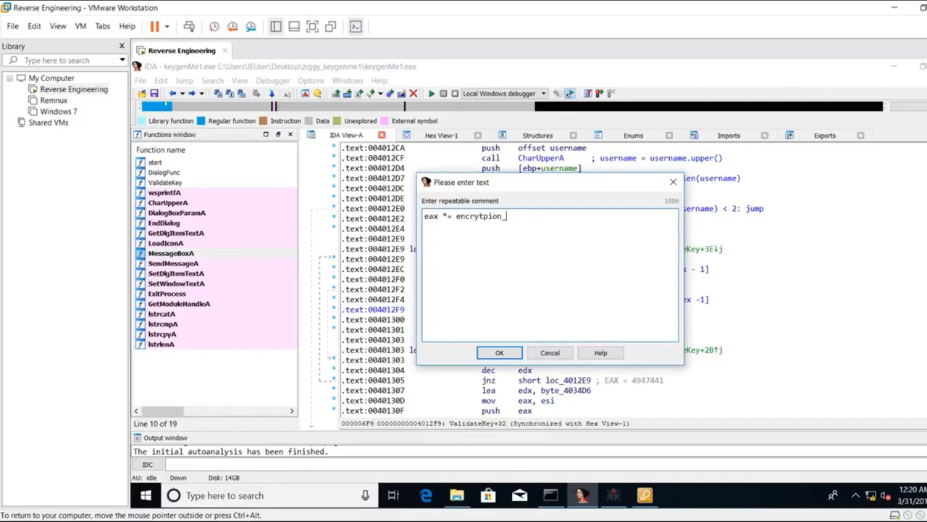
{"action": "type", "text": "key ||"}
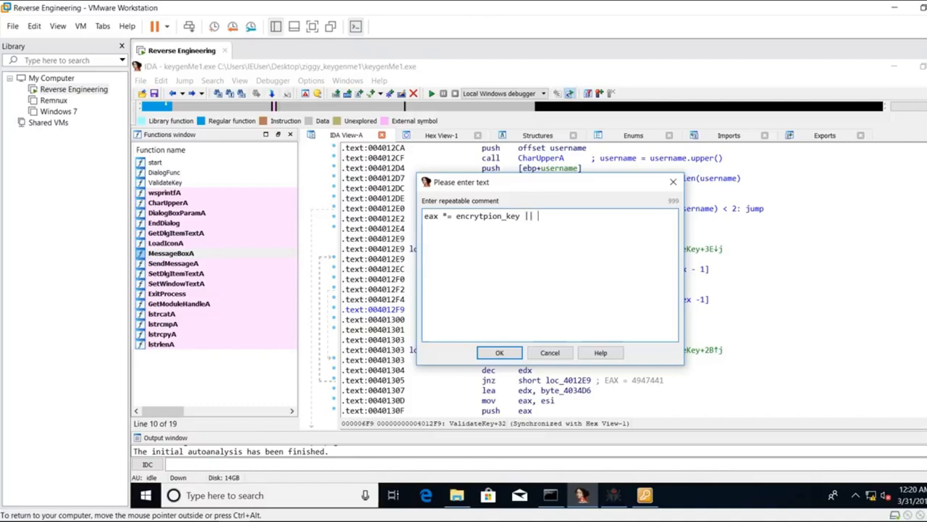
{"action": "type", "text": "username[in"}
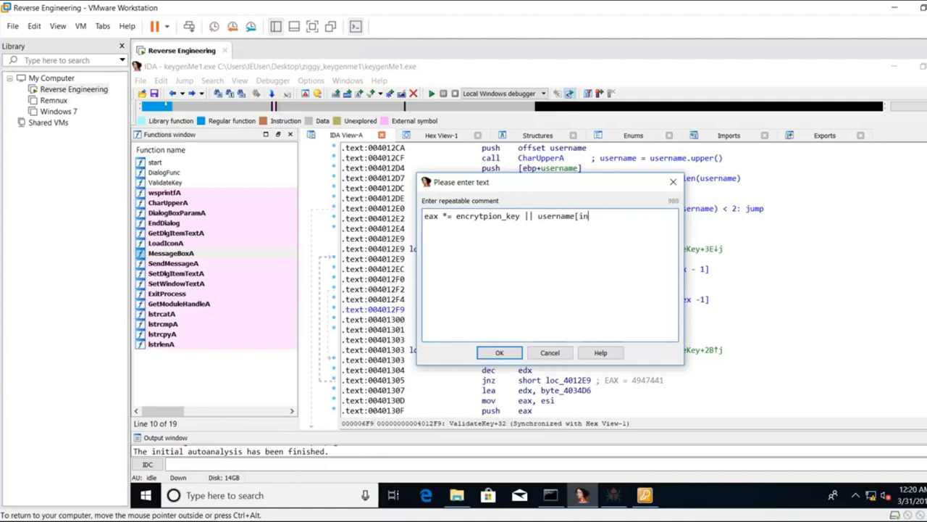
{"action": "type", "text": "dex -1"}
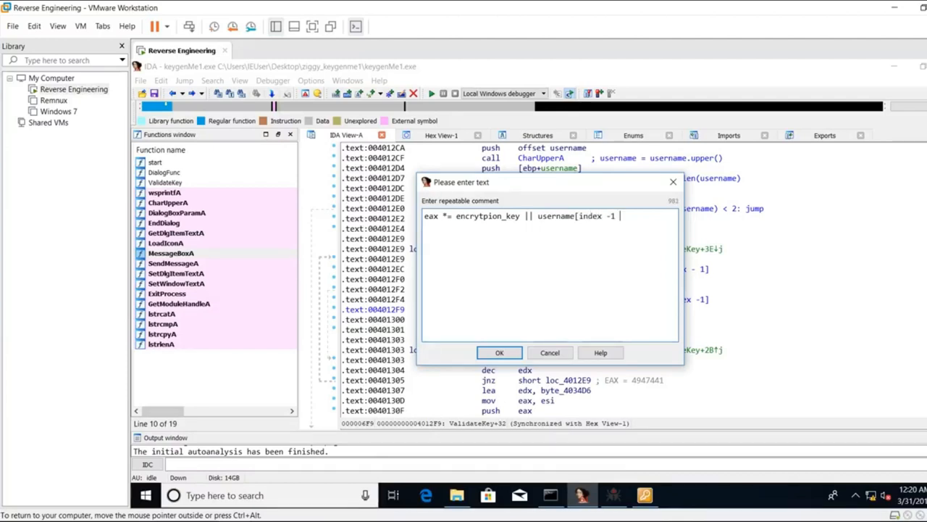
{"action": "type", "text": "] ="}
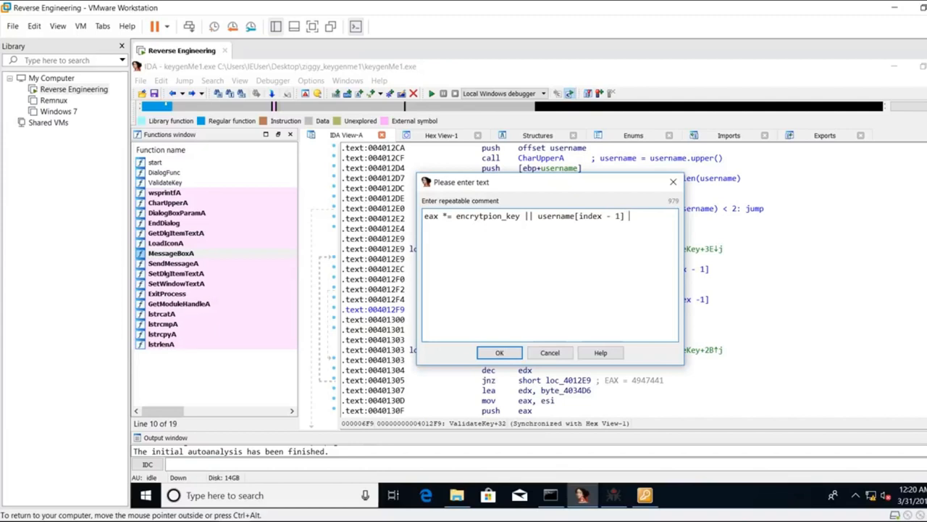
{"action": "type", "text": "*= encryption_key"}
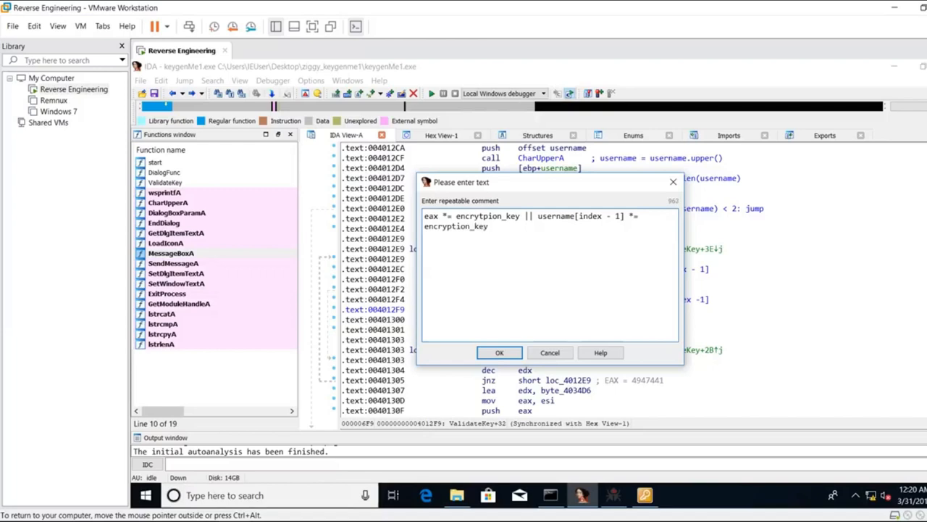
{"action": "left_click", "coordinate": [499, 352]}
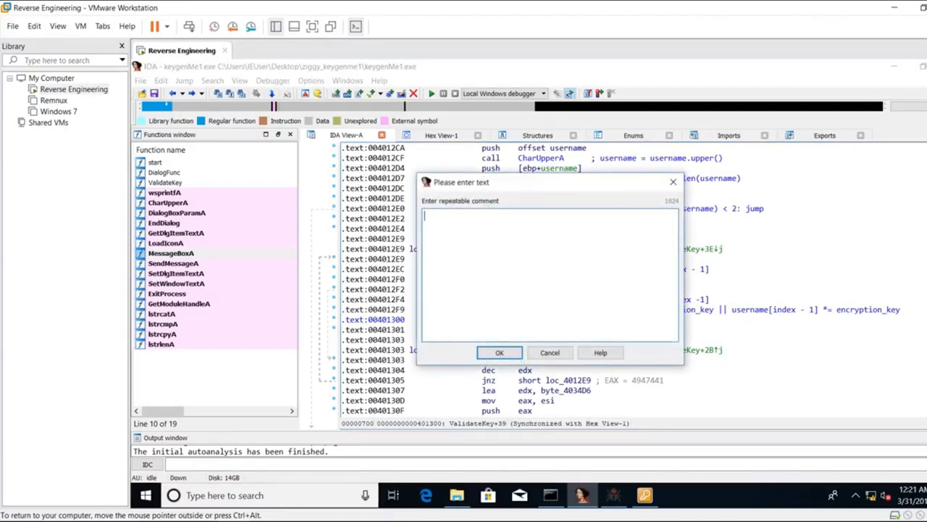
- Comment dec eax as EAX -- and xor esi, esi as serial_key = 0
{"action": "type", "text": "EAX"}
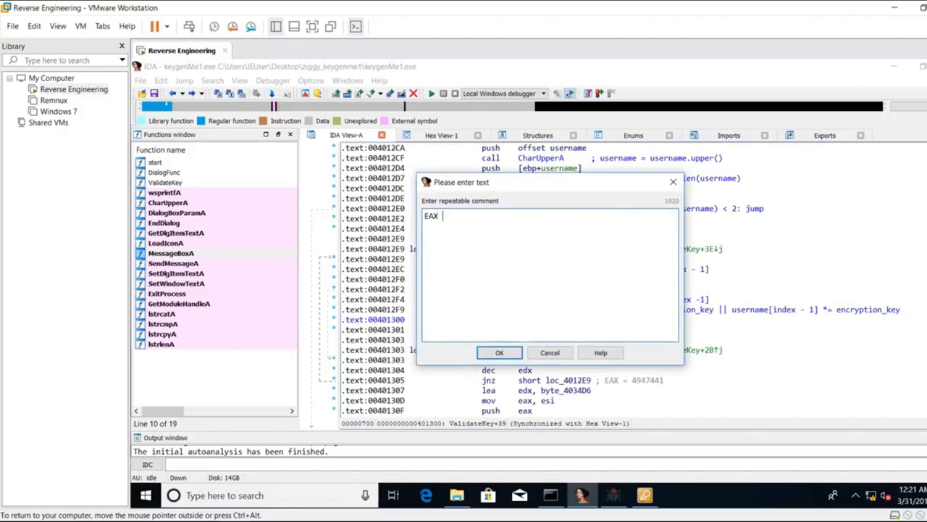
{"action": "type", "text": "--"}
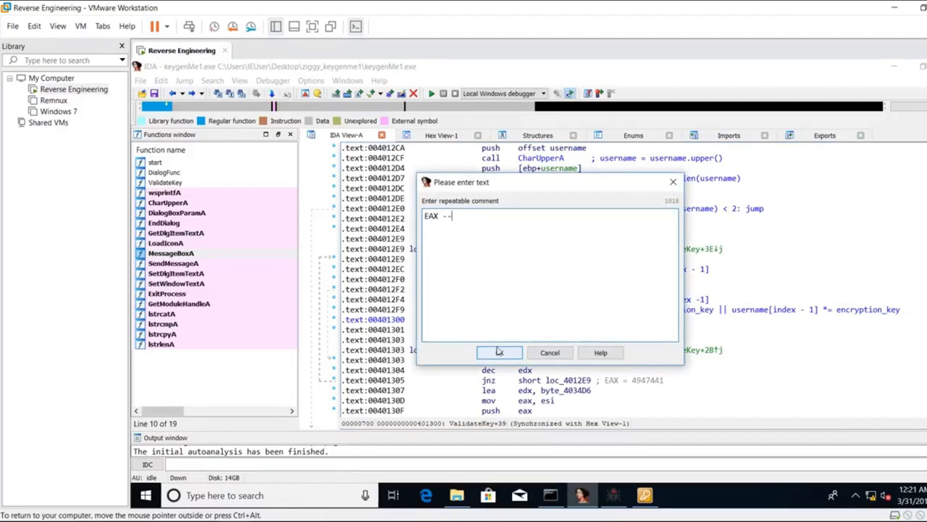
{"action": "left_click", "coordinate": [498, 352]}
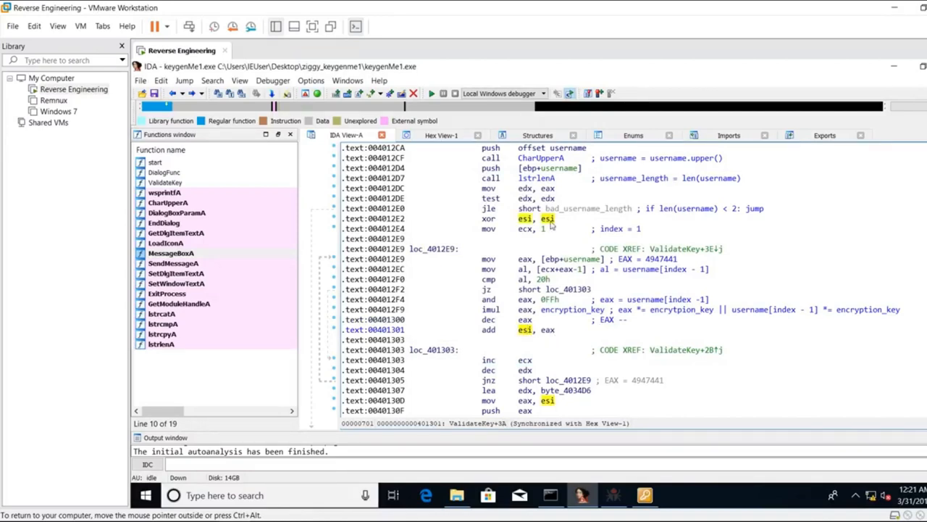
{"action": "mouse_move", "coordinate": [597, 333]}
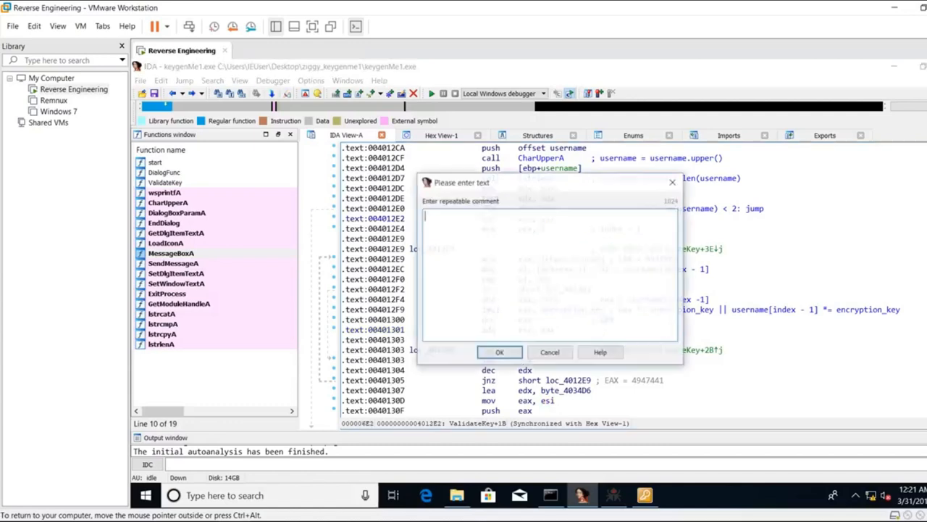
{"action": "type", "text": "serial_kety"}
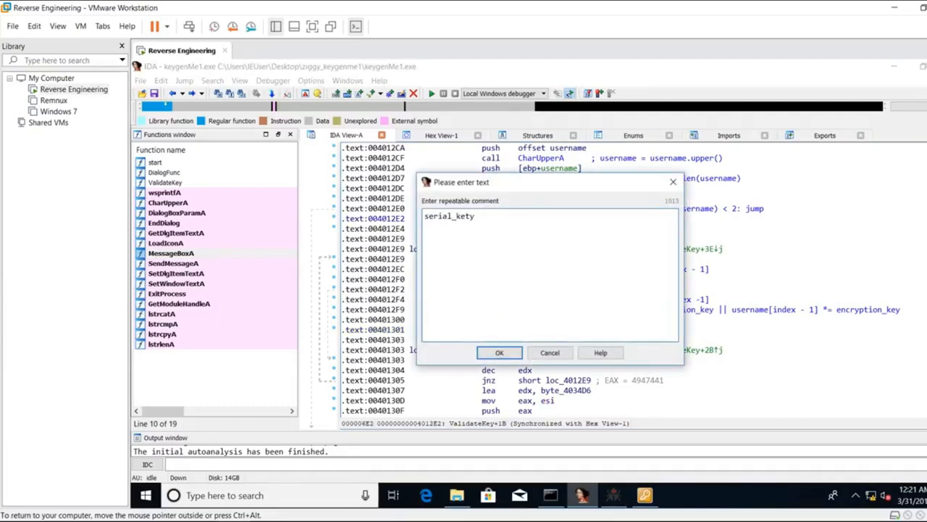
{"action": "type", "text": "= 0"}
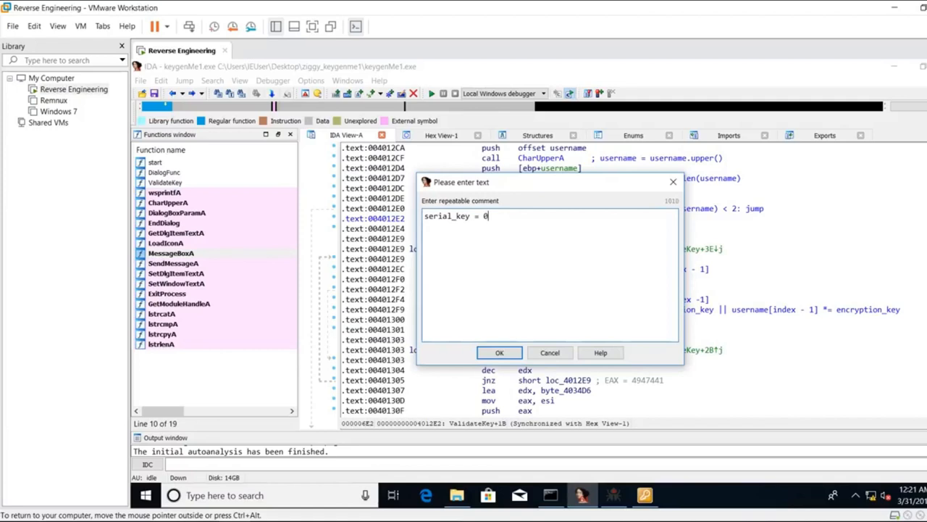
{"action": "left_click", "coordinate": [498, 352]}
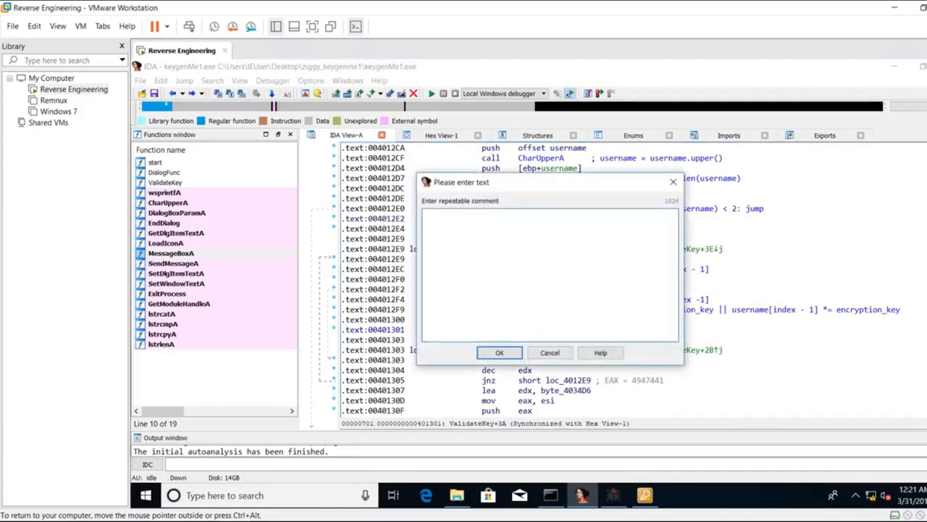
- Comment add esi, eax as serial_ket += EAX
{"action": "type", "text": "serial+"}
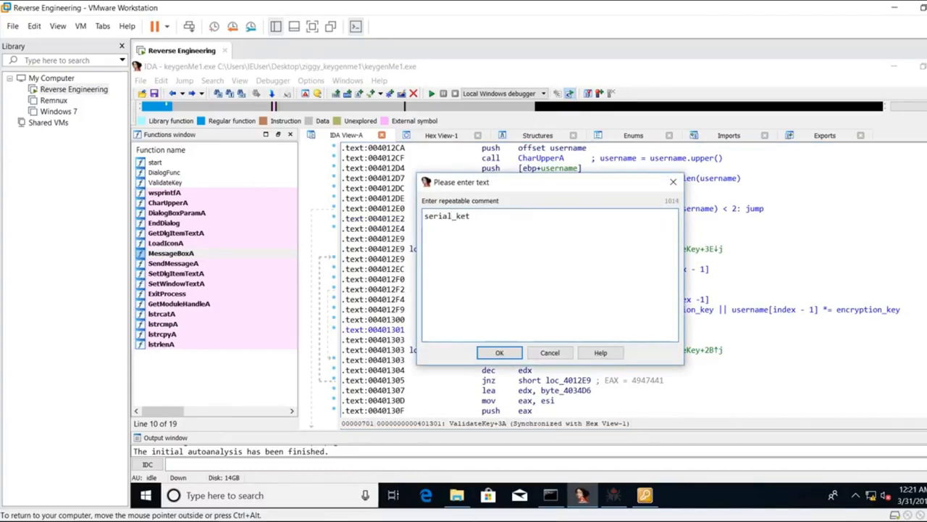
{"action": "type", "text": "+="}
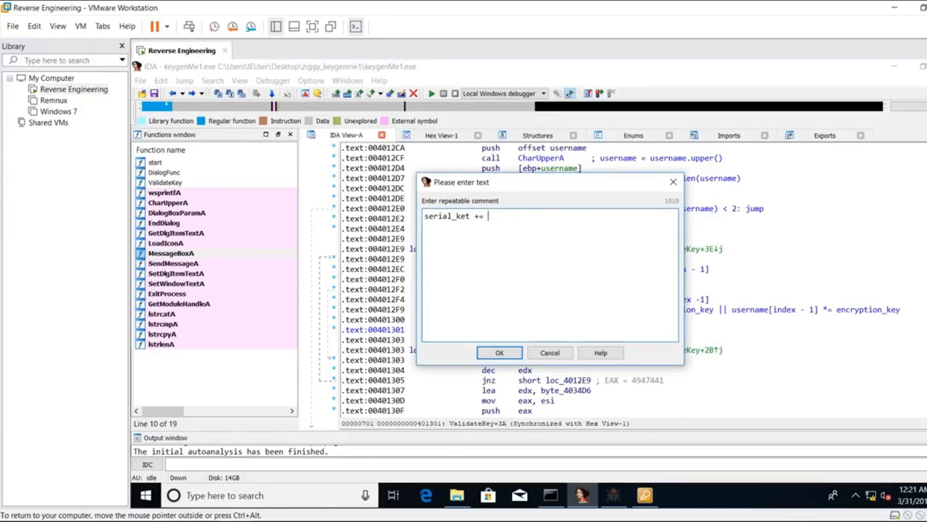
{"action": "type", "text": "E"}
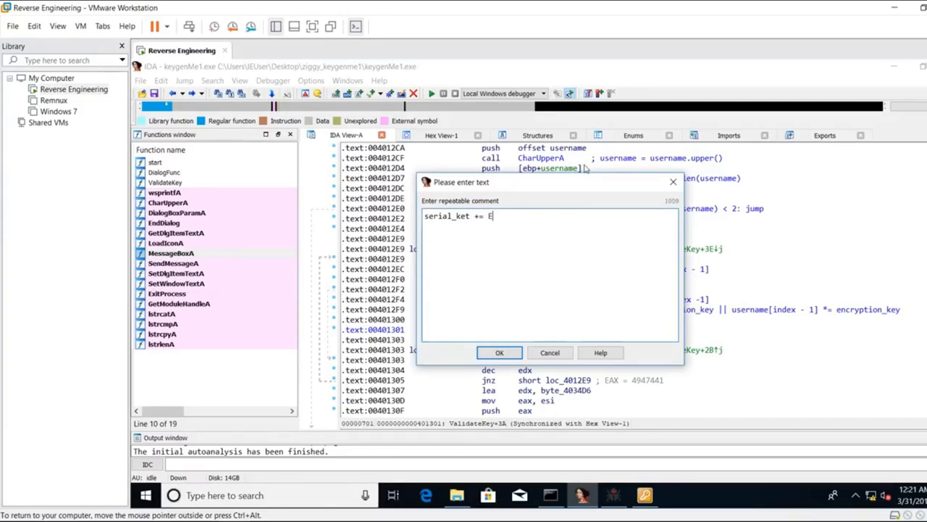
{"action": "left_click", "coordinate": [498, 352]}
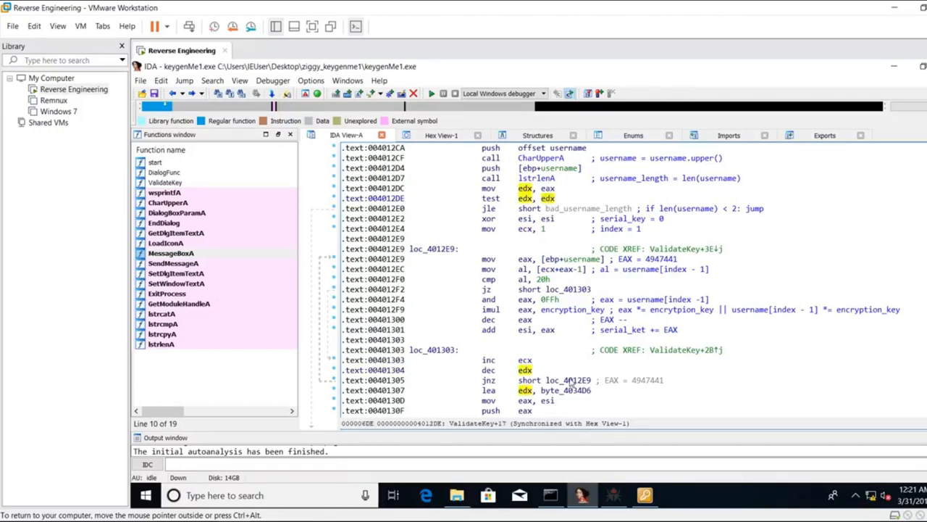
{"action": "left_click", "coordinate": [572, 379]}
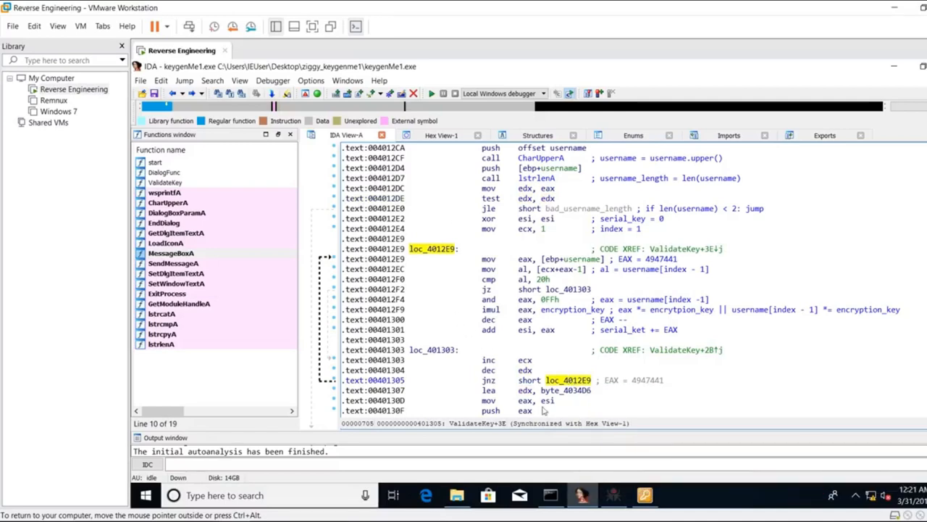
{"action": "mouse_move", "coordinate": [489, 339]}
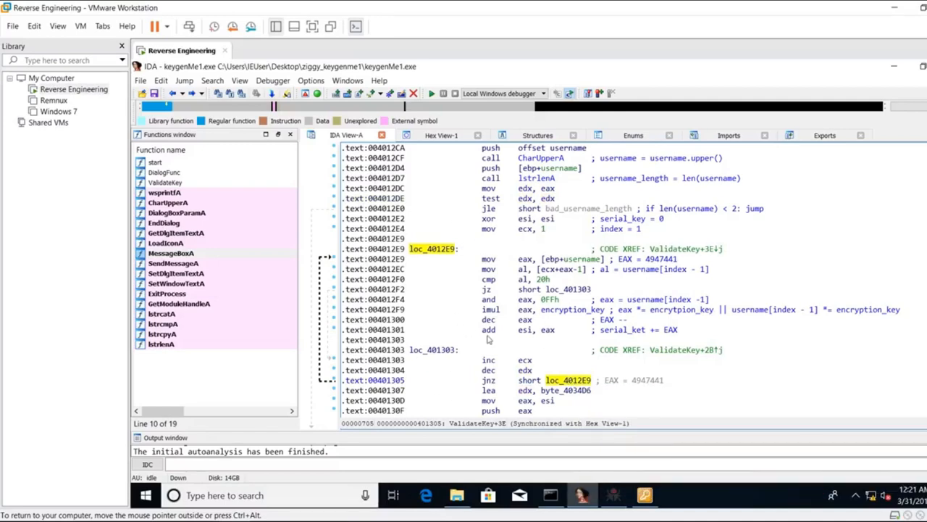
{"action": "scroll", "scroll_direction": "down", "scroll_amount": 3}
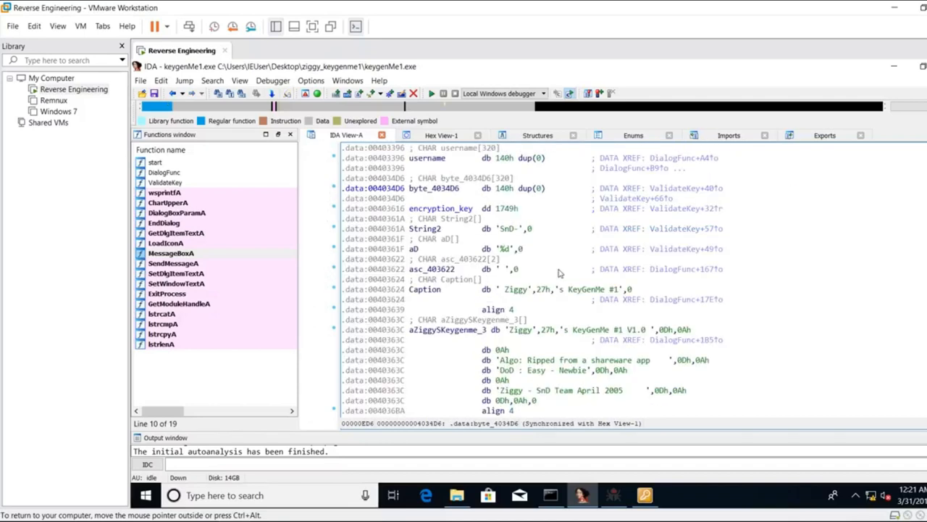
{"action": "mouse_move", "coordinate": [481, 194]}
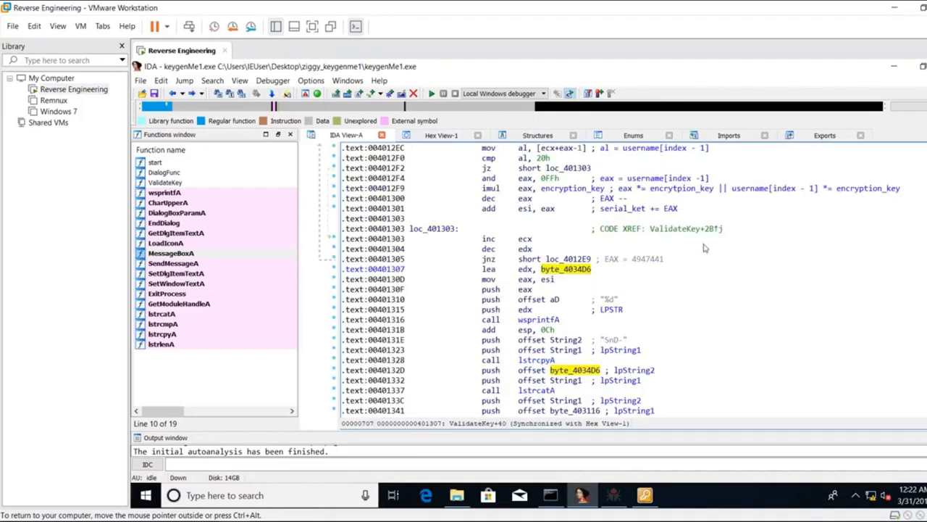
{"action": "mouse_move", "coordinate": [533, 273]}
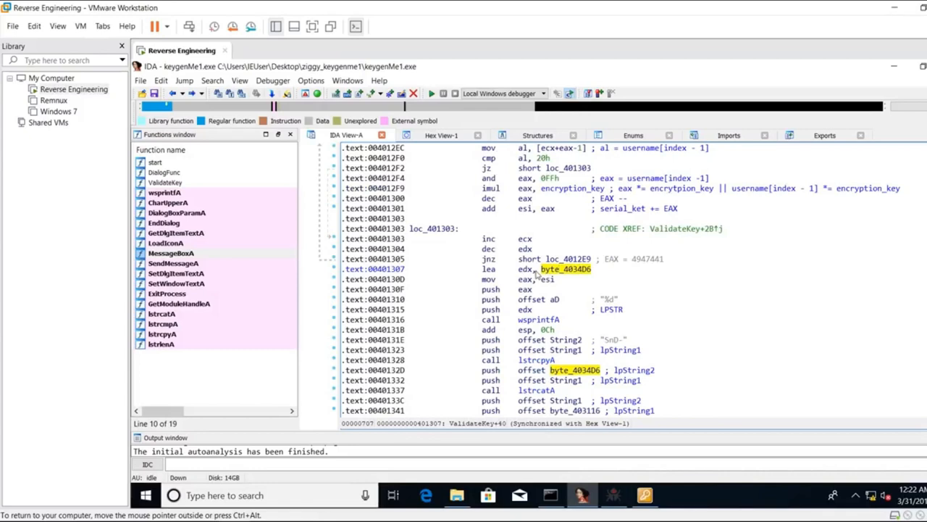
{"action": "mouse_move", "coordinate": [553, 282]}
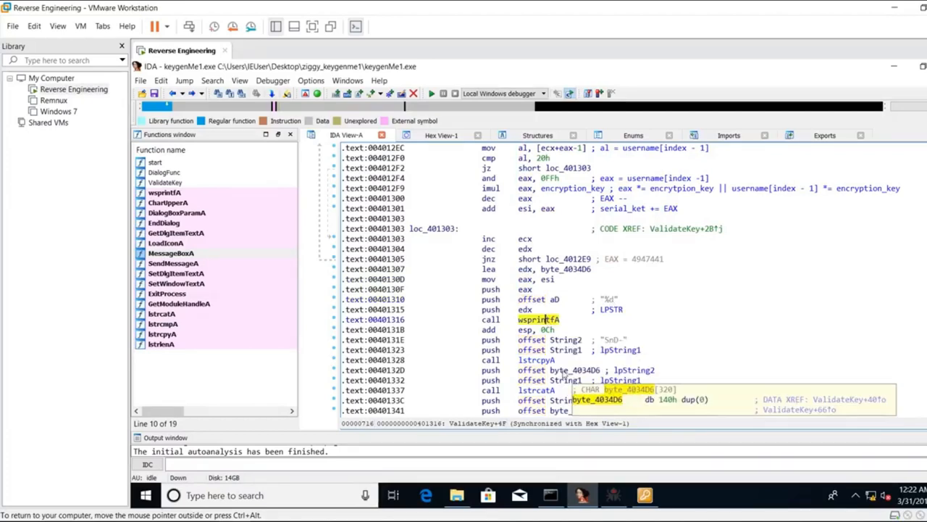
{"action": "scroll", "scroll_direction": "down", "scroll_amount": 3}
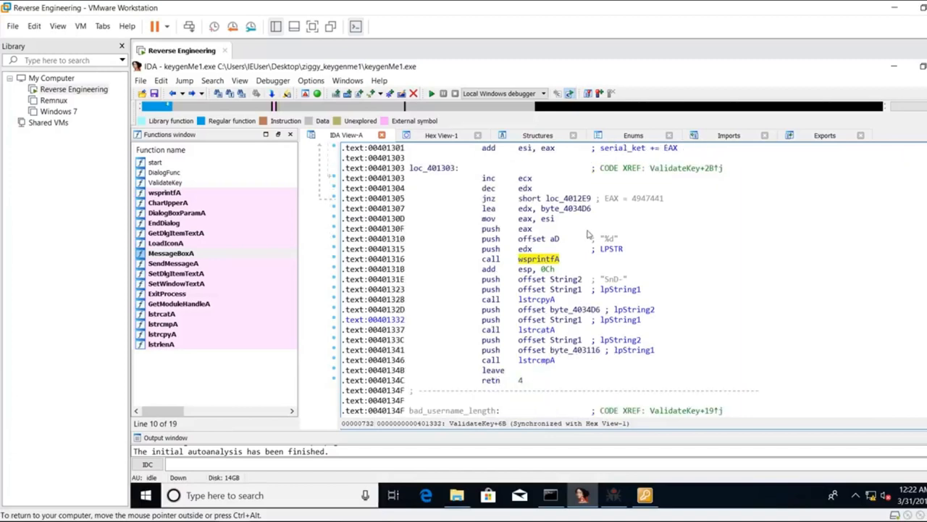
{"action": "mouse_move", "coordinate": [626, 281]}
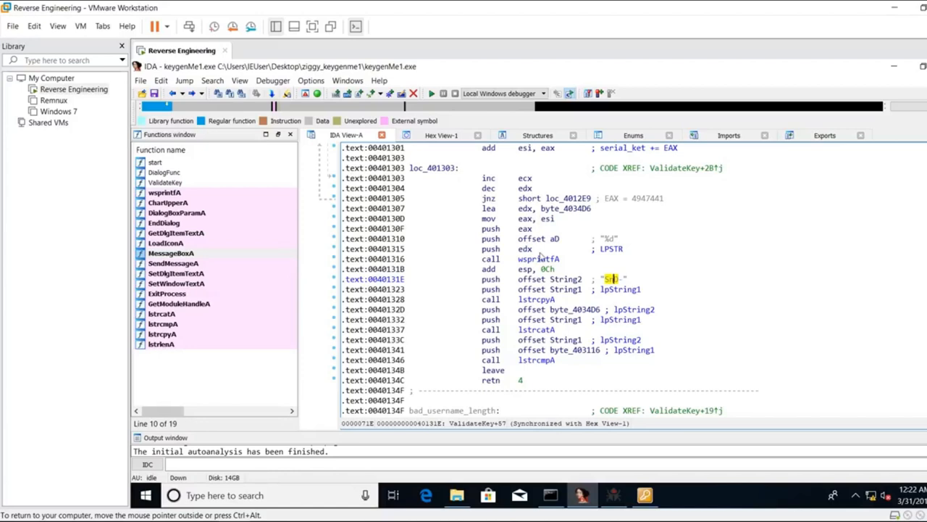
{"action": "left_click", "coordinate": [528, 148]}
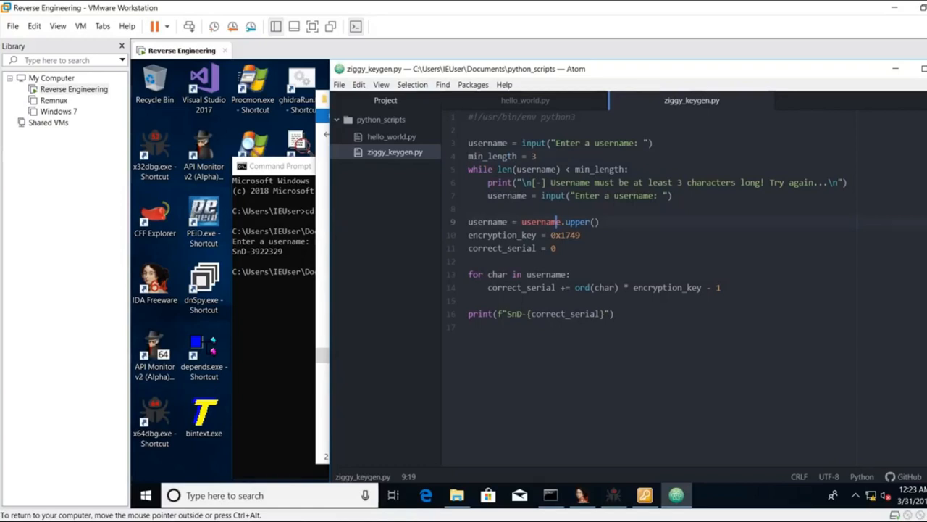
- Review ziggy_keygen.py's upper(), encryption_key 0x1749, correct_serial = 0 and per-character accumulation lines
{"action": "left_click", "coordinate": [501, 234]}
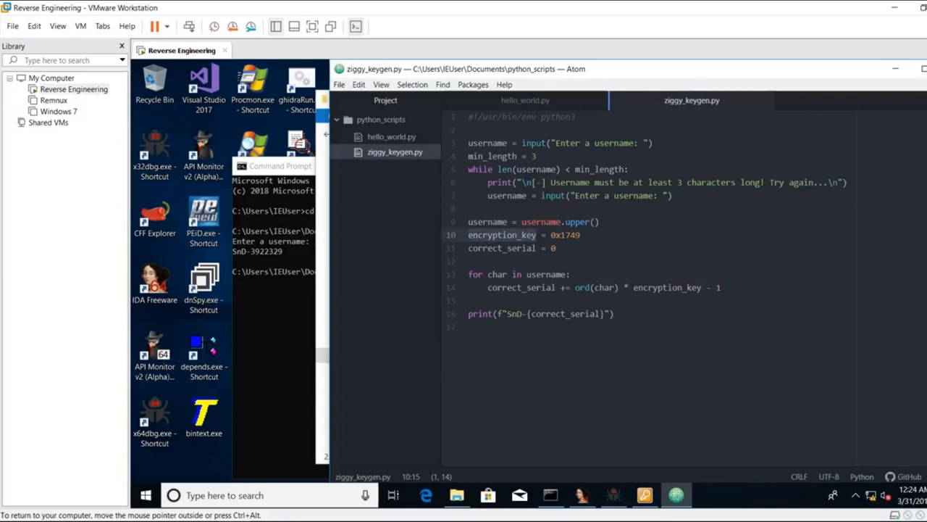
{"action": "left_click", "coordinate": [500, 248]}
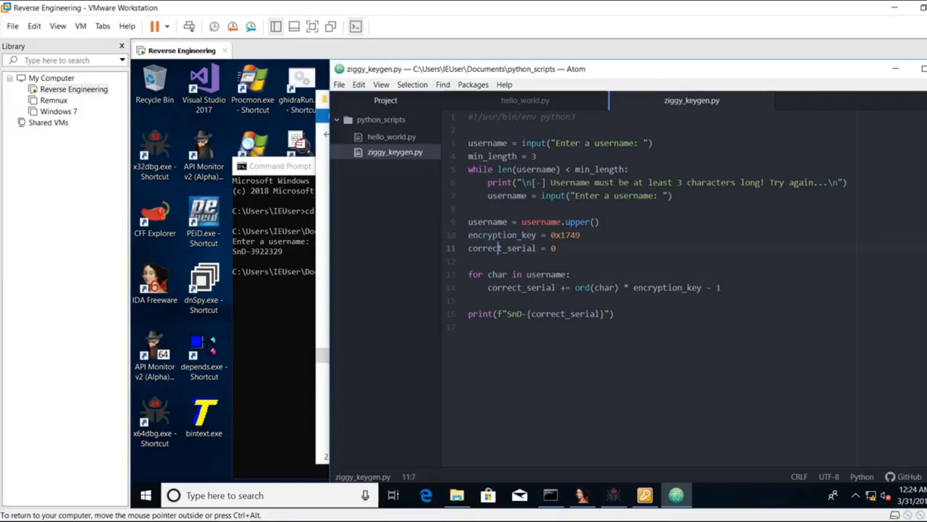
{"action": "left_click", "coordinate": [475, 274]}
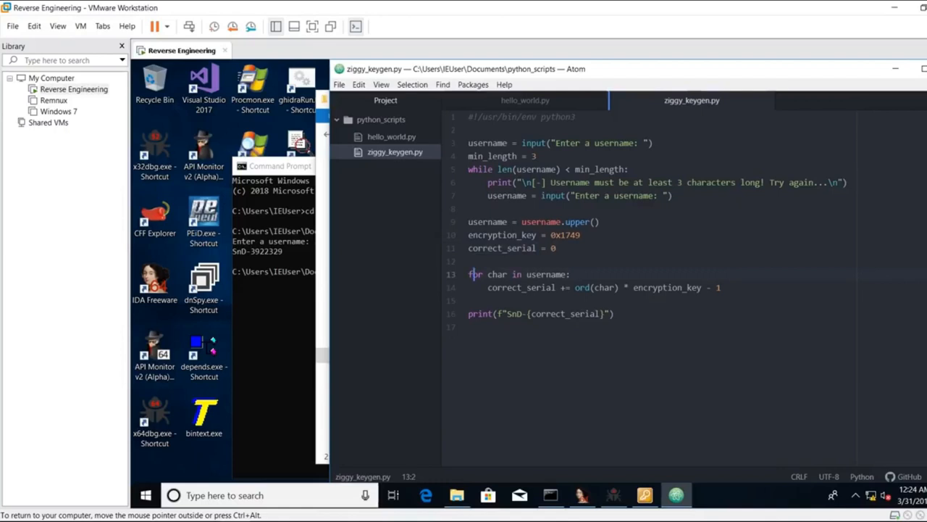
{"action": "left_click", "coordinate": [519, 287]}
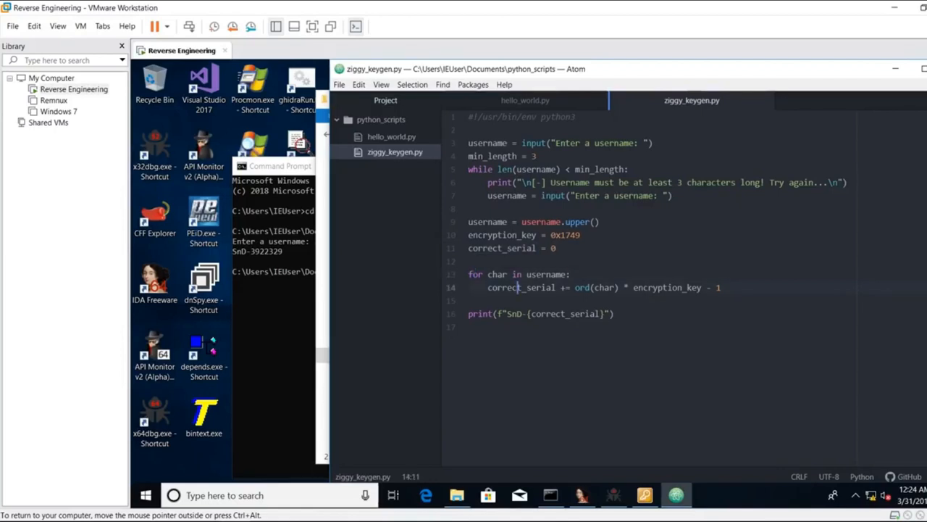